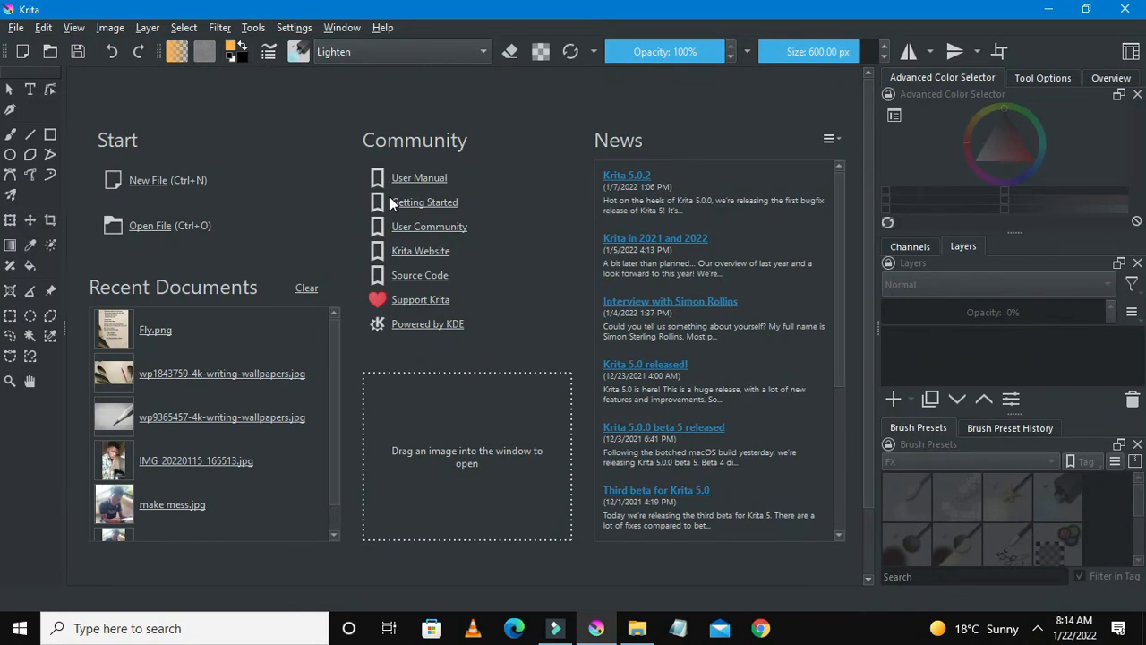
mouse_move(159, 190)
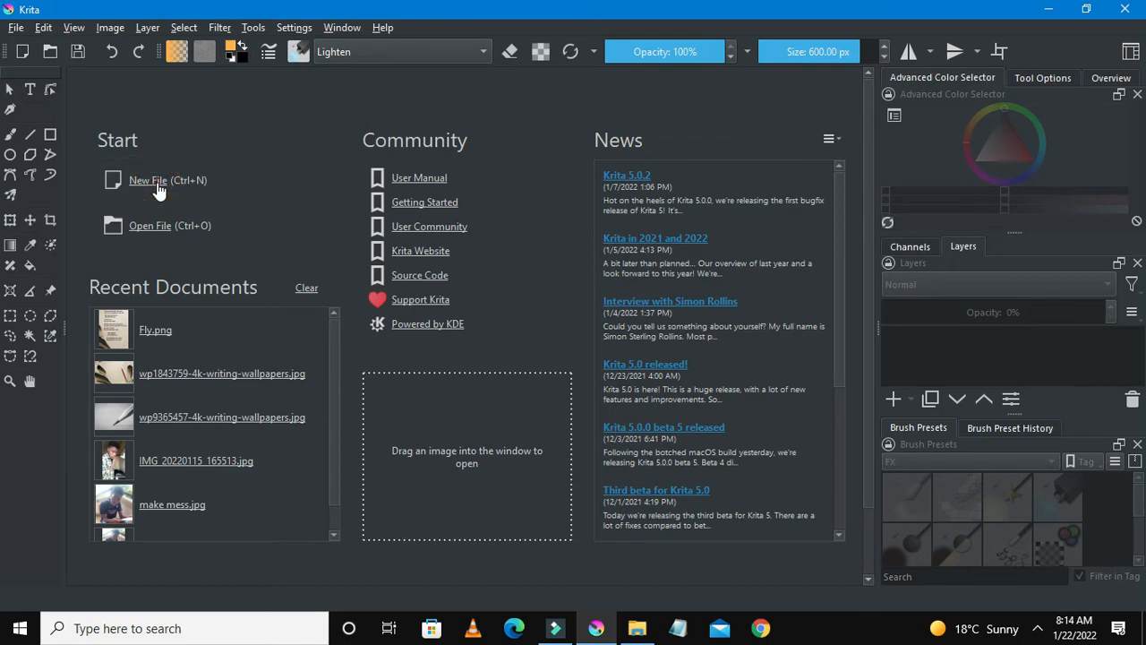
- Create a new custom 1366×768 pixel document at 300 ppi from the welcome screen
left_click(147, 179)
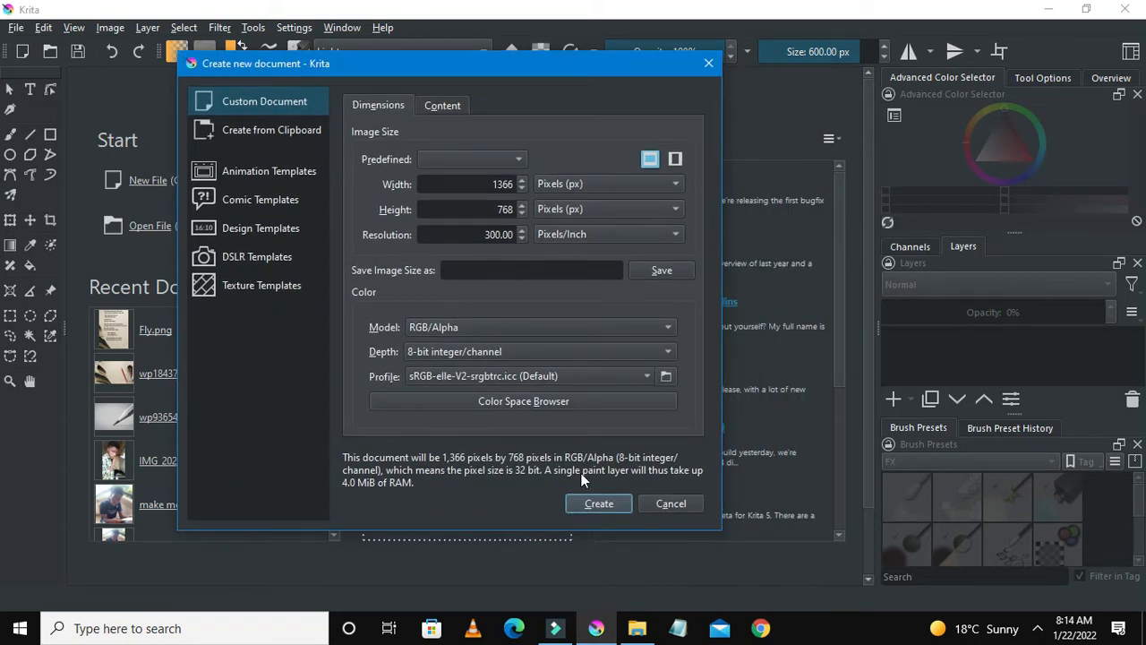
mouse_move(455, 70)
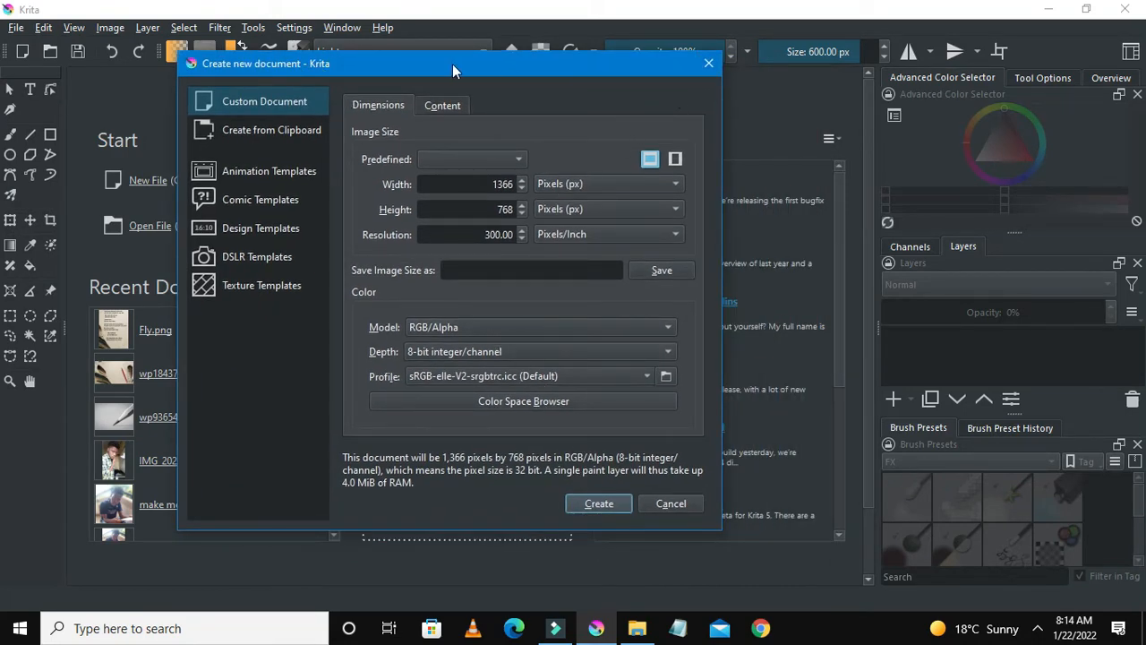
left_click_drag(452, 62, 616, 61)
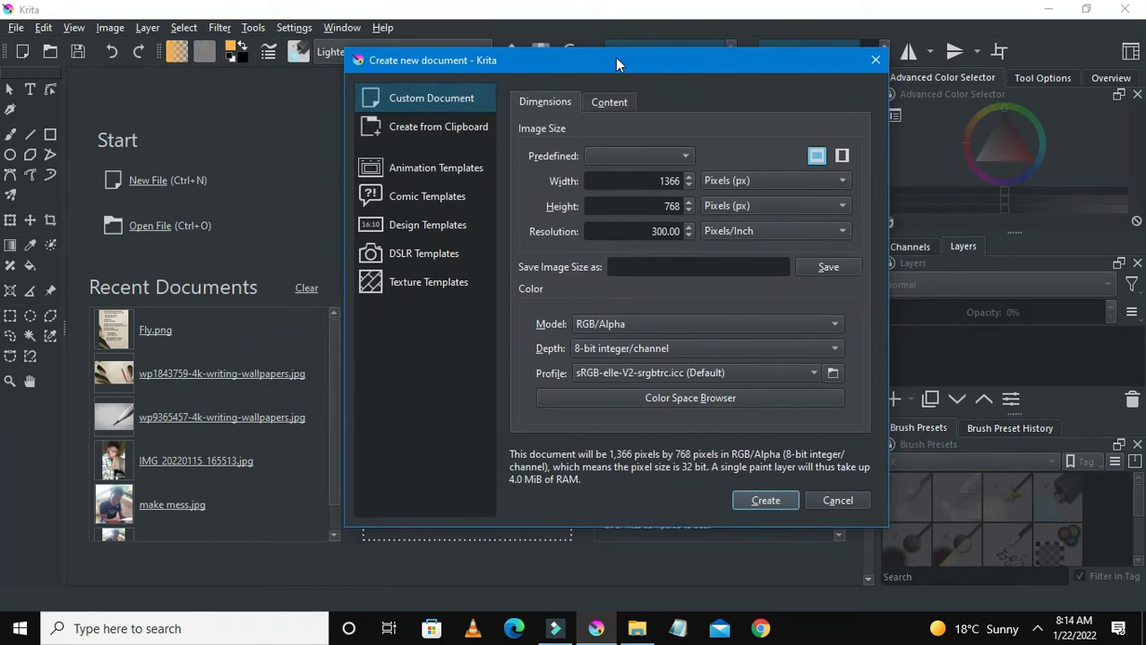
left_click_drag(616, 60, 490, 51)
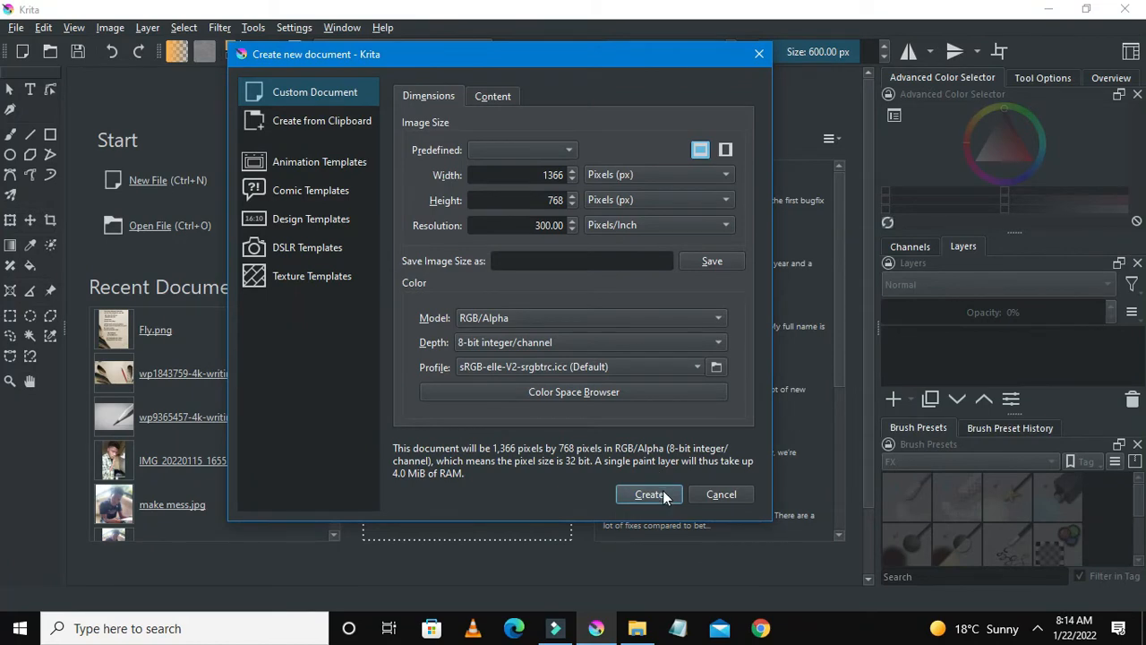
left_click(648, 494)
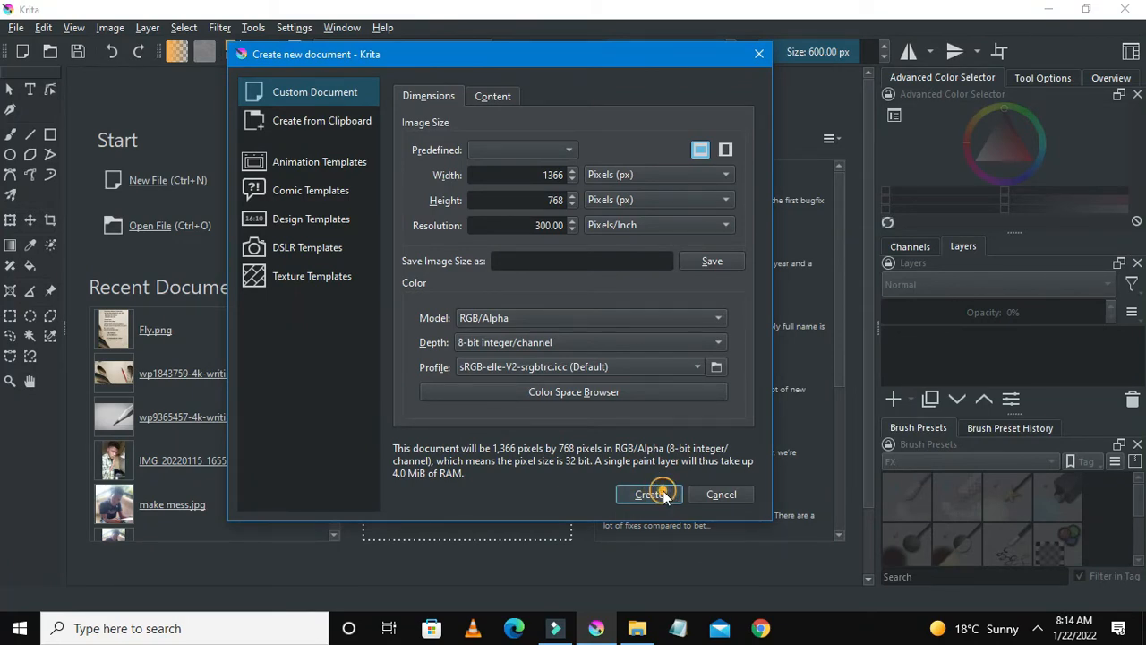
left_click(648, 494)
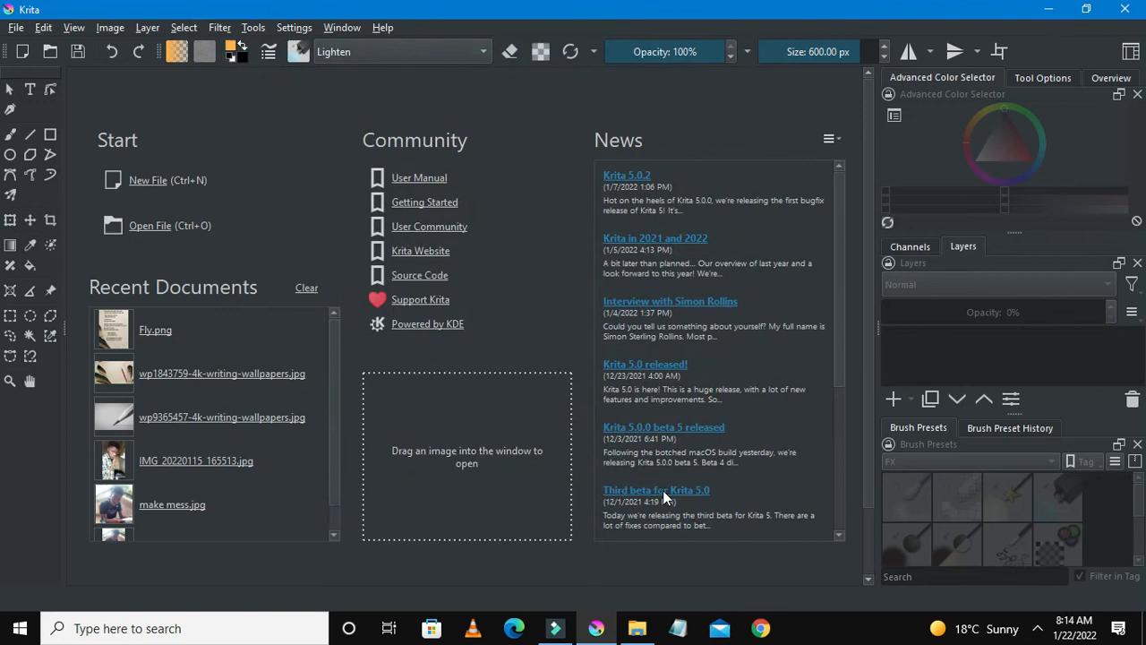
- Drop the baseball image onto the blank canvas and insert it as a new layer
left_click(147, 179)
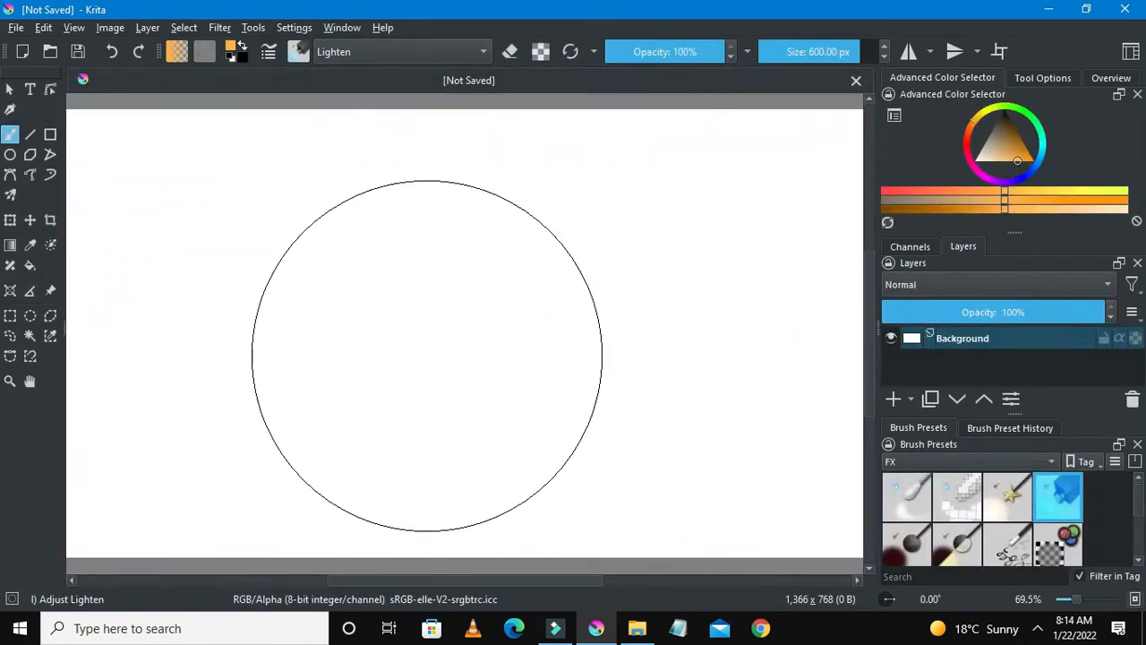
scroll("down", 3)
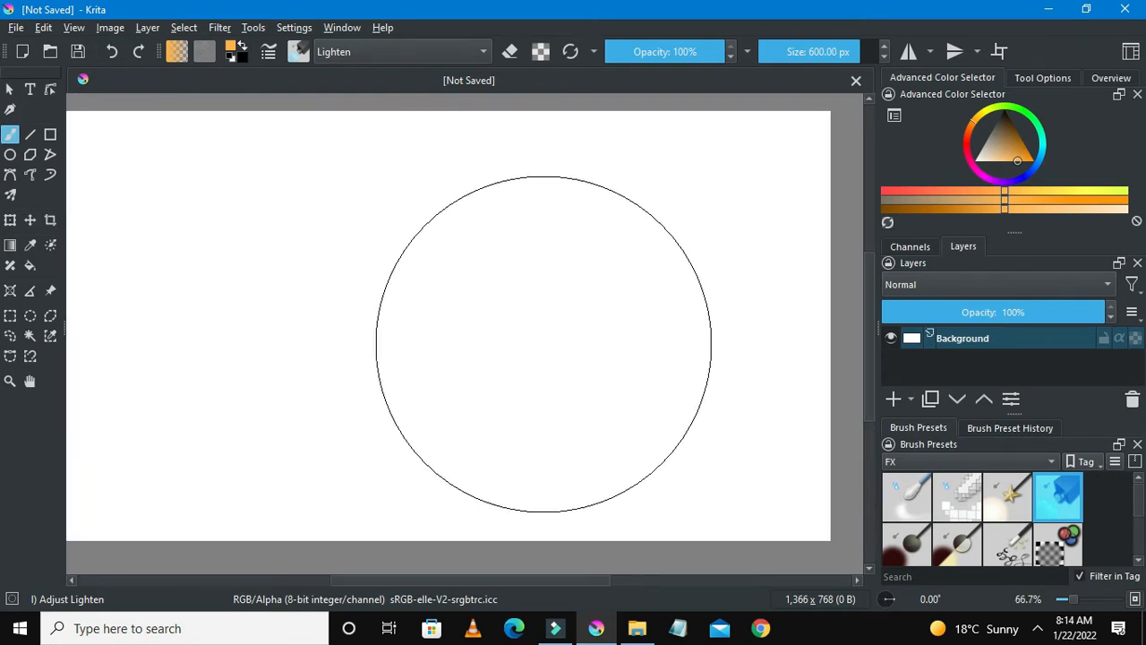
left_click_drag(541, 340, 188, 326)
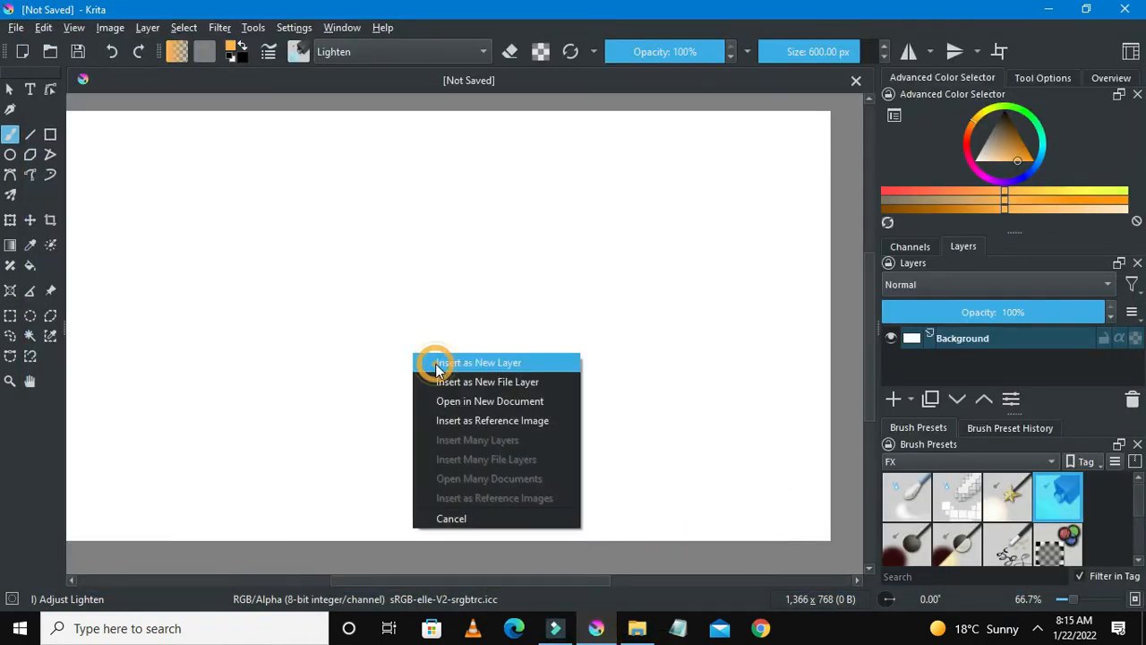
left_click(477, 362)
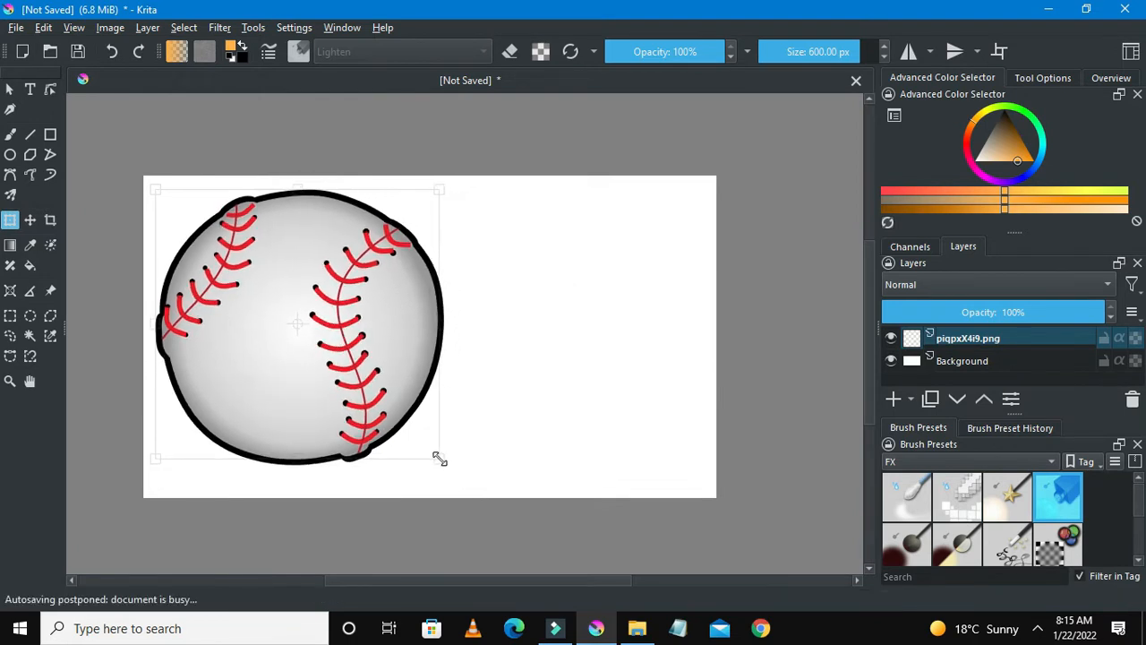
- Scale the baseball layer down to a small ball in the top-left corner
left_click_drag(441, 458, 401, 401)
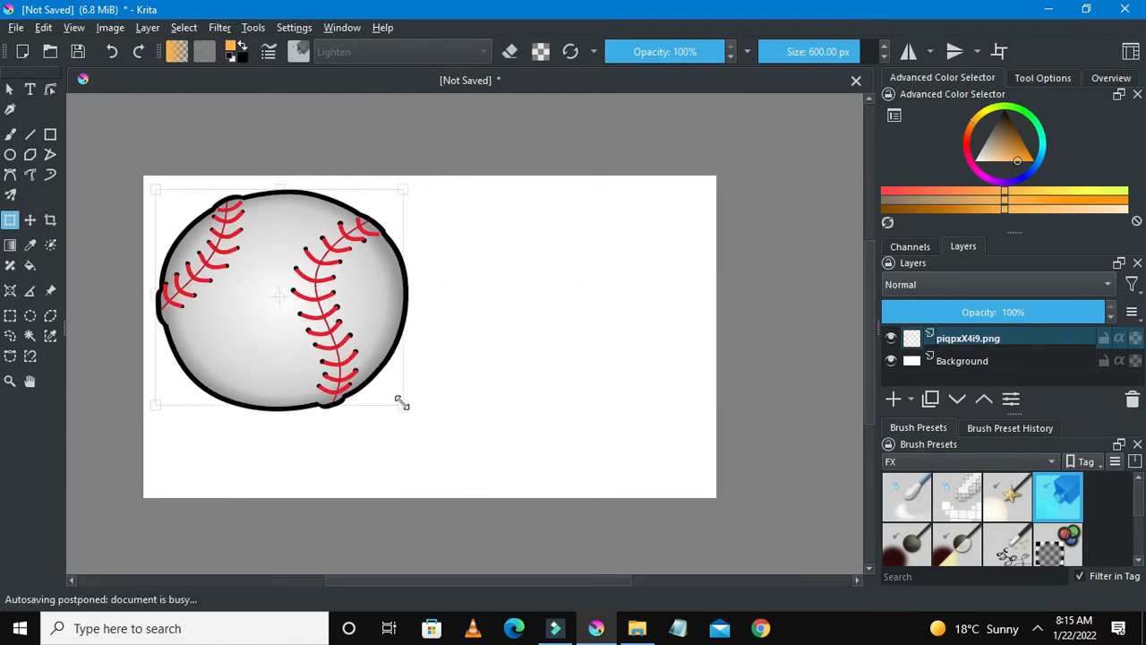
left_click_drag(403, 403, 319, 343)
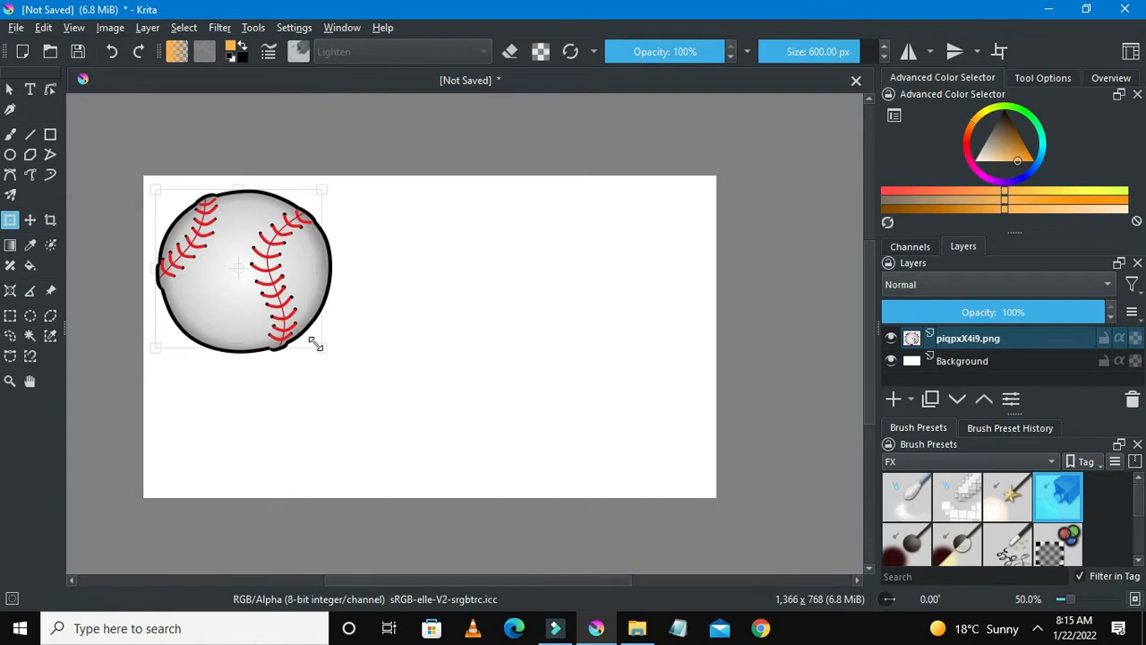
left_click_drag(321, 348, 260, 287)
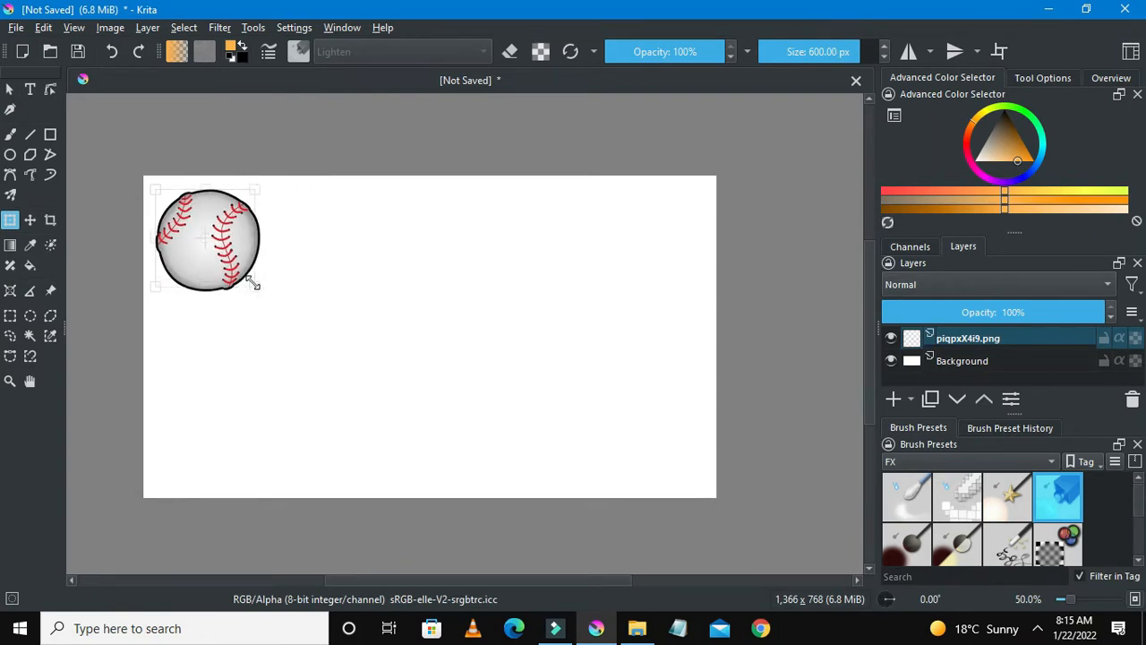
left_click_drag(256, 288, 213, 240)
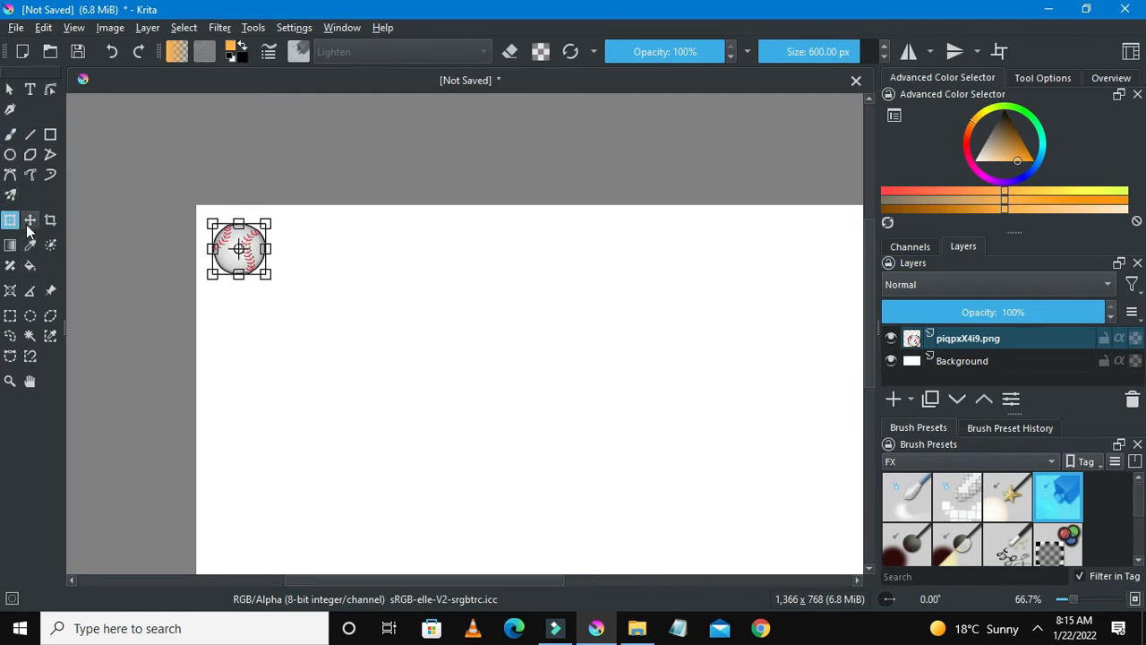
- Commit the resize, then move the baseball around and settle it slightly inset near the top-left corner
left_click(28, 218)
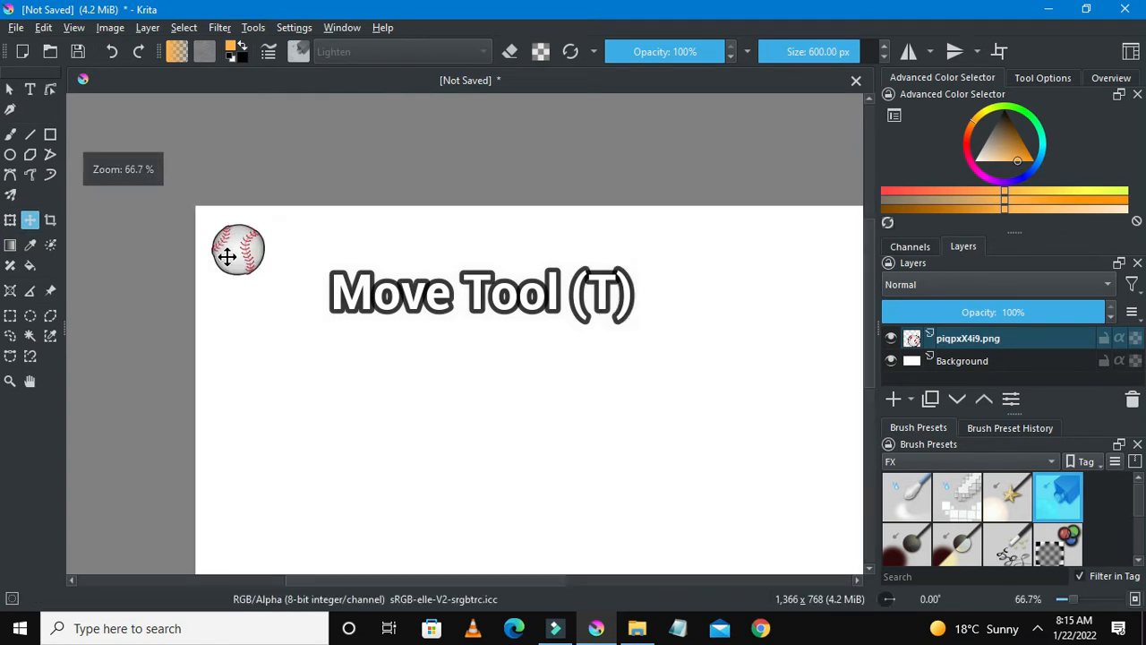
scroll("down", 3)
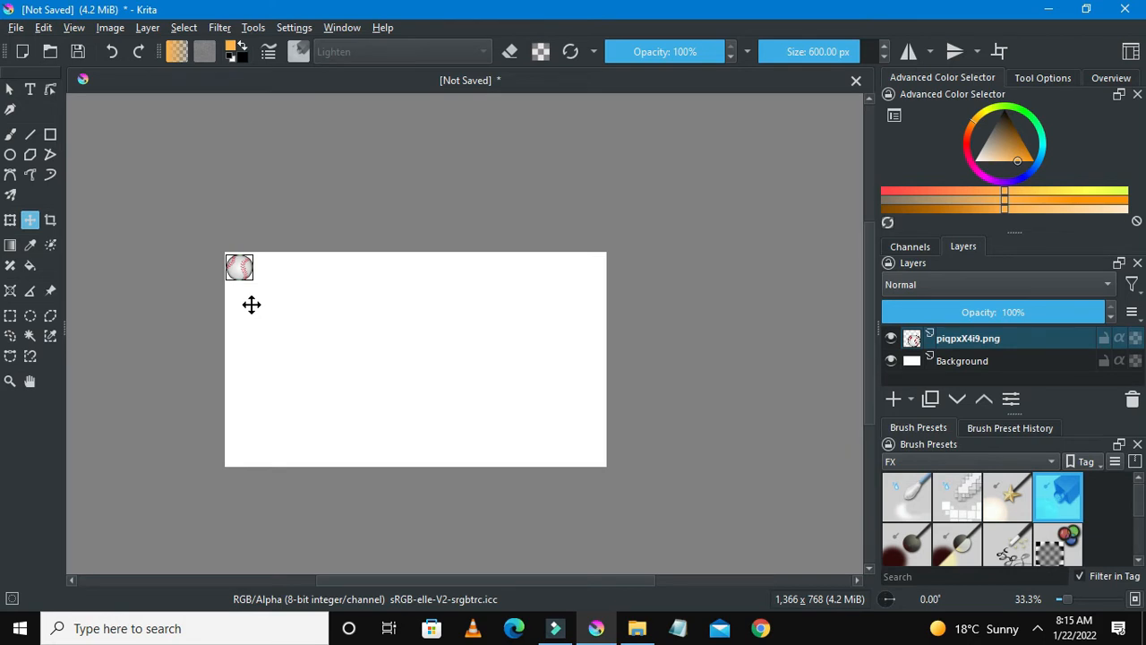
mouse_move(240, 290)
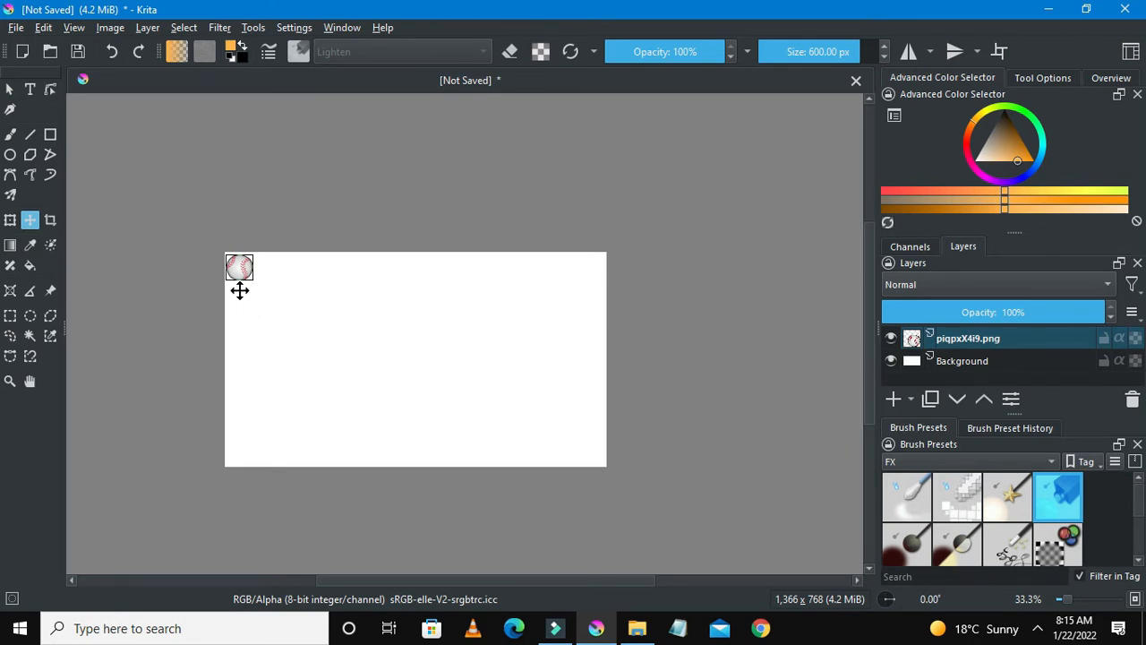
scroll("up", 3)
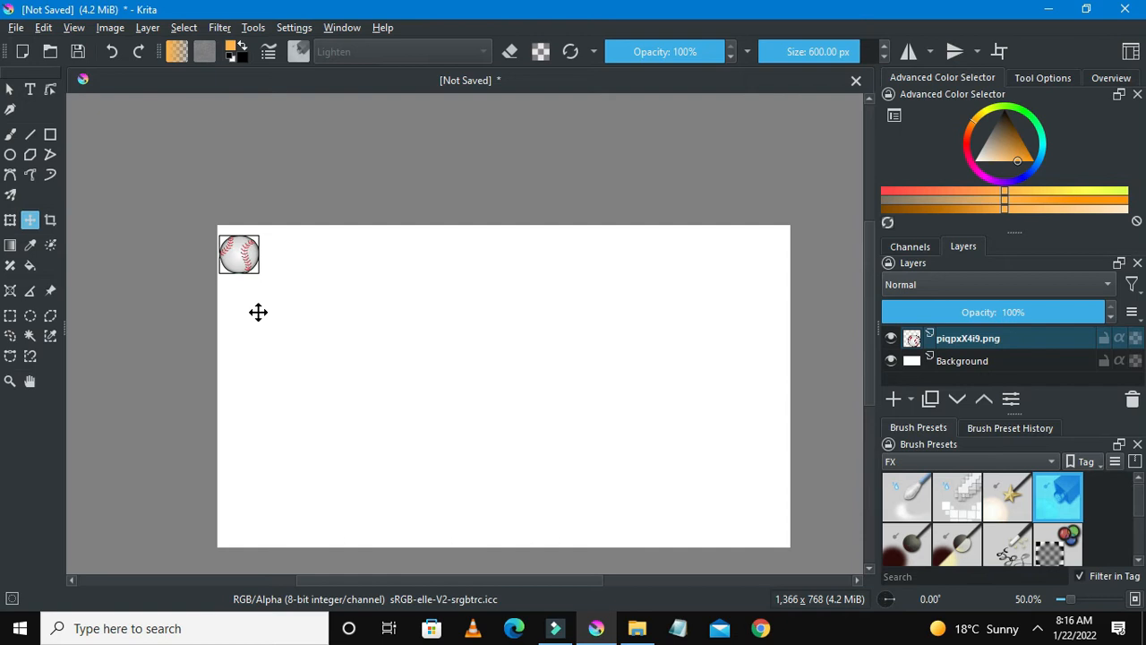
scroll("down", 3)
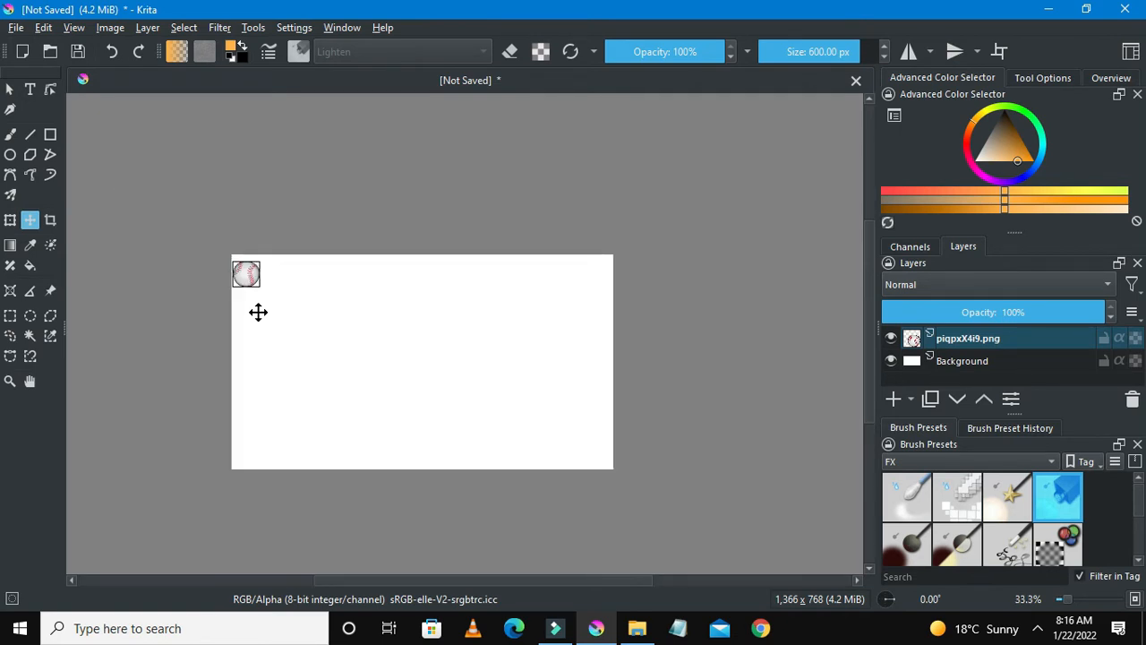
mouse_move(225, 288)
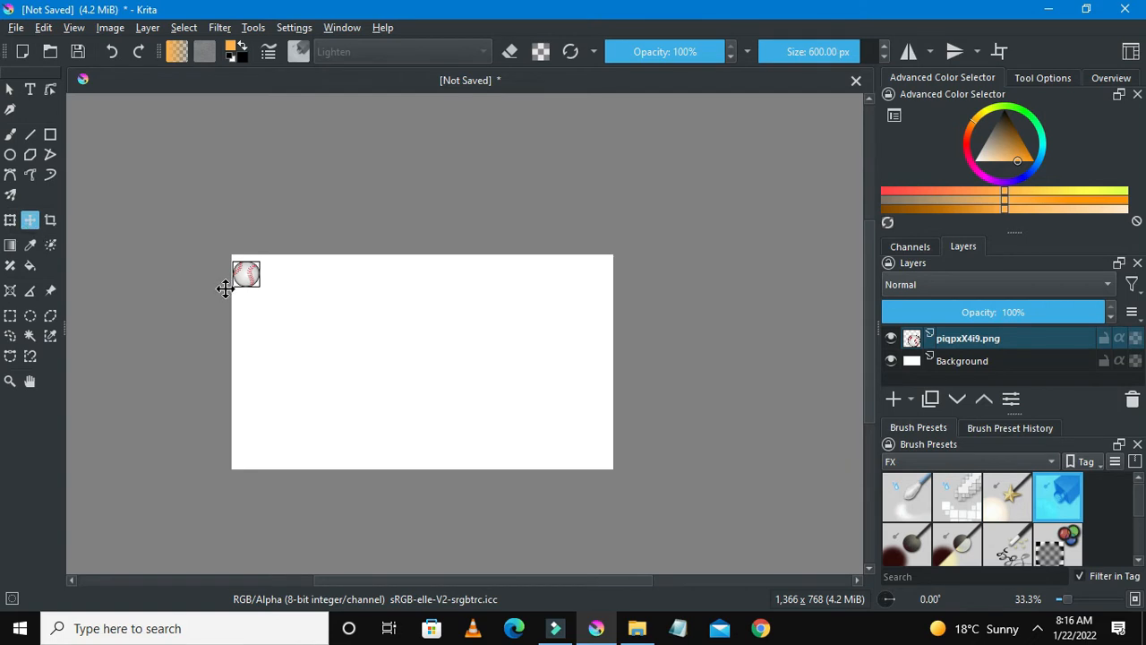
left_click_drag(247, 272, 353, 349)
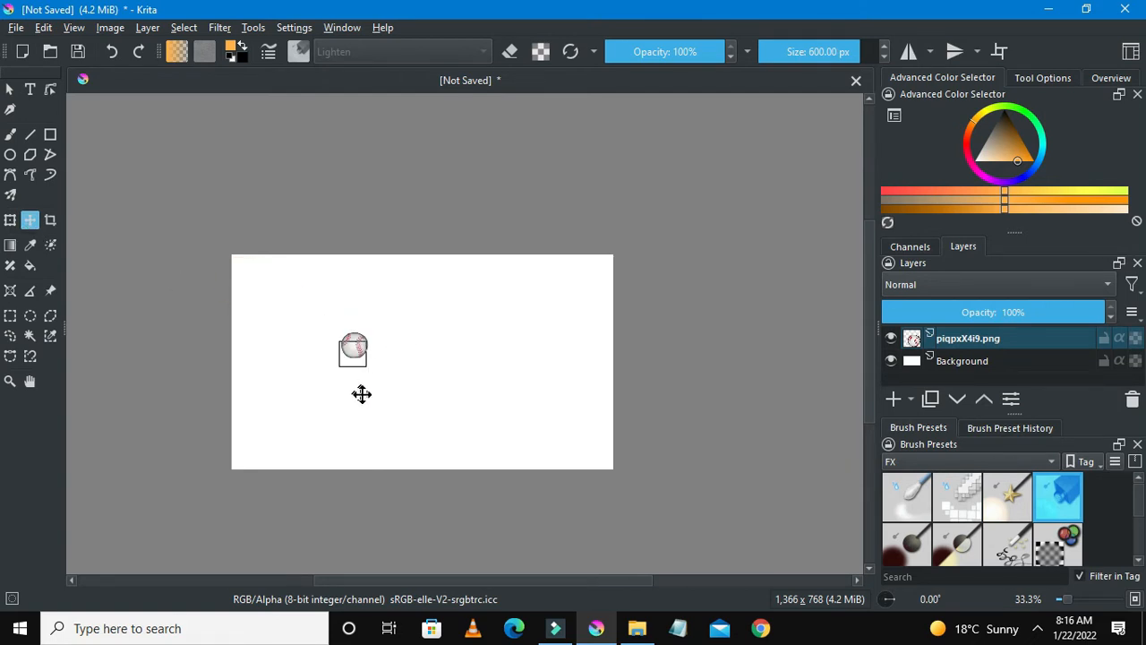
left_click_drag(353, 349, 248, 285)
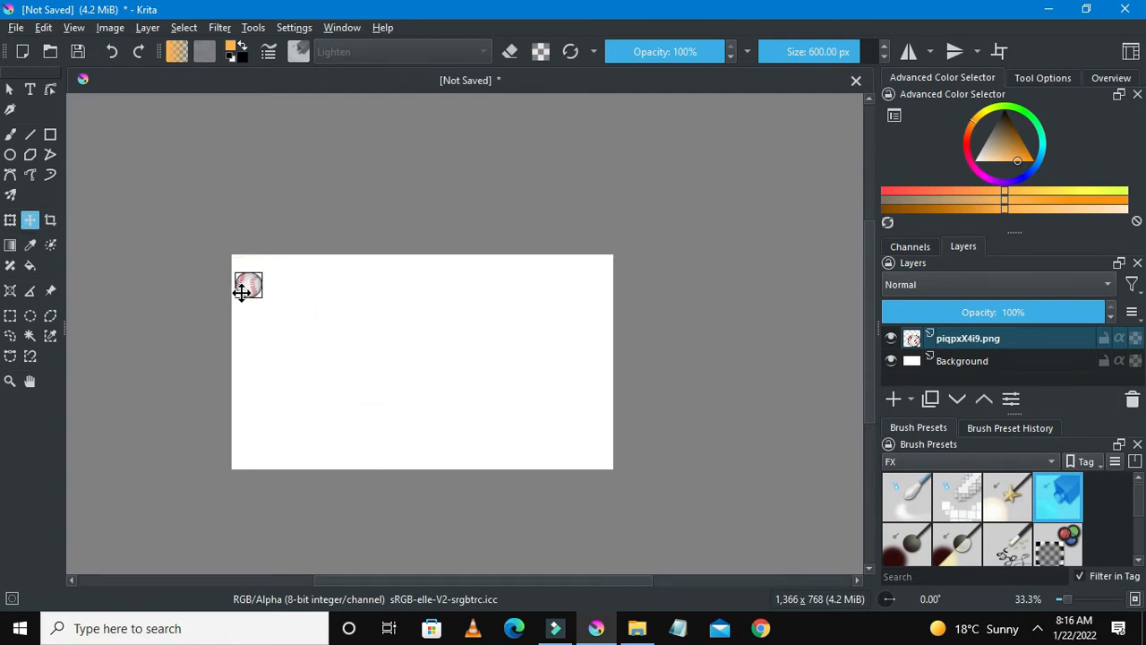
scroll("up", 3)
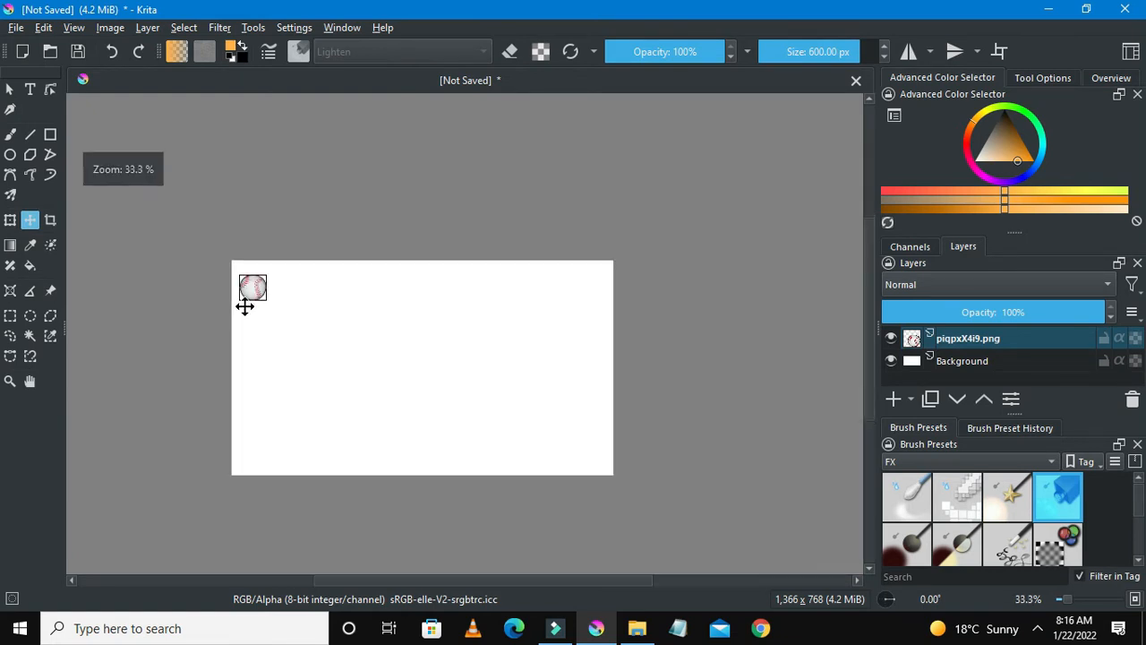
scroll("down", 3)
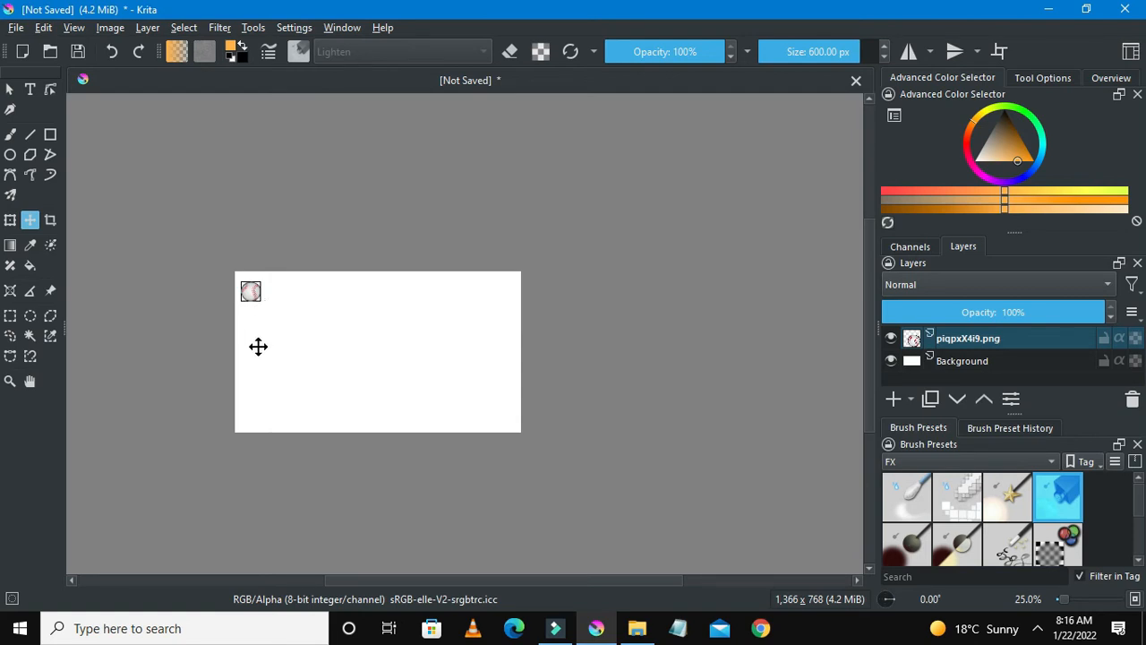
scroll("up", 3)
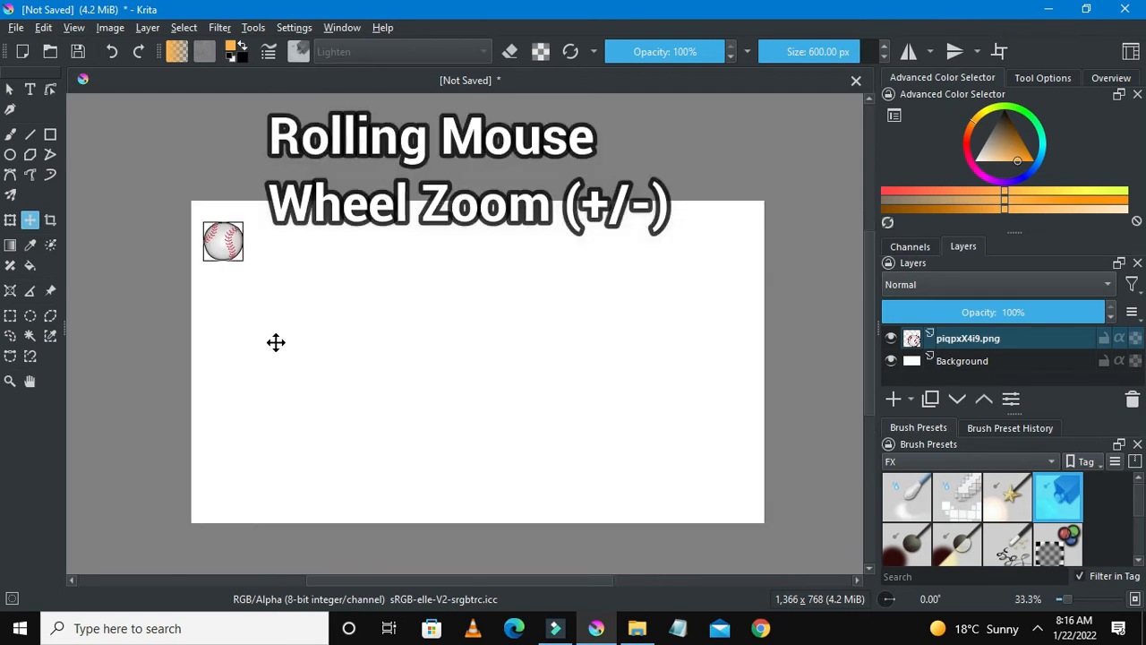
scroll("up", 3)
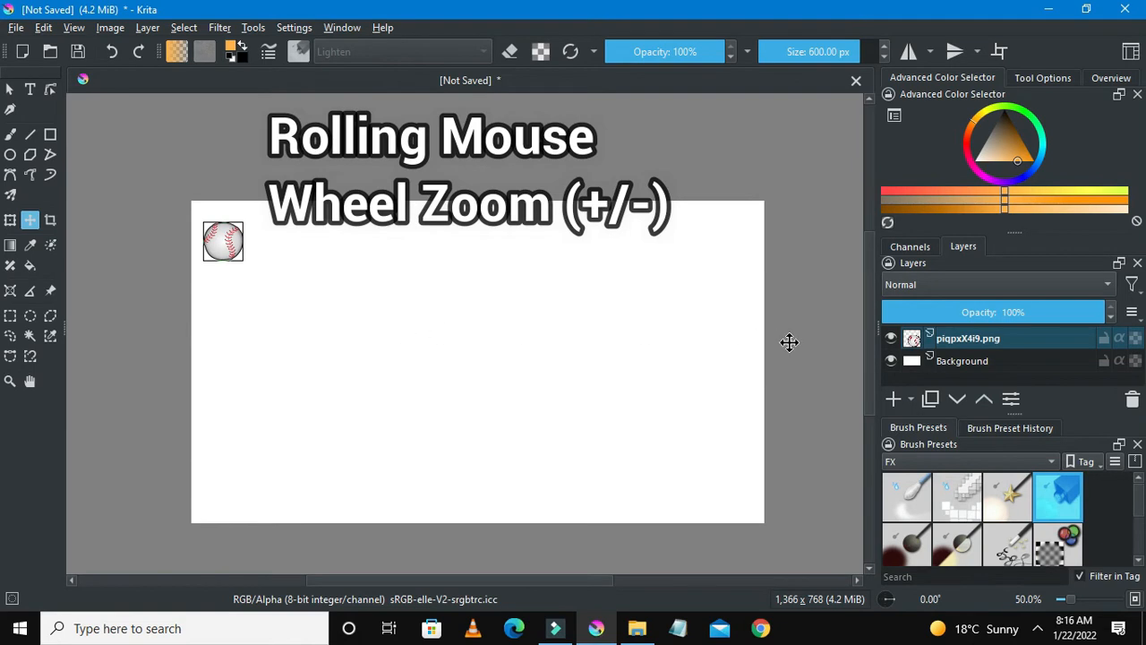
mouse_move(964, 360)
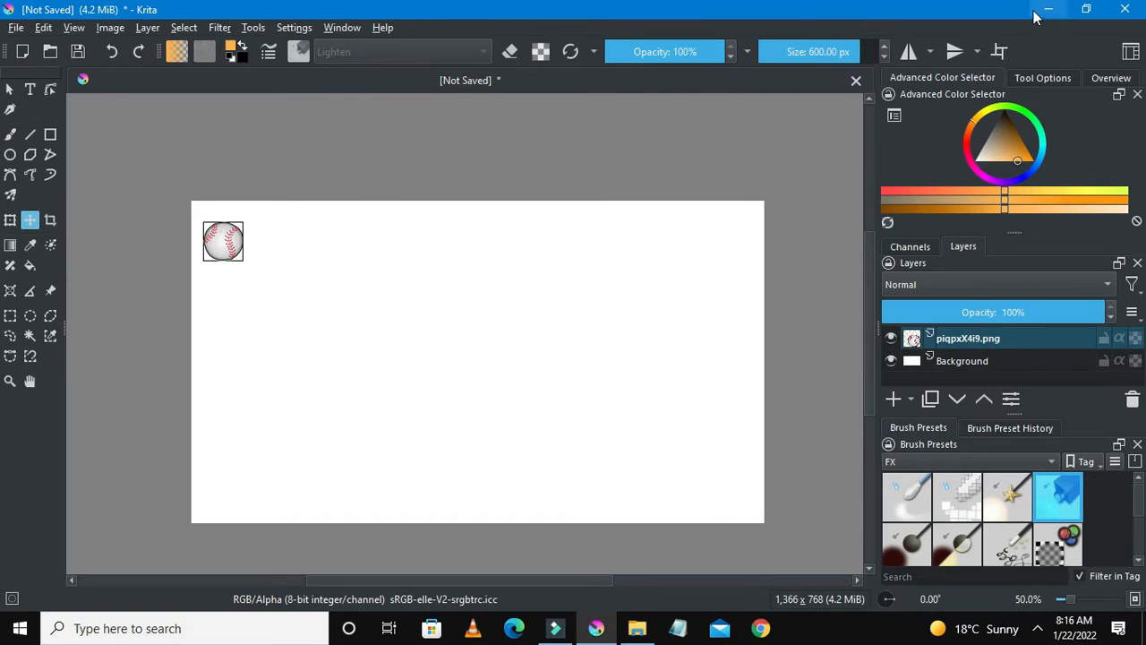
- Minimize Krita and create a desktop folder named Baseball Animation
left_click(1050, 11)
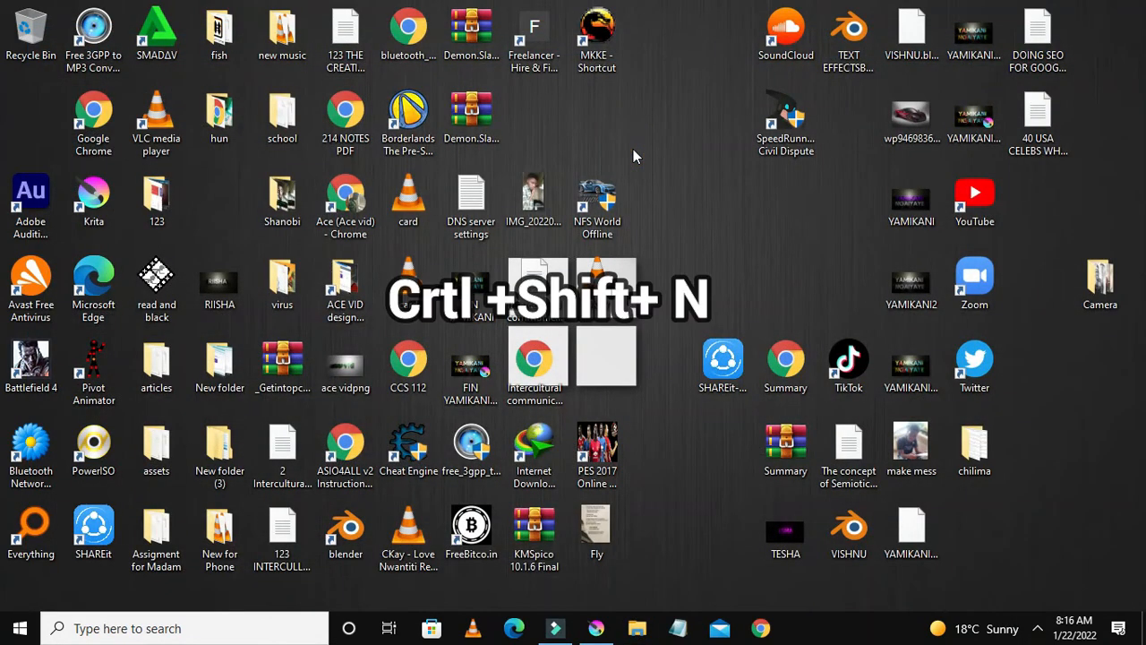
key("ctrl+shift+n")
type("Baseball Animation")
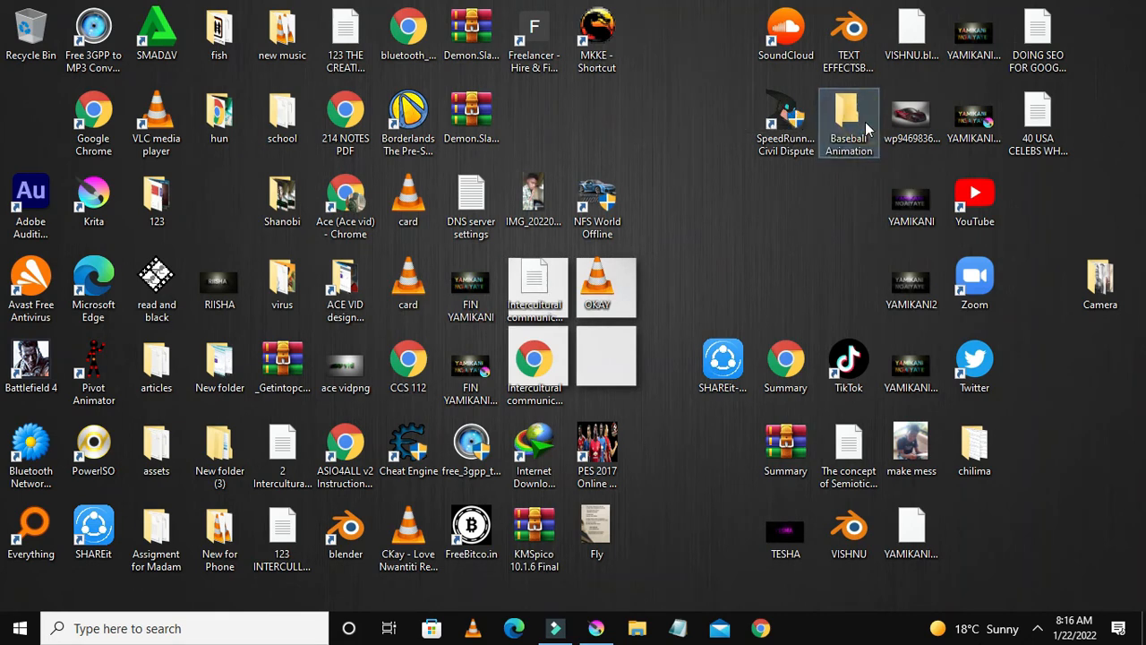
double_click(849, 122)
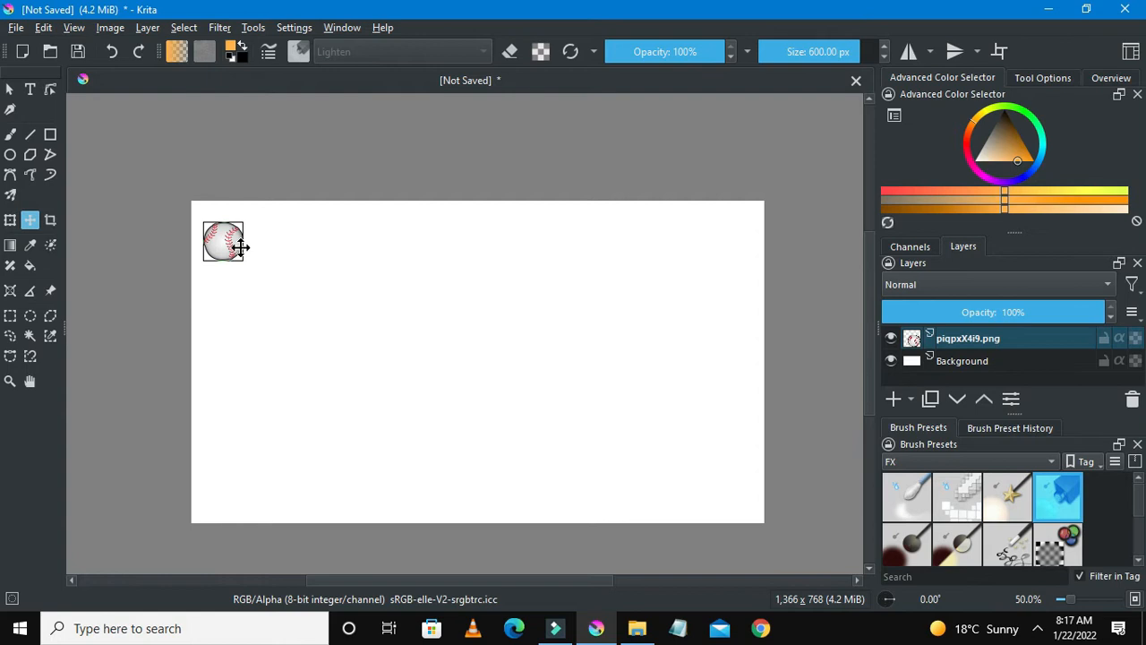
mouse_move(229, 244)
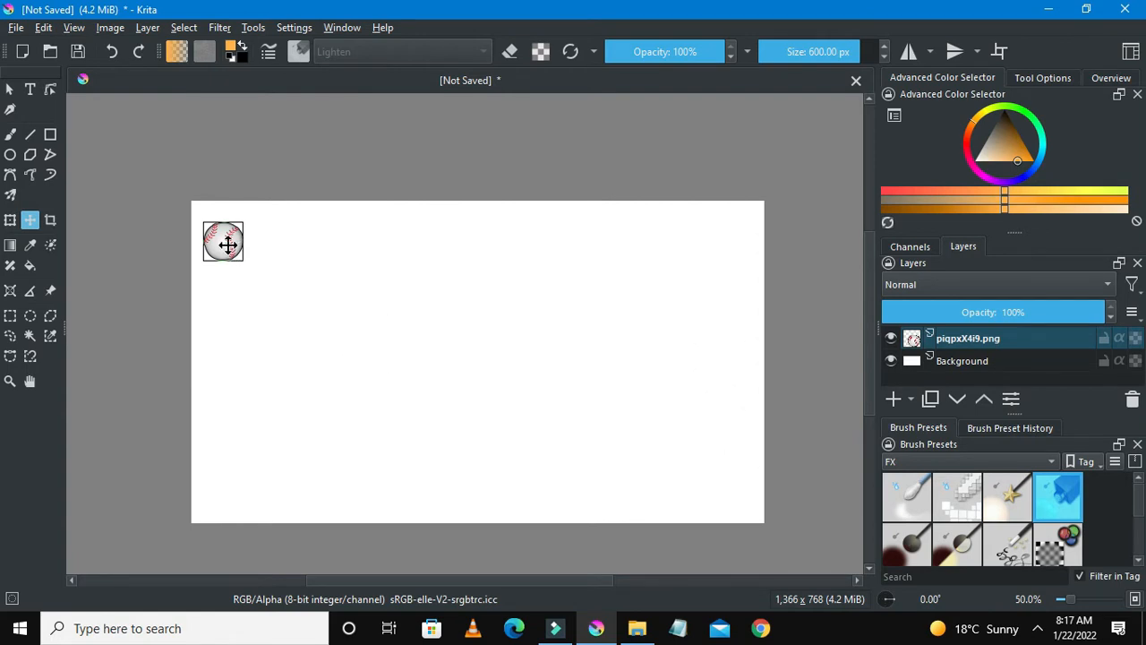
- Drag the baseball down to the bottom-left corner, leaving it partly past the canvas edge
left_click_drag(222, 242, 266, 476)
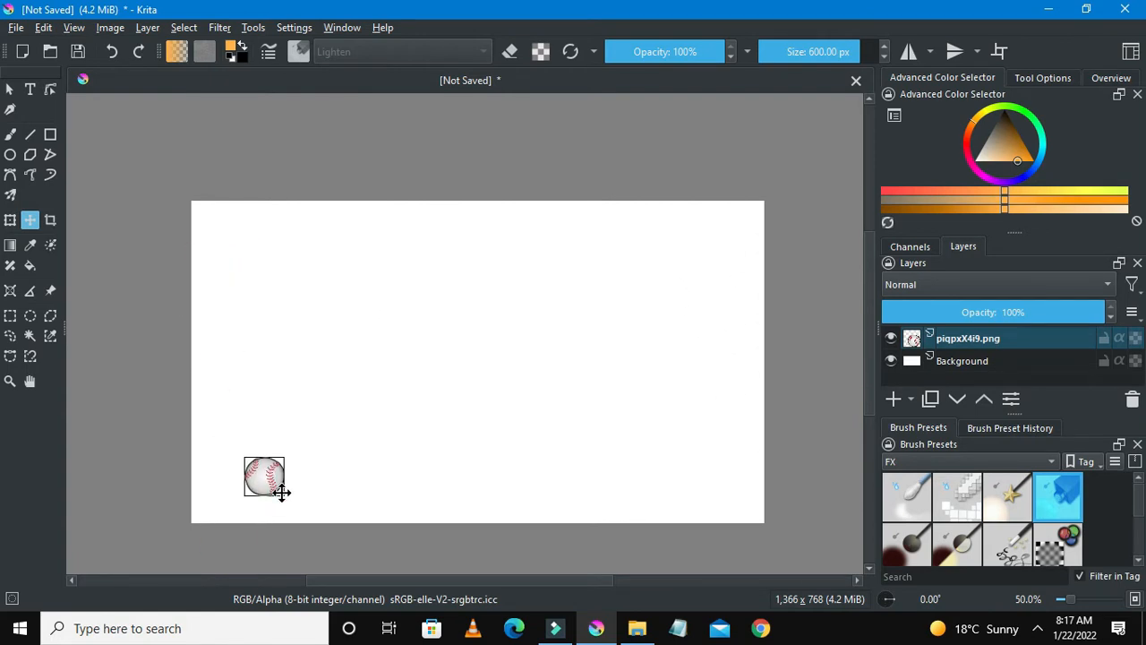
left_click_drag(265, 476, 358, 487)
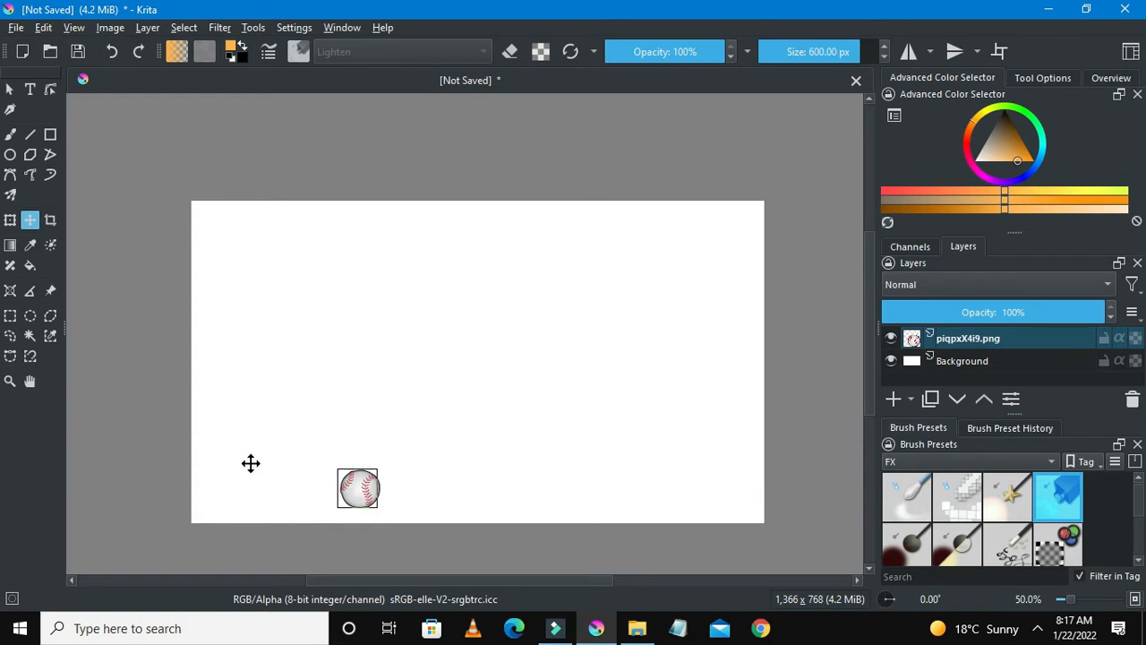
left_click_drag(359, 487, 237, 441)
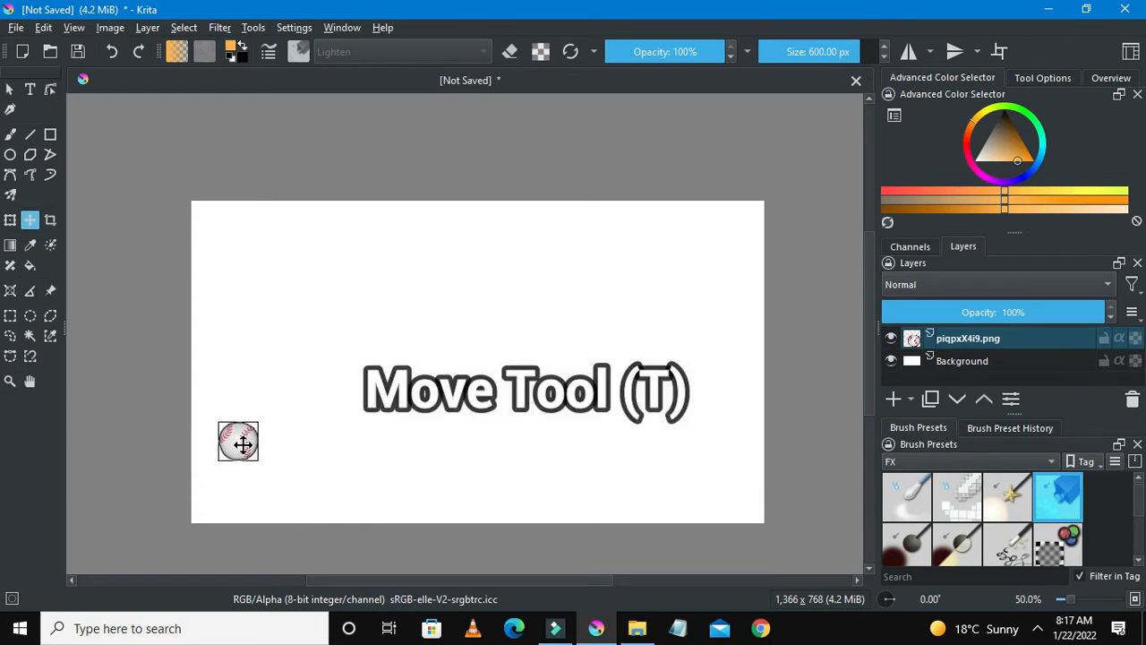
mouse_move(238, 451)
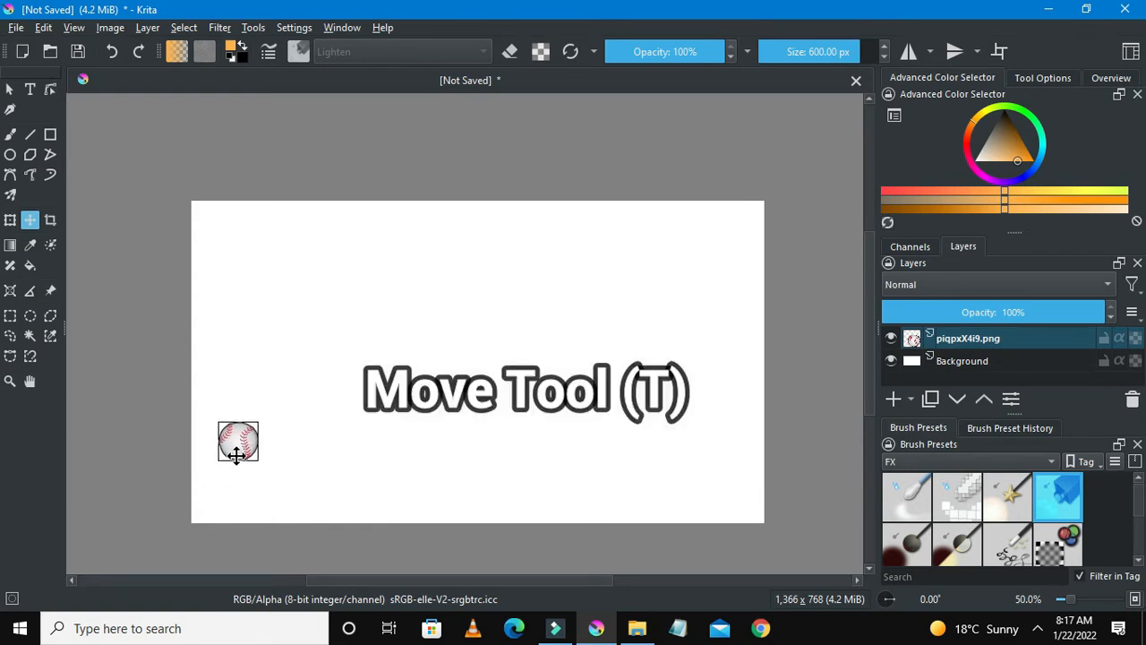
left_click_drag(238, 441, 260, 480)
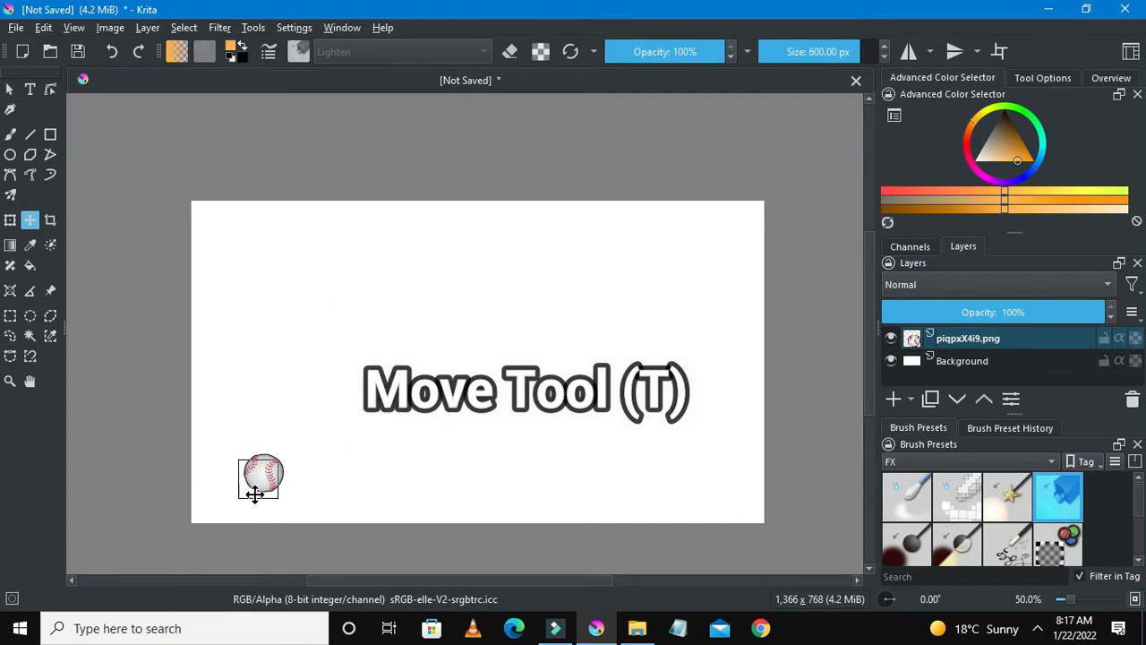
left_click_drag(262, 480, 226, 482)
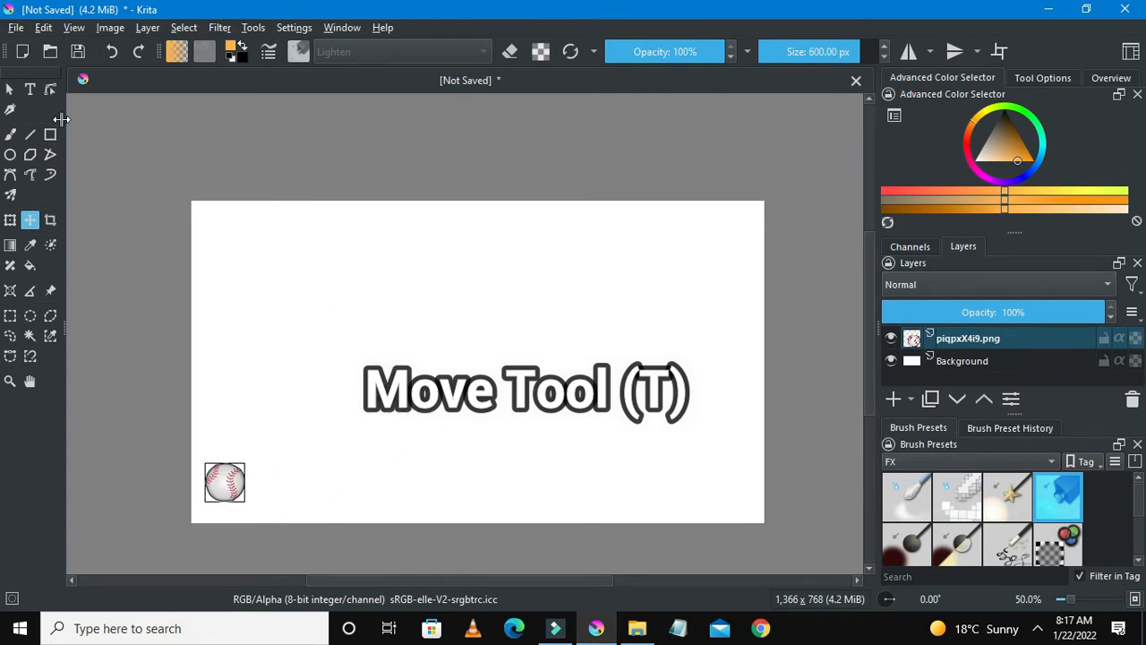
left_click_drag(224, 482, 200, 519)
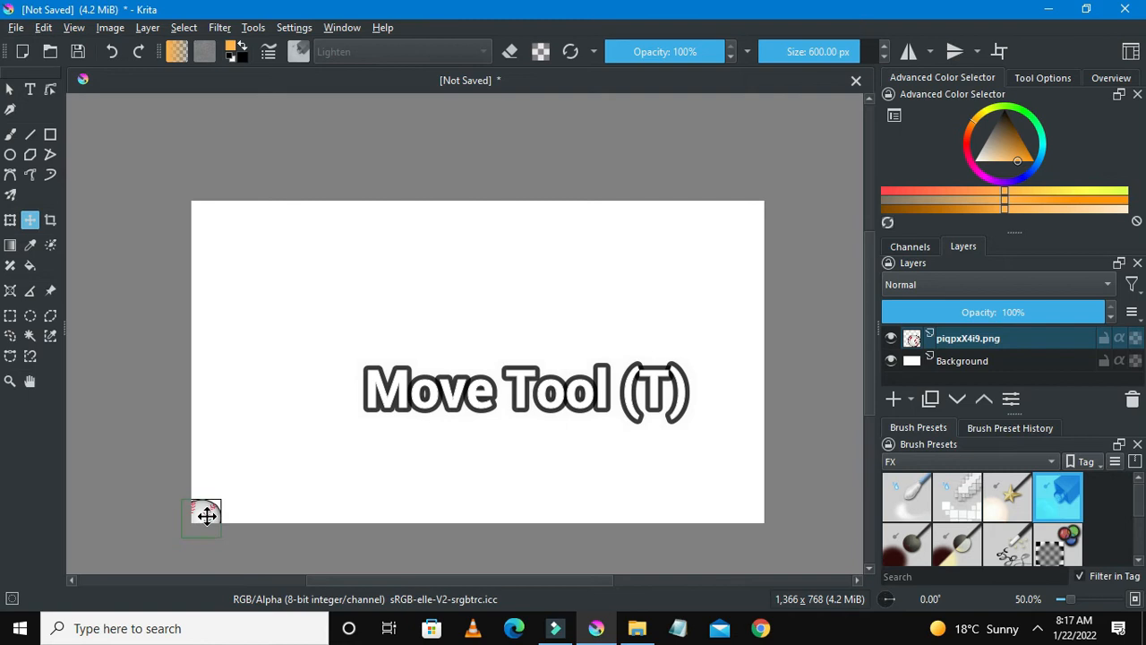
left_click_drag(201, 517, 208, 505)
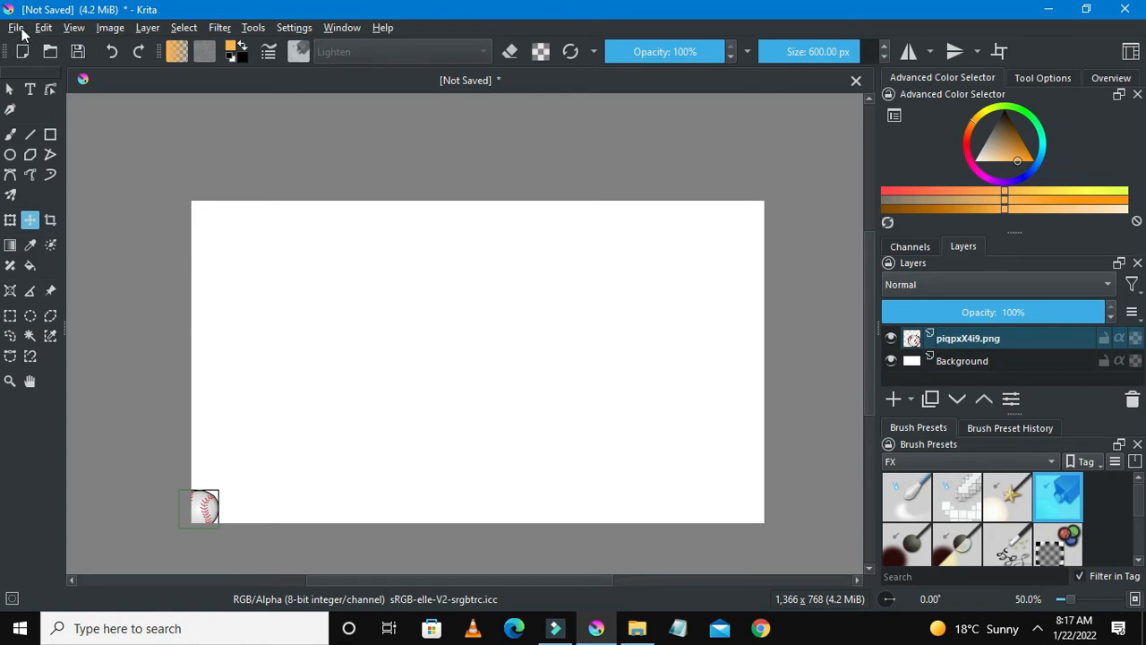
- Save the drawing as PNG 'baseball 1' inside the Baseball Animation folder
left_click(14, 27)
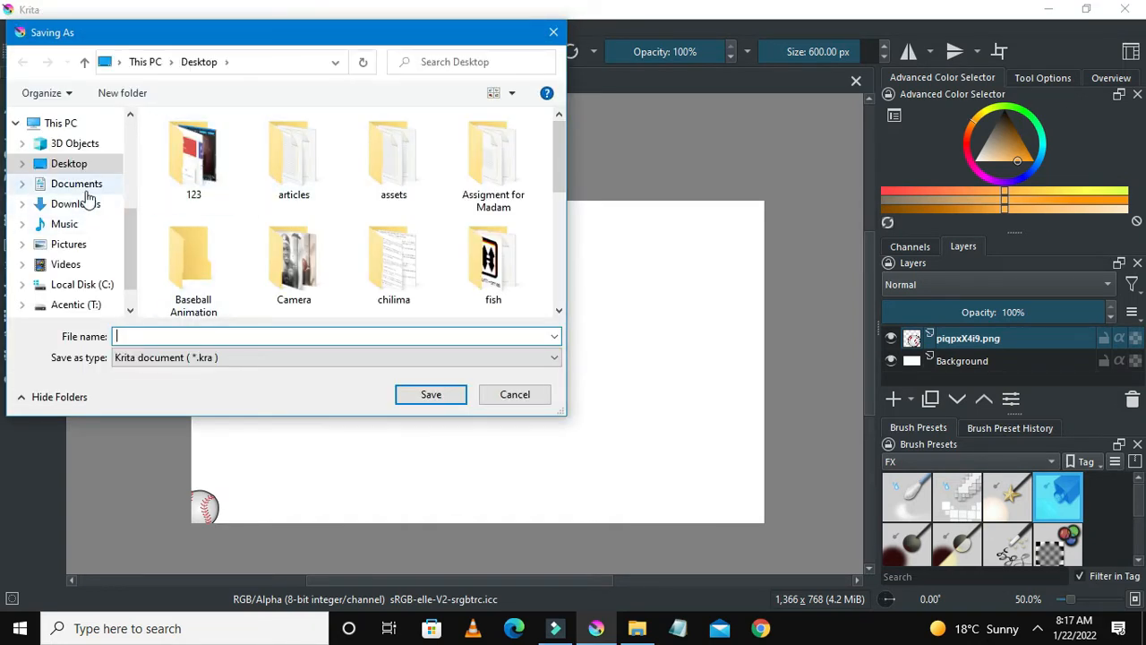
mouse_move(347, 207)
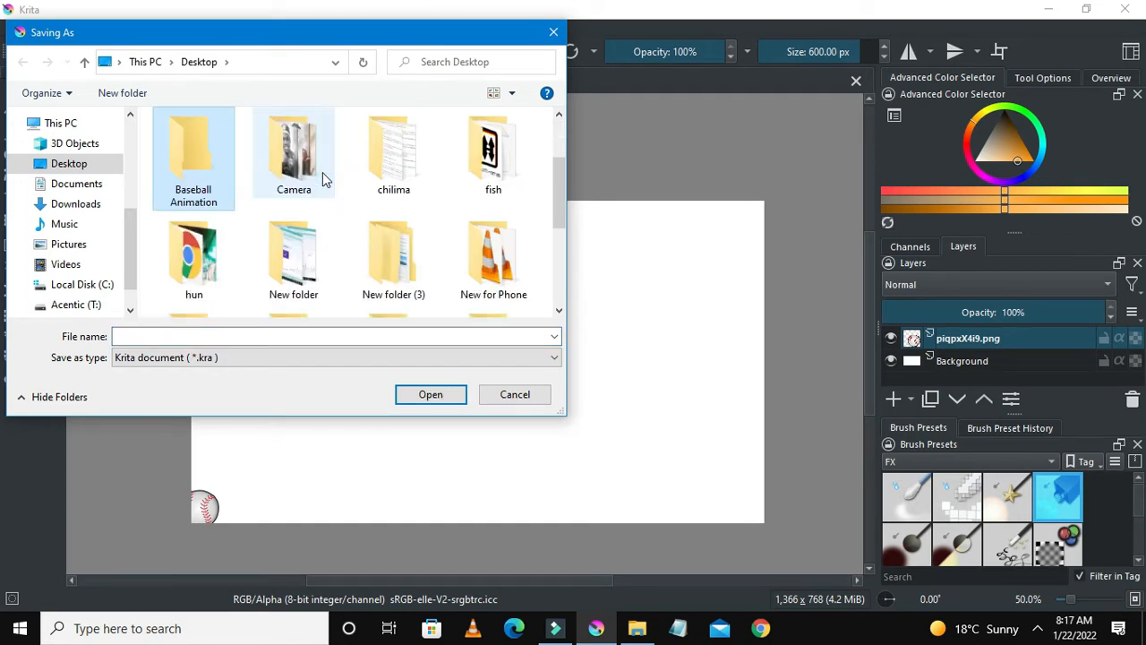
double_click(194, 147)
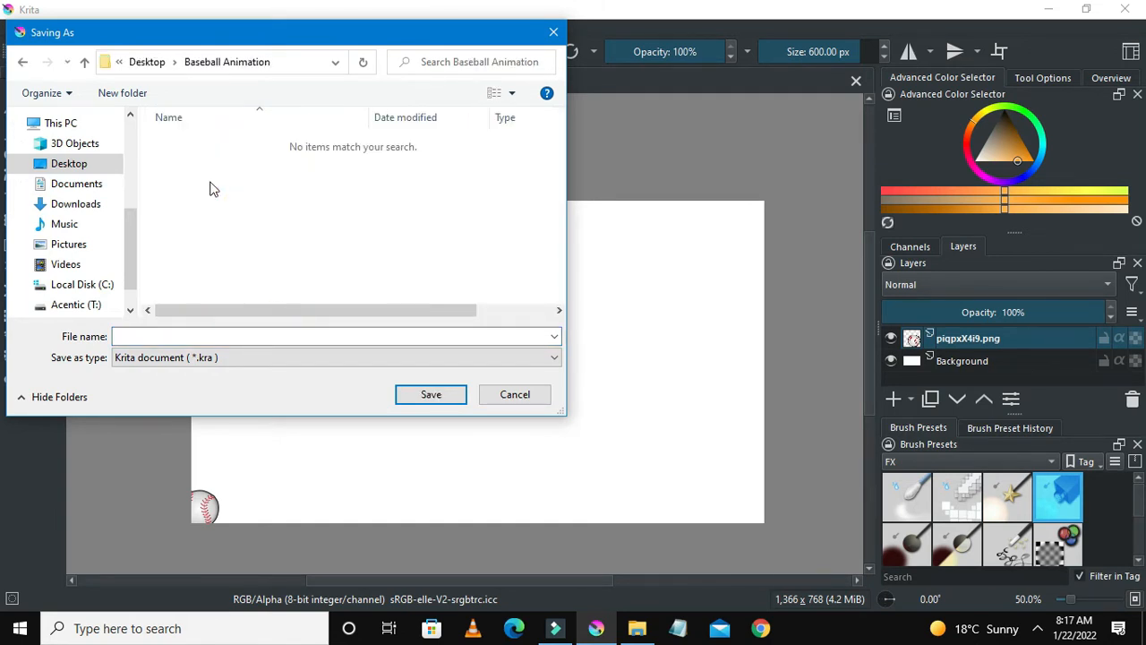
type("b")
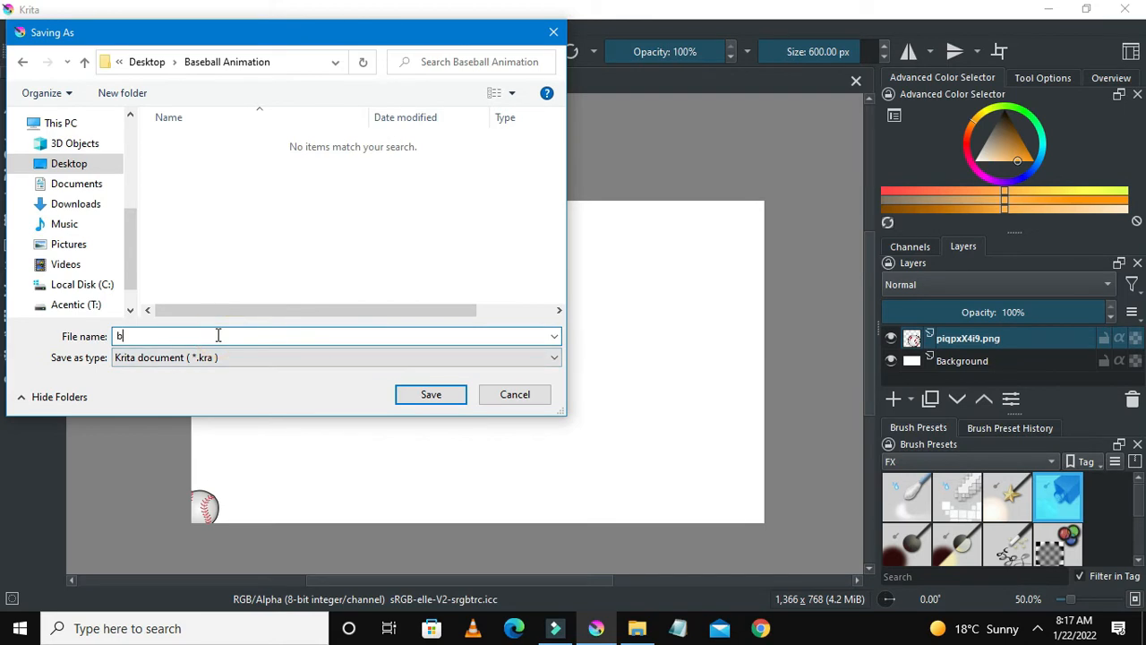
type("aseball 1")
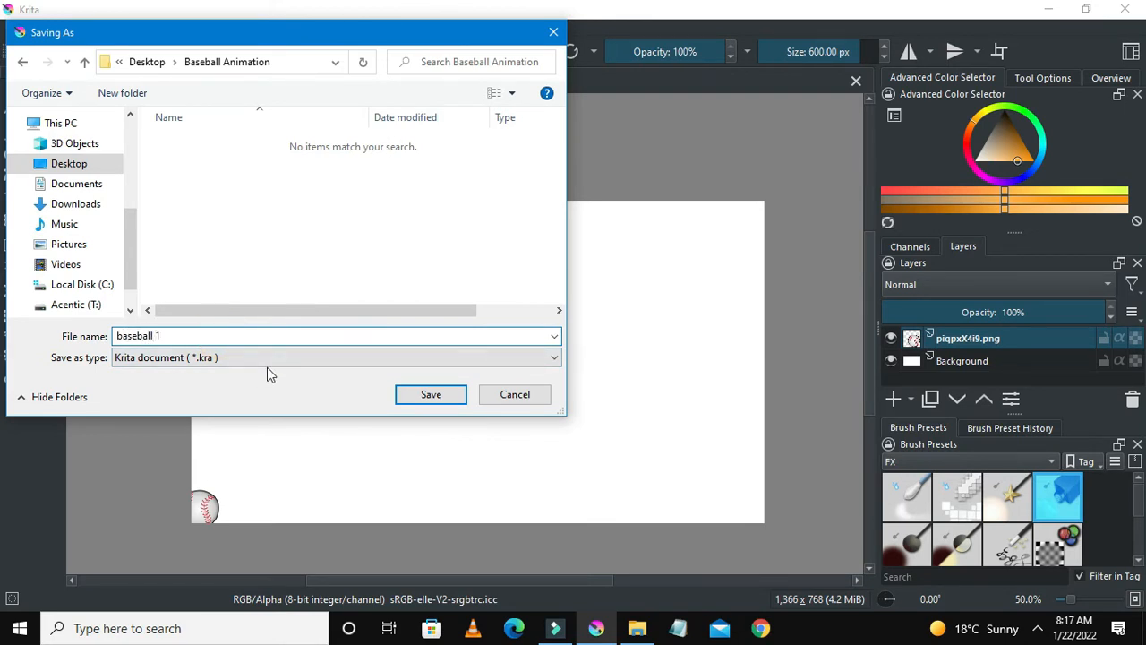
left_click(336, 358)
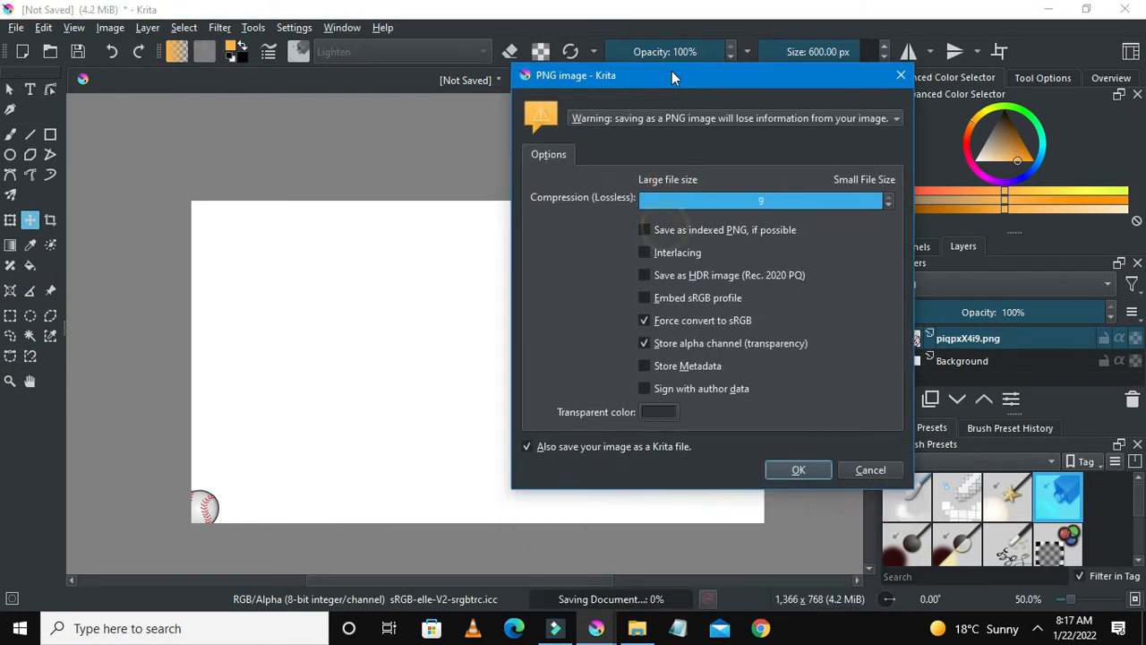
left_click(798, 469)
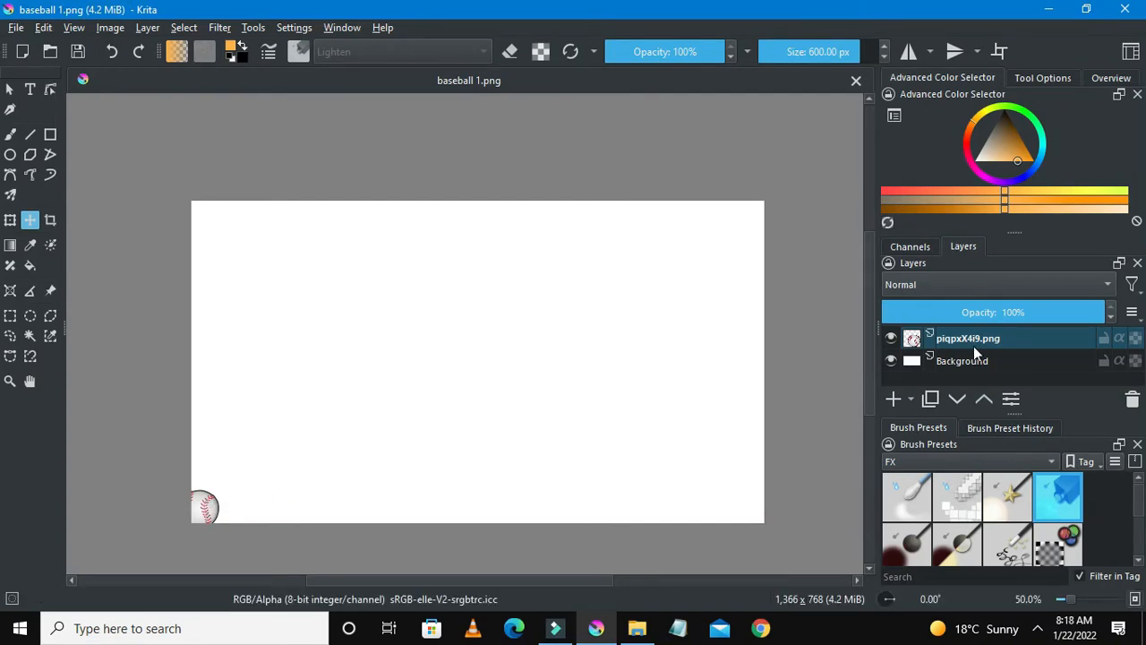
- Duplicate the baseball layer and fade the original to about 31% opacity
right_click(967, 337)
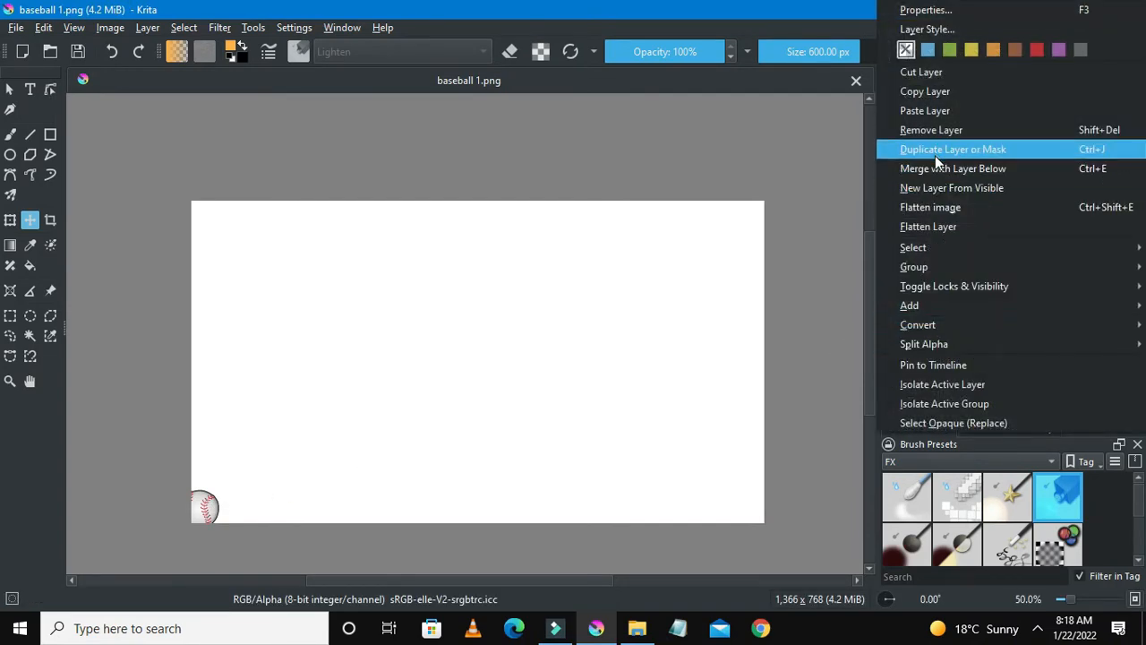
left_click(953, 149)
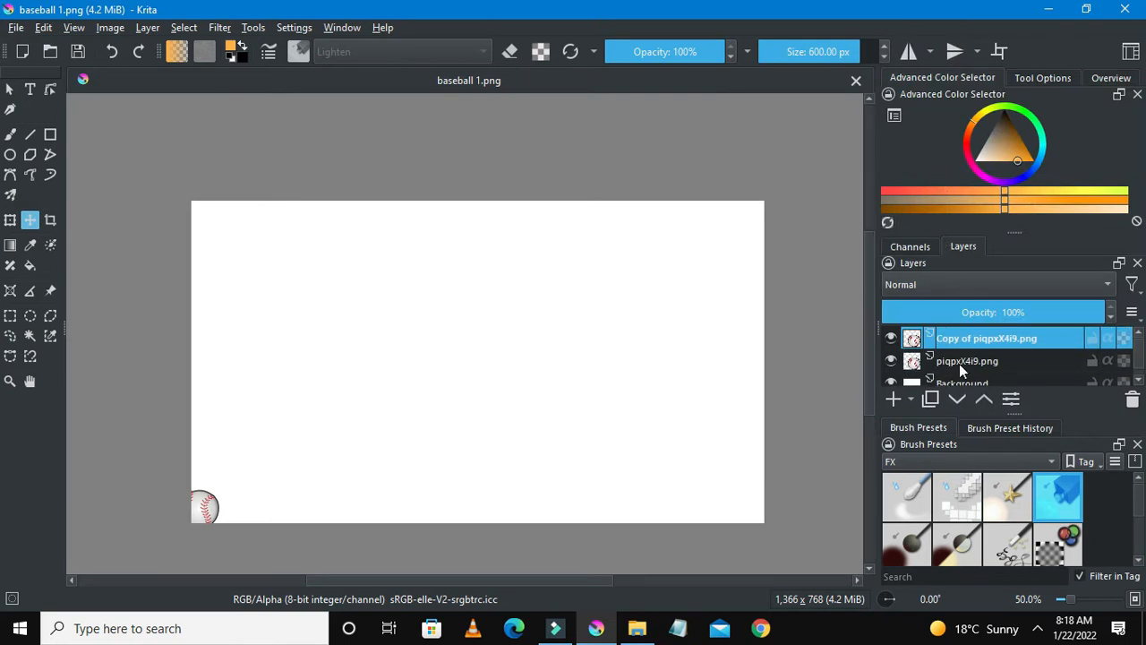
left_click(967, 360)
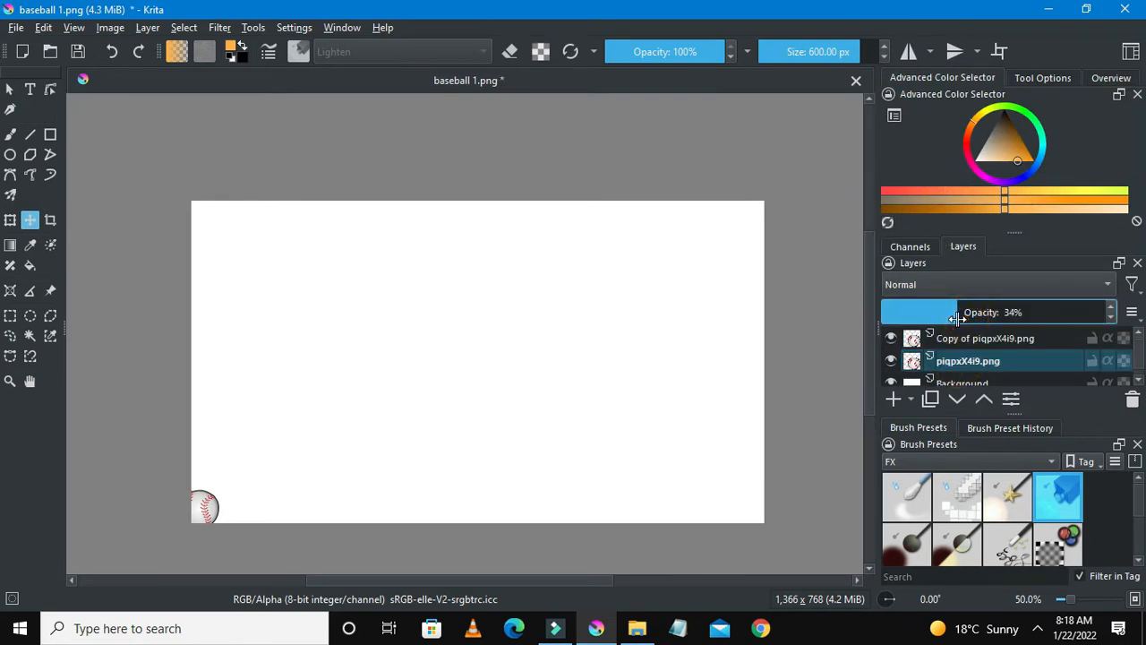
left_click_drag(958, 312, 946, 311)
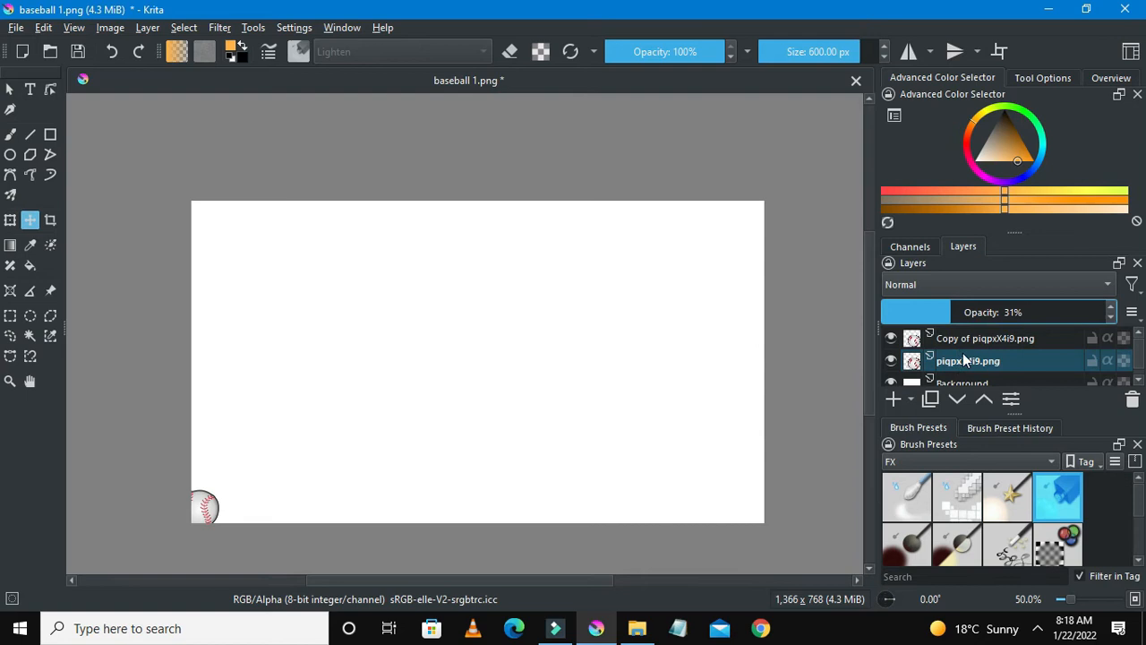
mouse_move(928, 376)
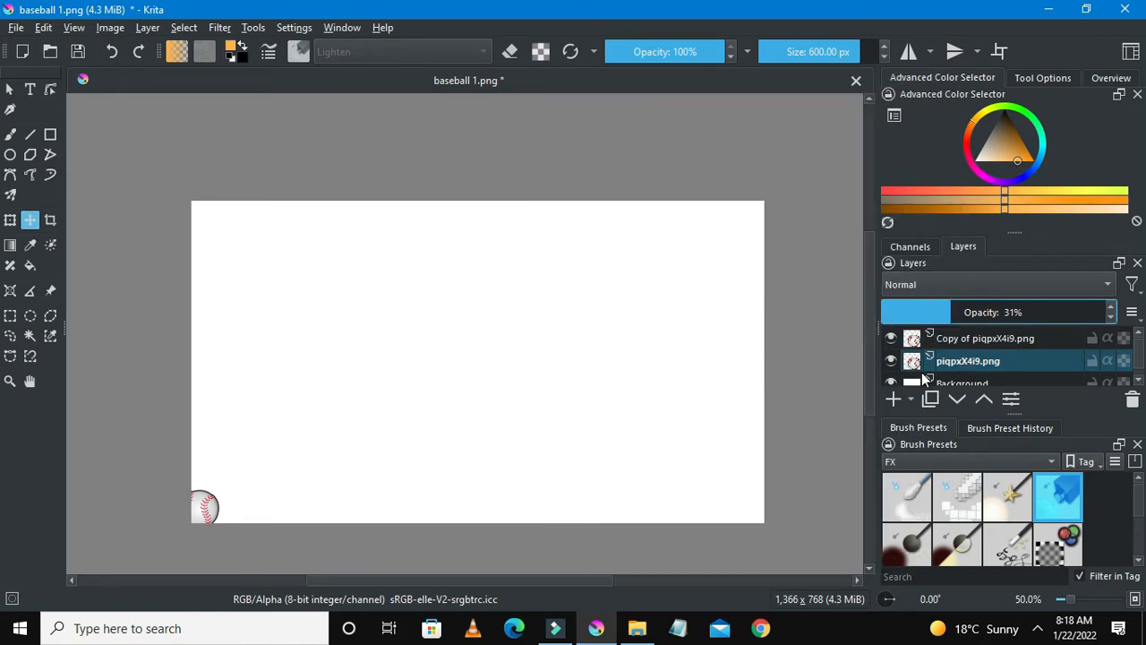
left_click(891, 336)
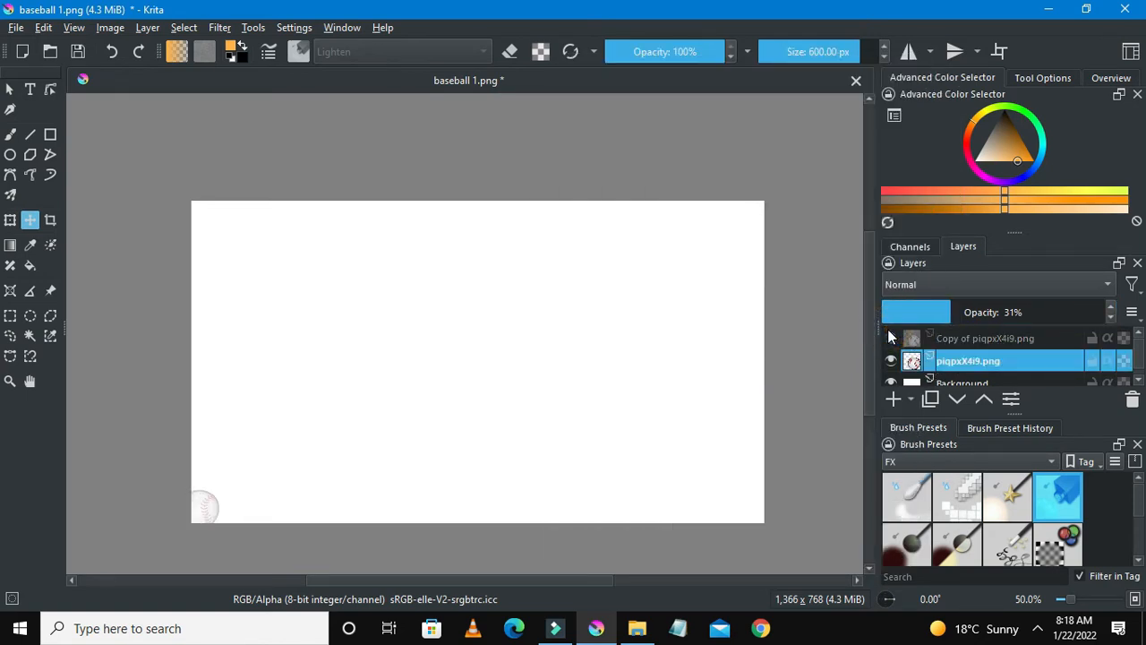
mouse_move(912, 336)
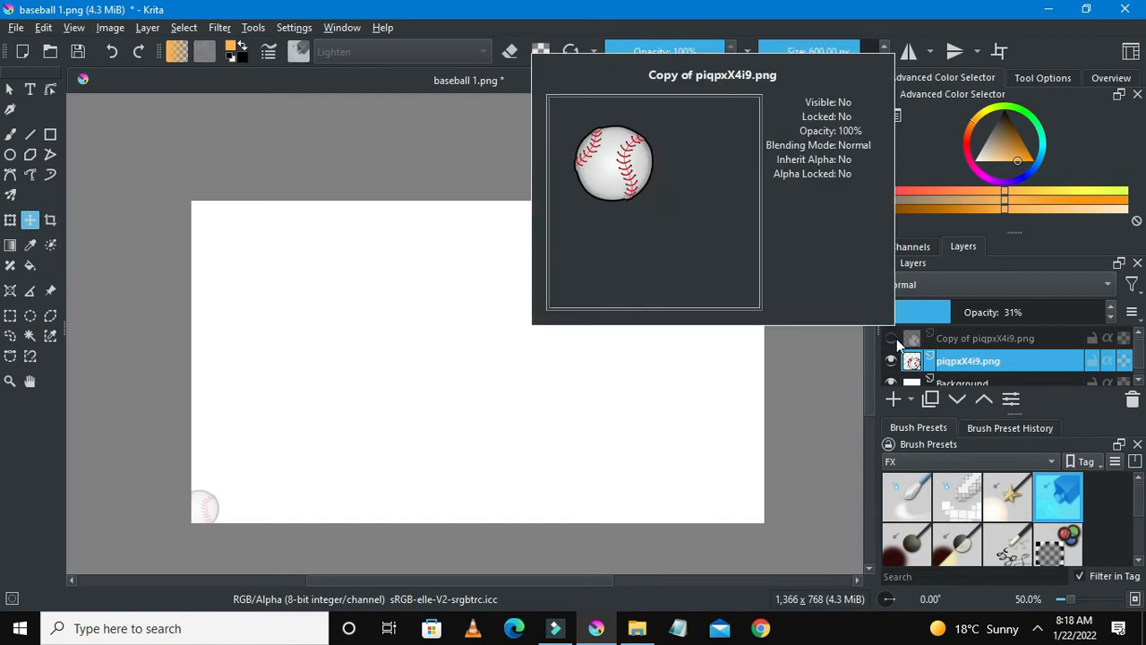
left_click(967, 361)
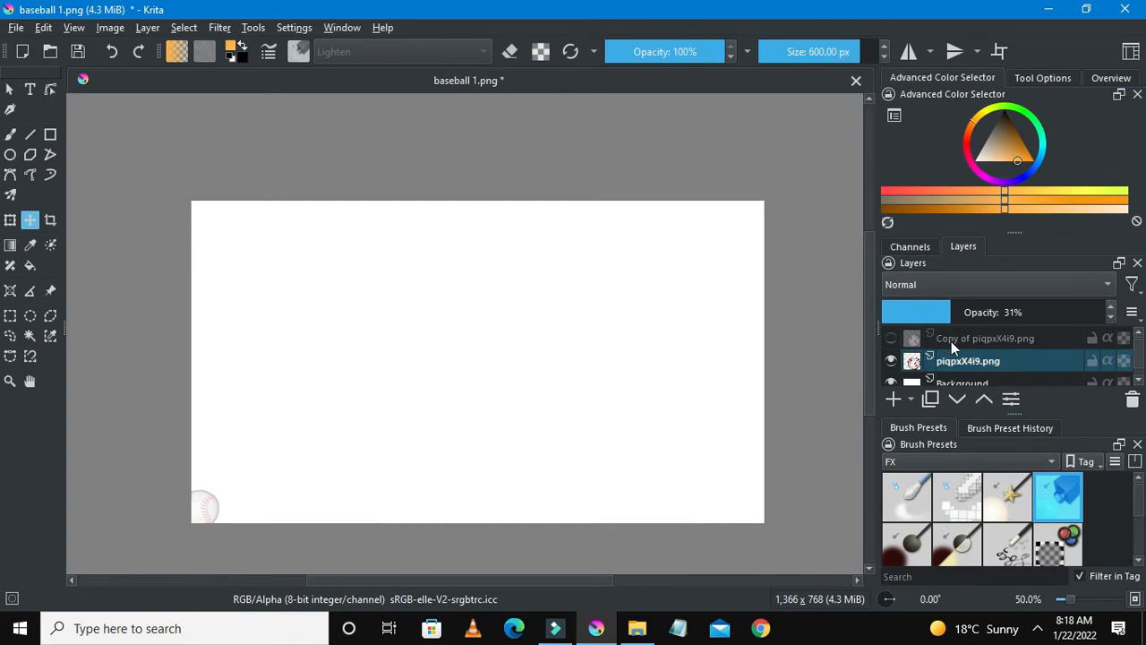
- Move the copied baseball slightly above the faded original and remove the original layer
left_click(985, 336)
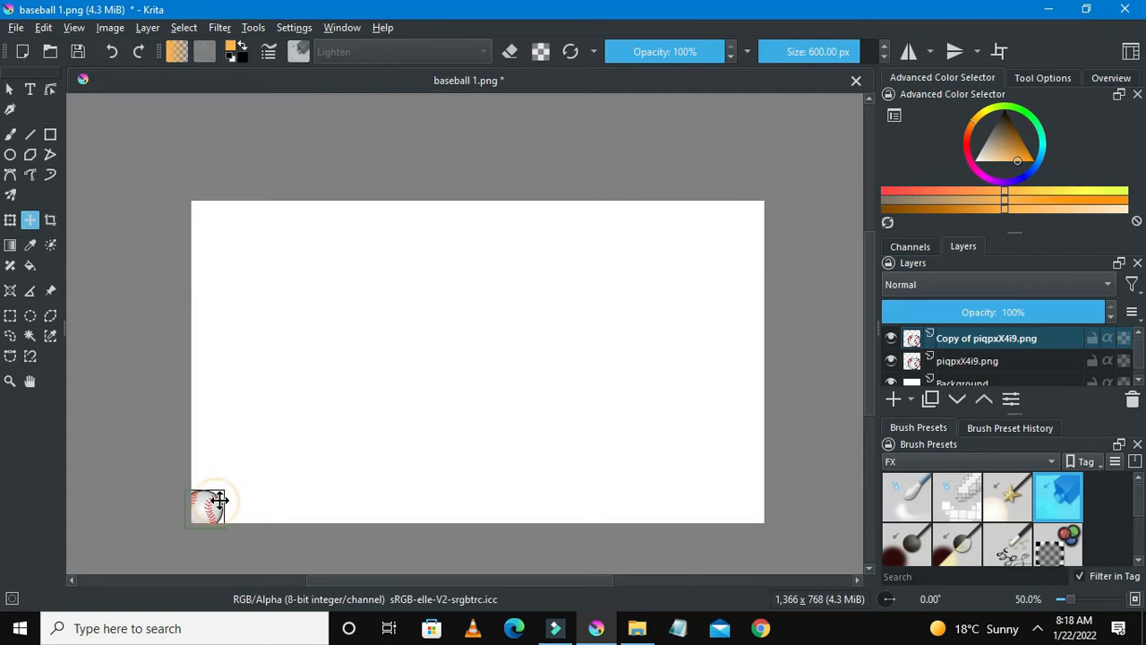
left_click_drag(219, 503, 224, 487)
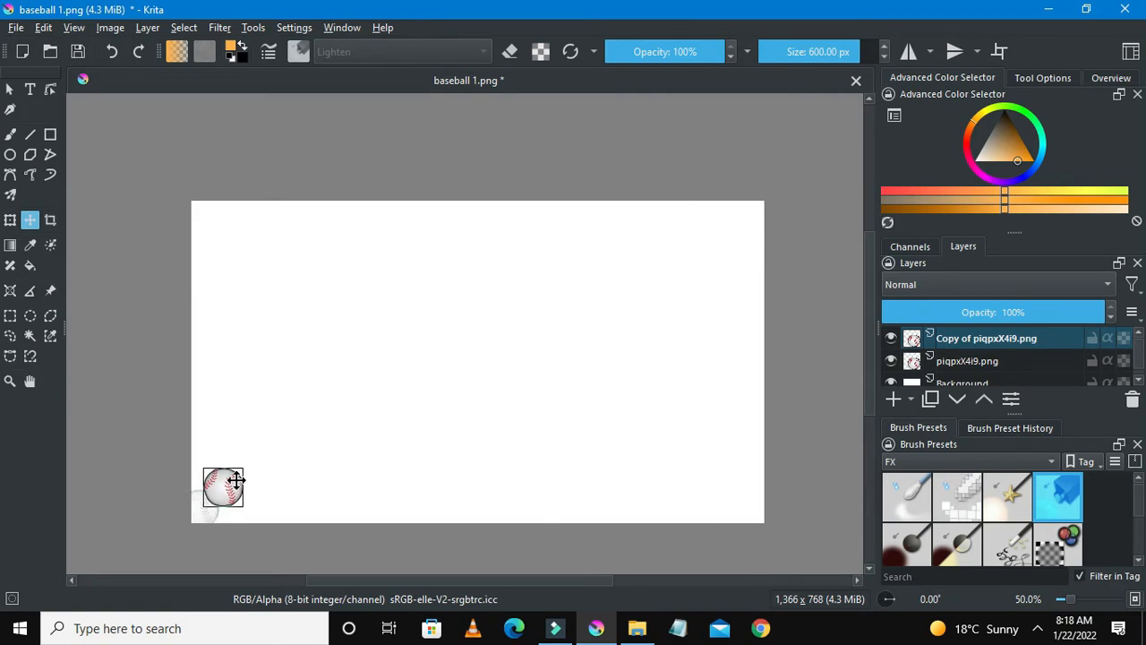
mouse_move(298, 477)
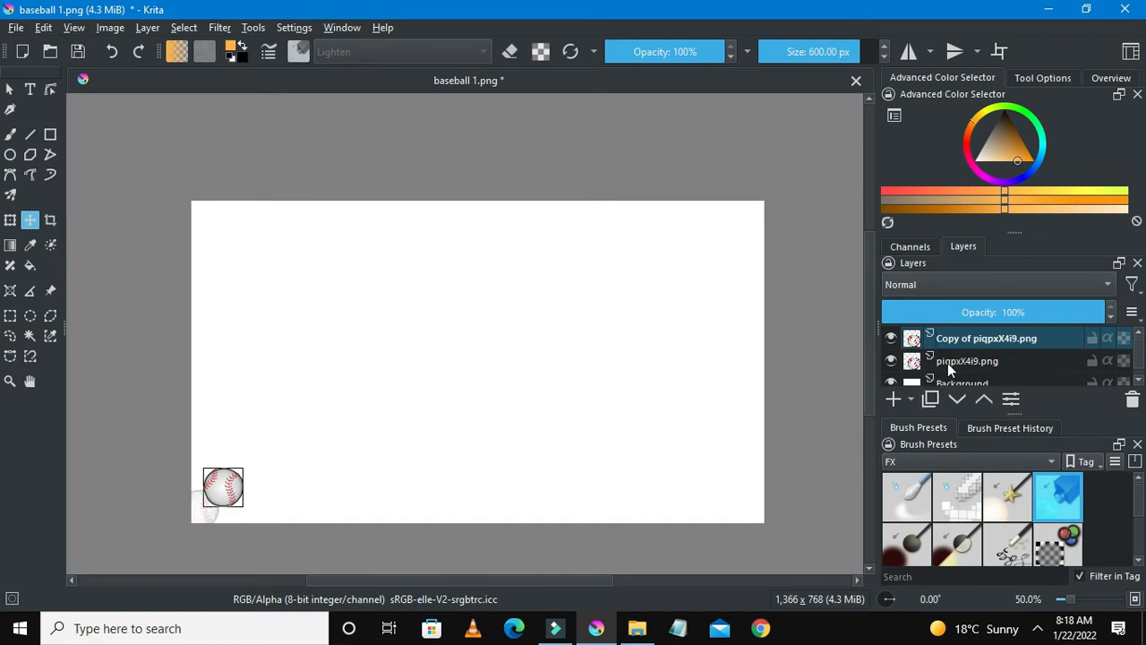
left_click(967, 360)
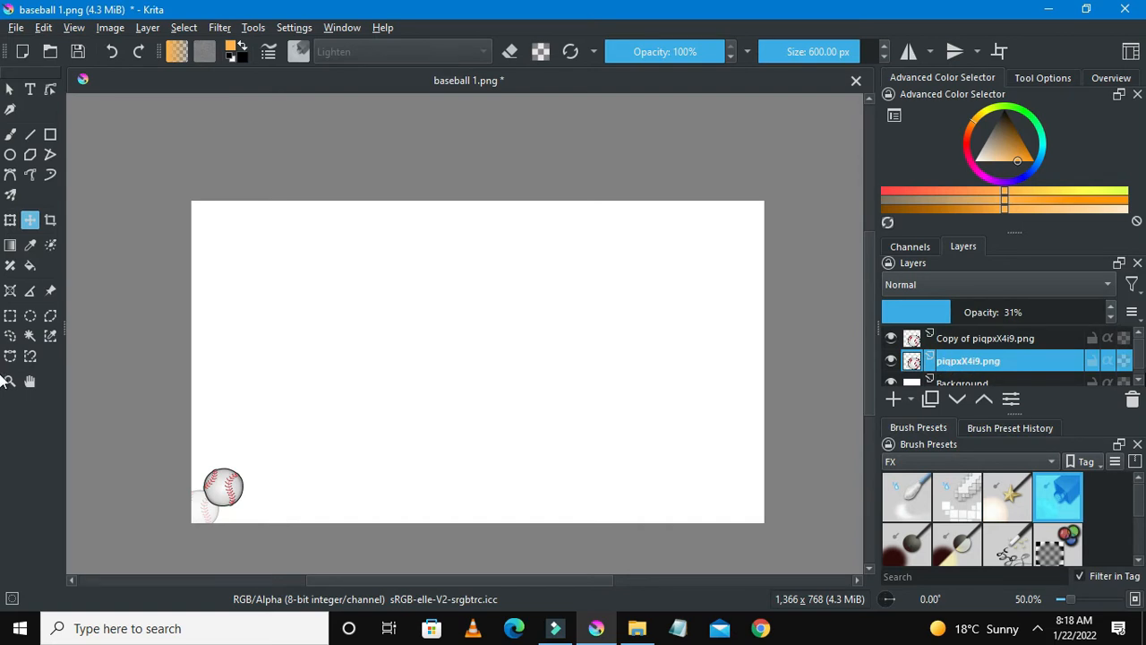
left_click(1132, 398)
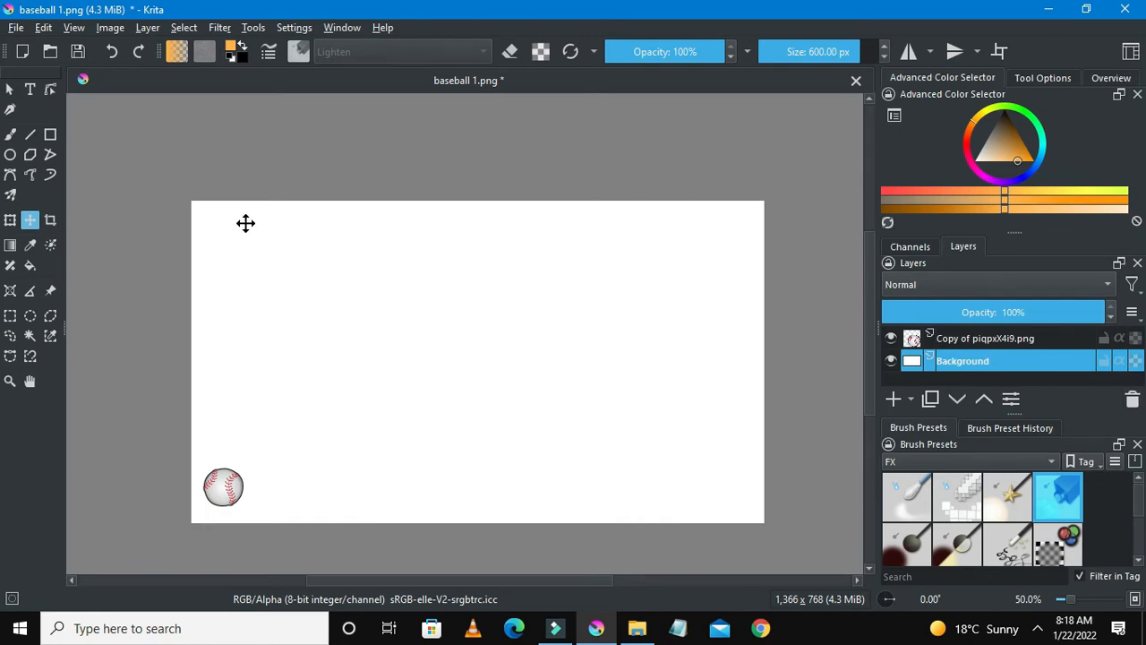
- Save the drawing as PNG 'baseball 2' in the Baseball Animation folder
left_click(14, 27)
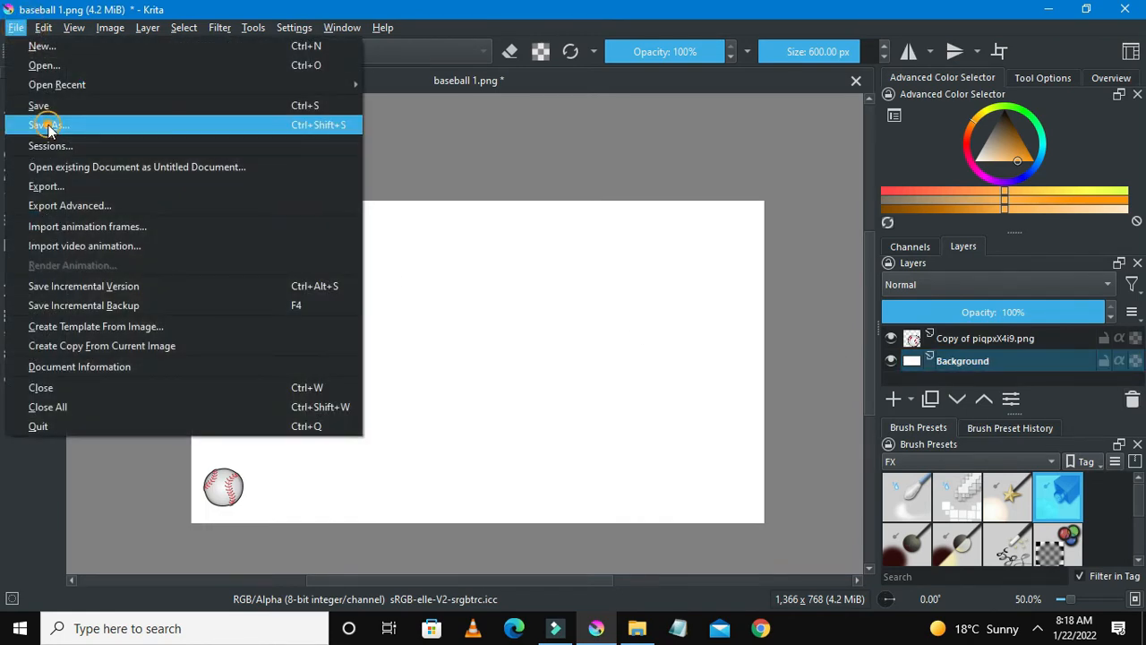
left_click(49, 126)
type("baseball 2")
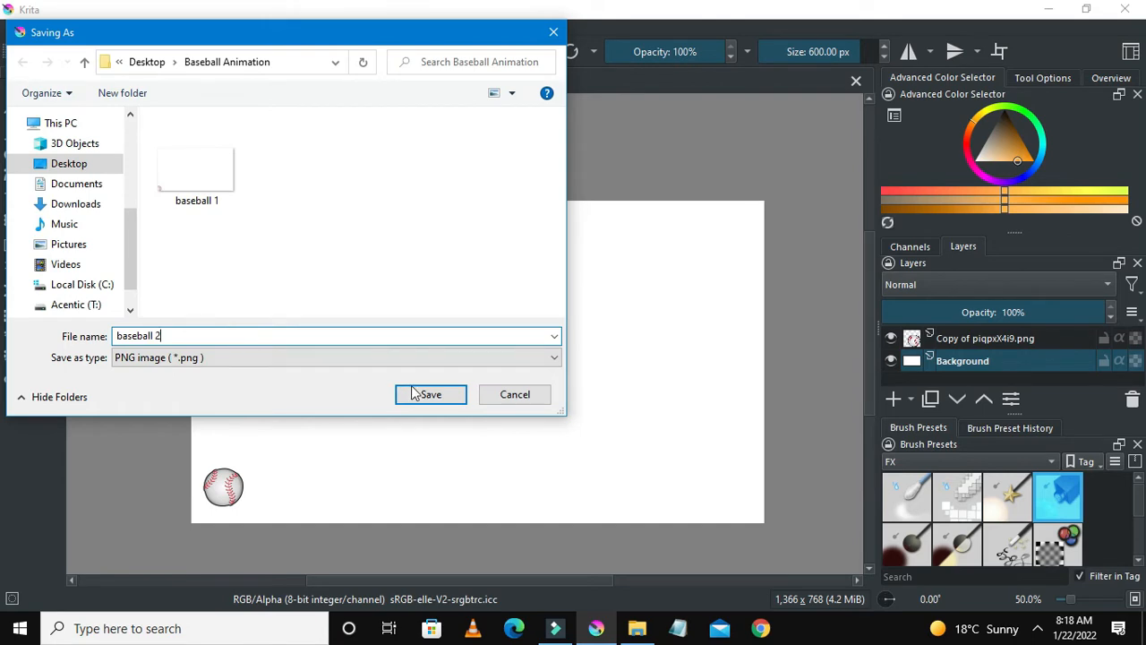
left_click(430, 394)
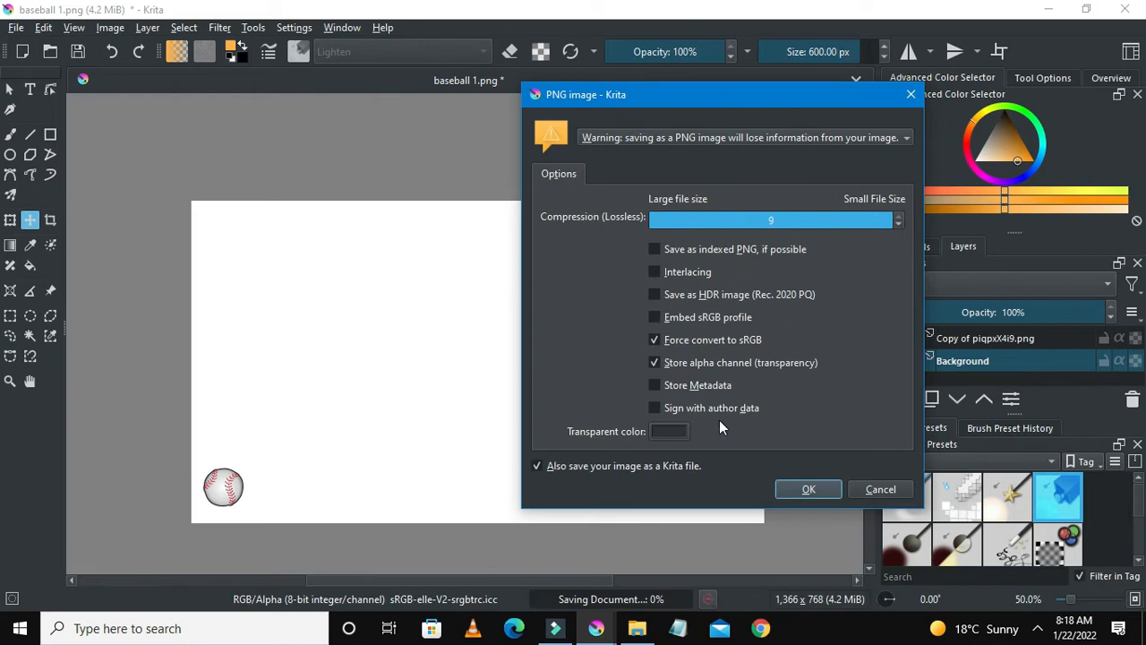
left_click(807, 489)
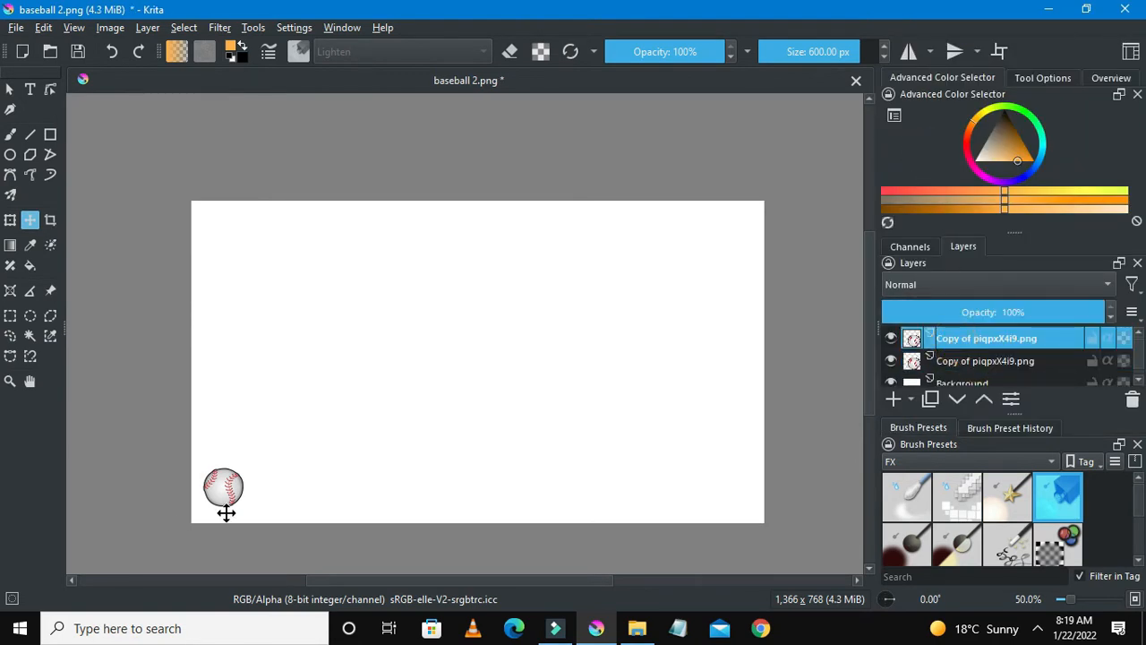
- Nudge the baseball up and to the right, then delete the faded lower copy layer
left_click_drag(223, 493, 236, 480)
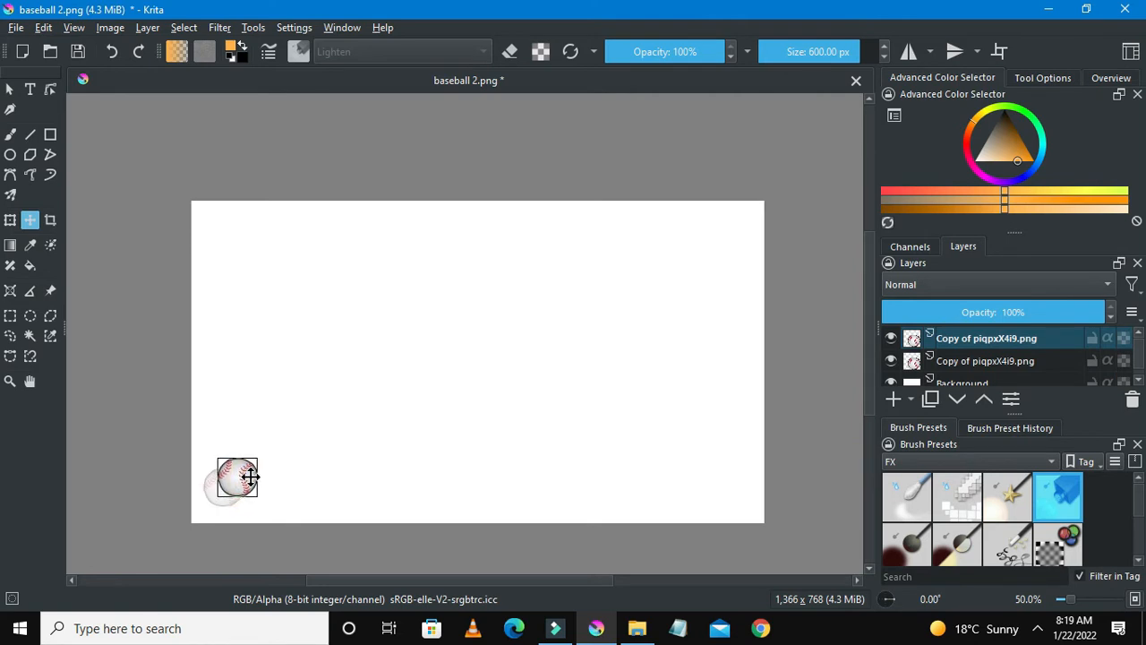
left_click_drag(251, 480, 260, 469)
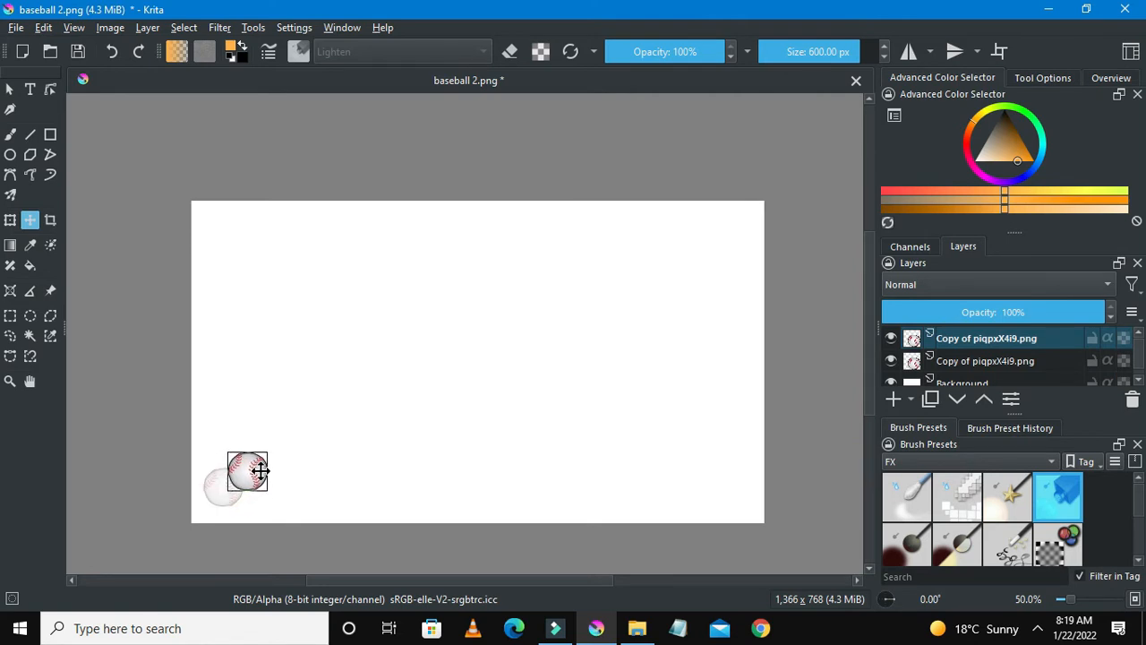
left_click(985, 360)
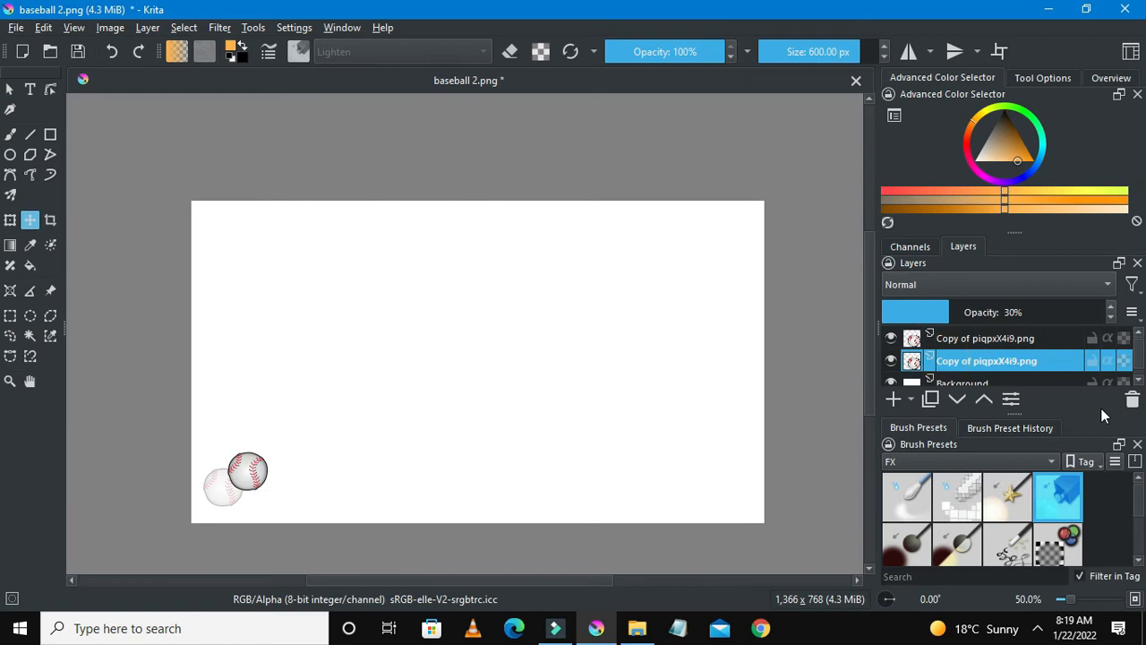
left_click(1132, 399)
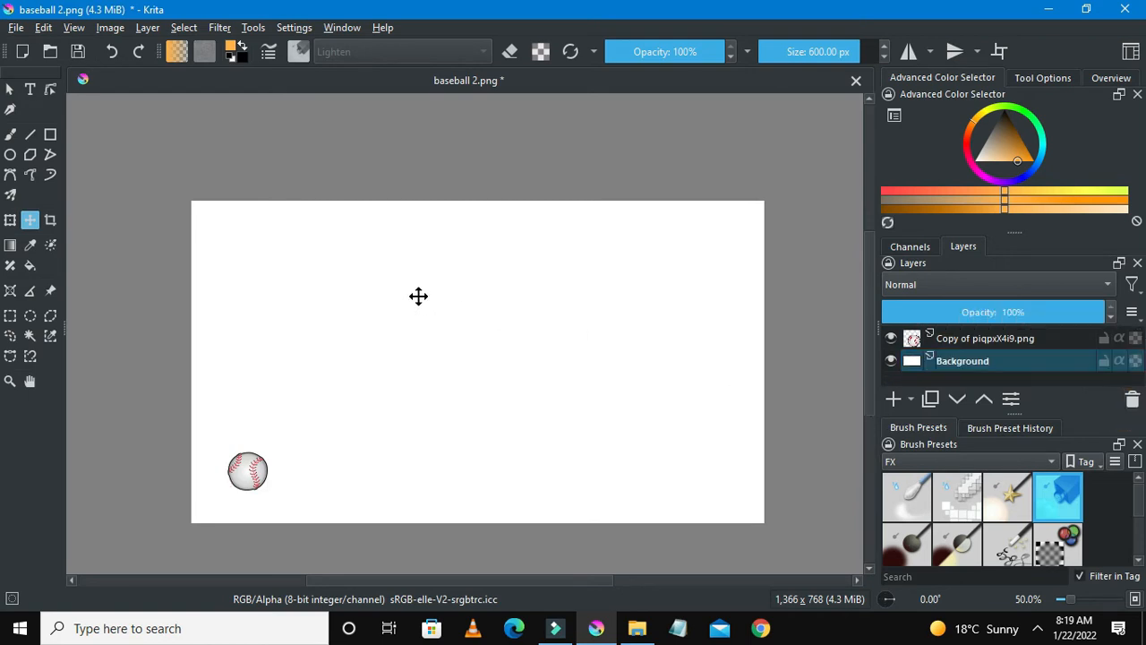
left_click(14, 27)
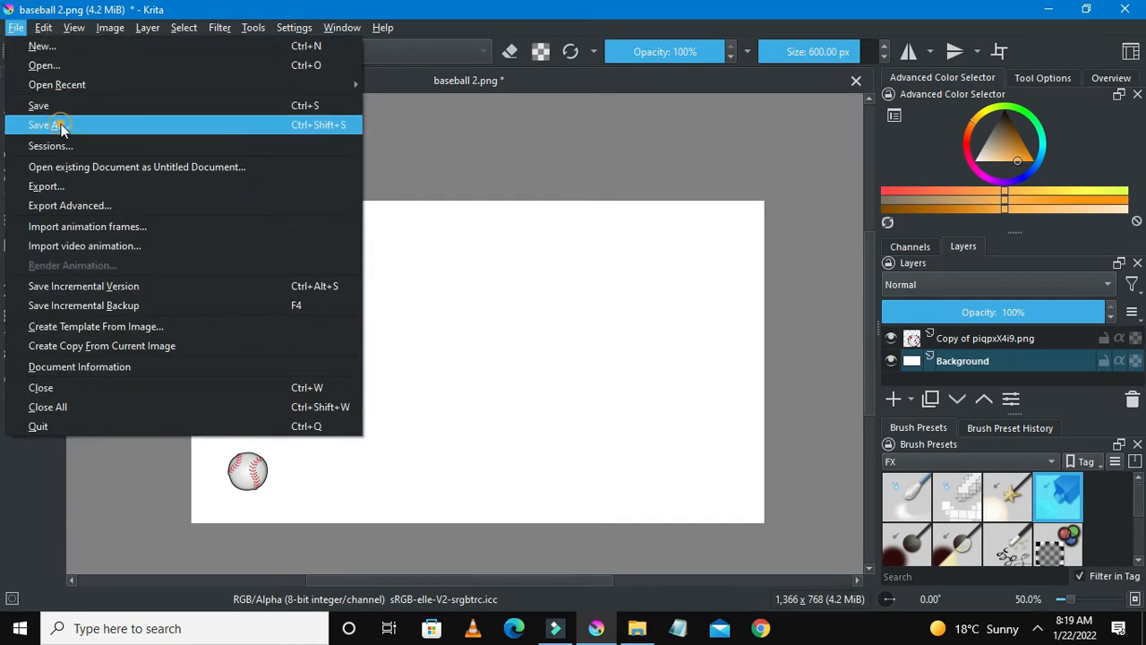
- Save the frame as 'baseball 3.png' in the Baseball Animation folder and duplicate the ball layer
left_click(46, 125)
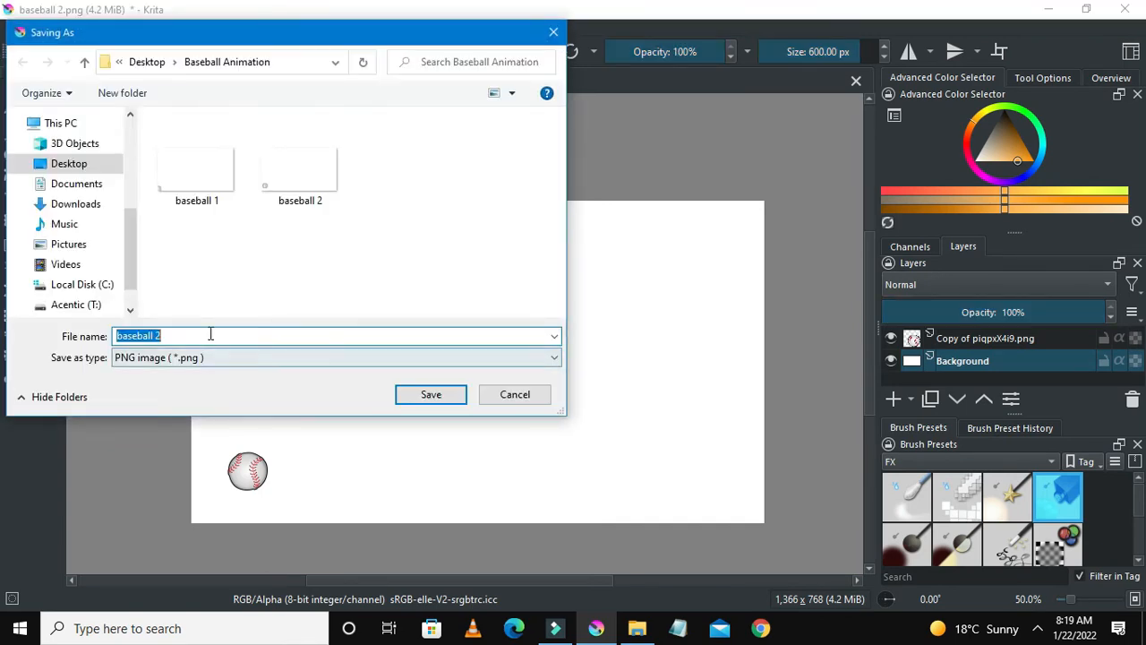
type("baseball 3")
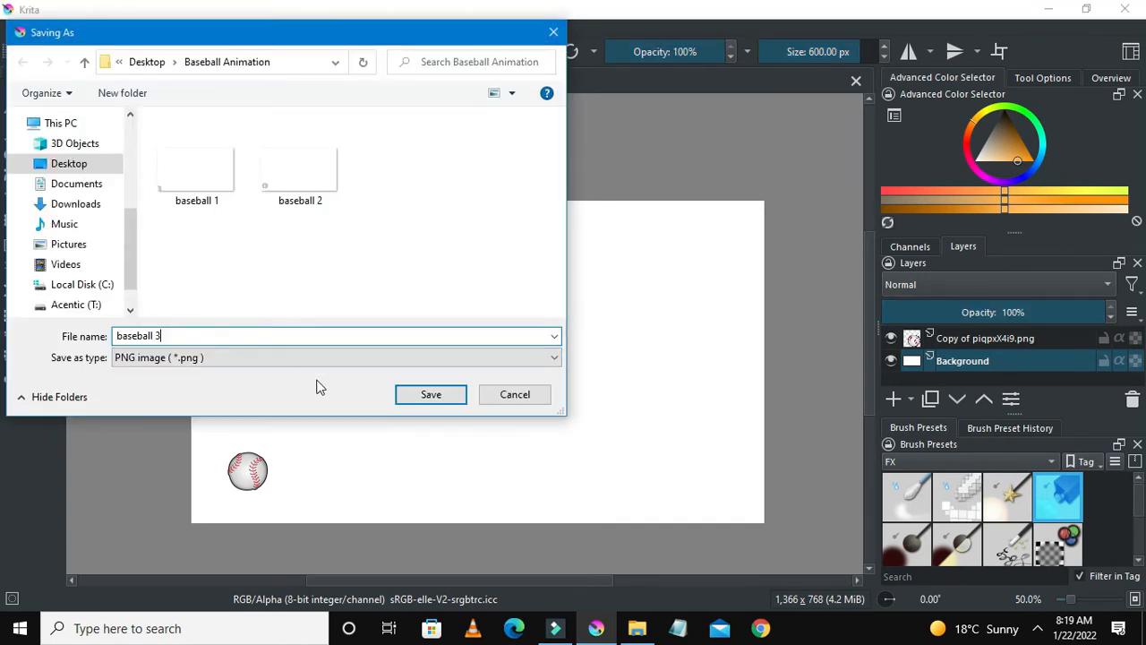
left_click(429, 394)
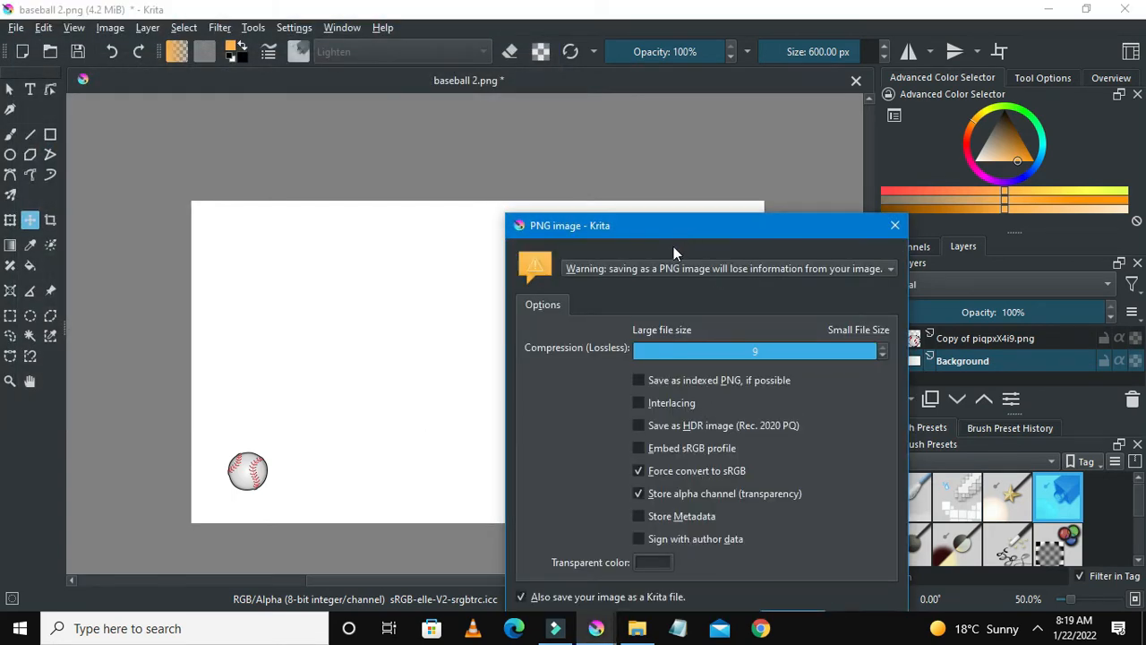
left_click(791, 527)
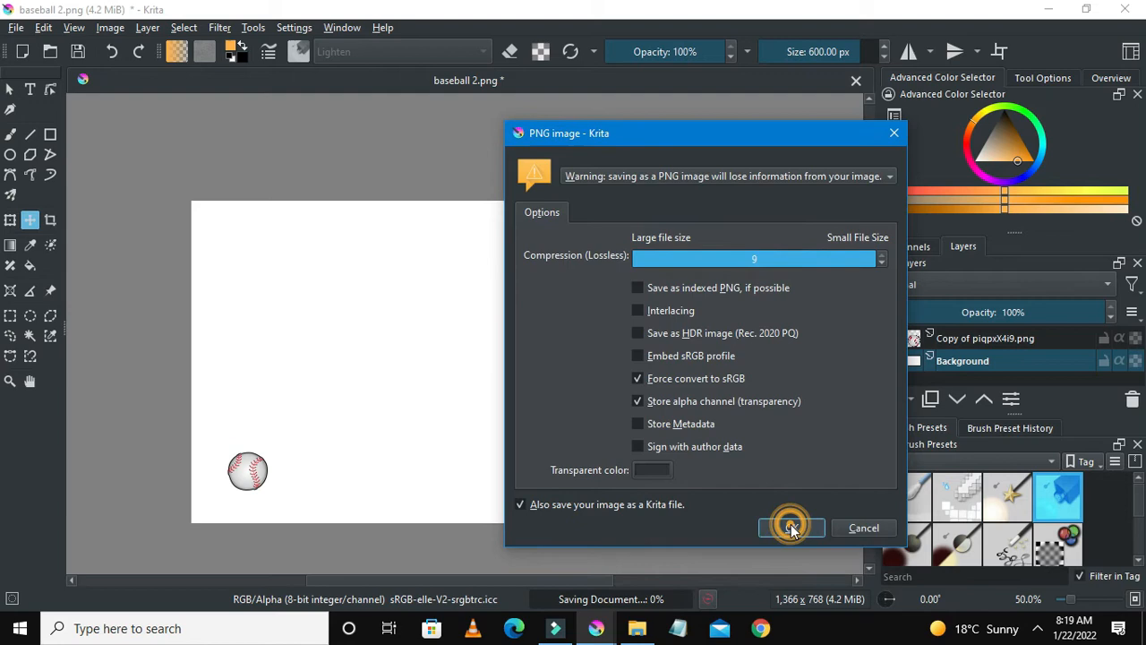
left_click(792, 527)
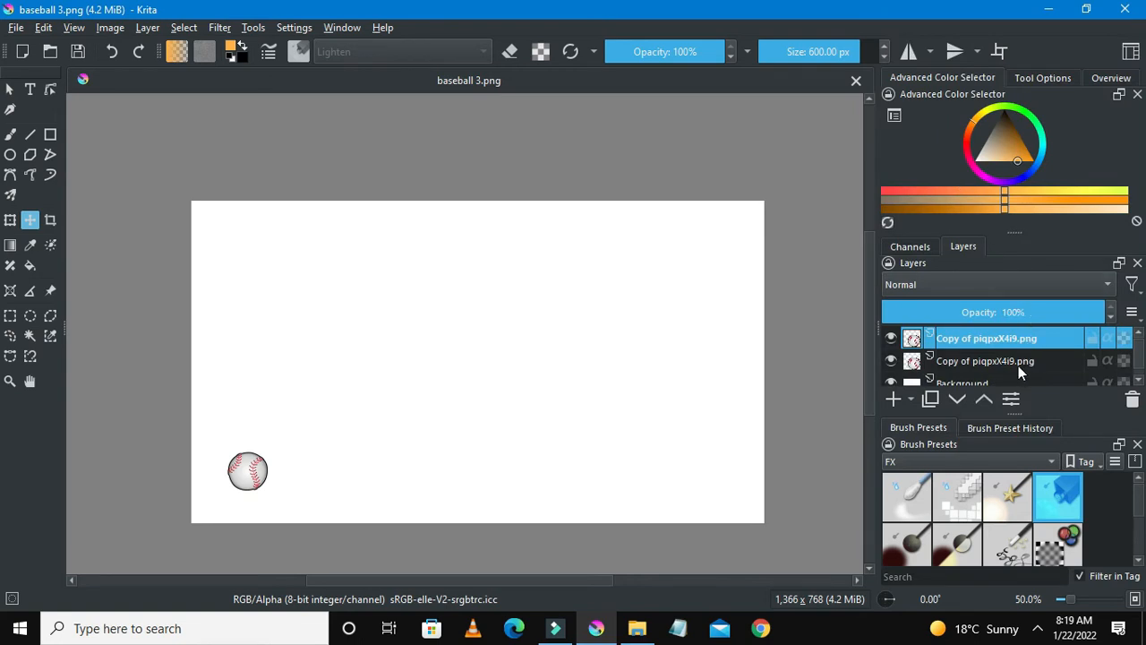
- Fade the lower copy, move the ball up-right on the top layer, then delete the faded copy
left_click(985, 360)
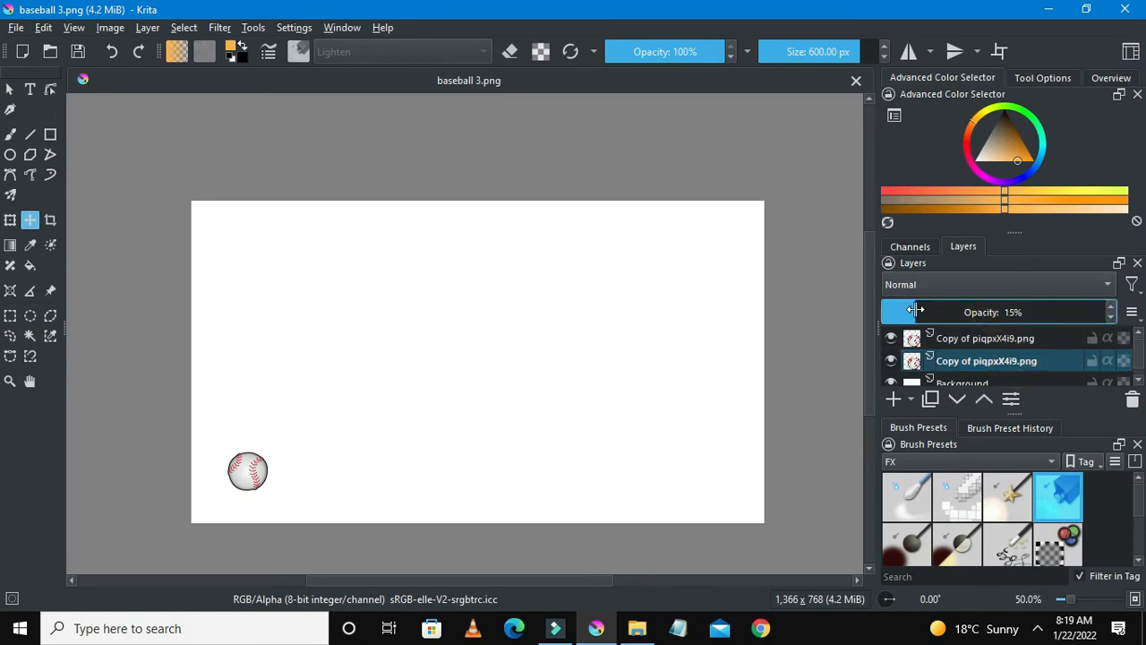
left_click_drag(913, 311, 940, 312)
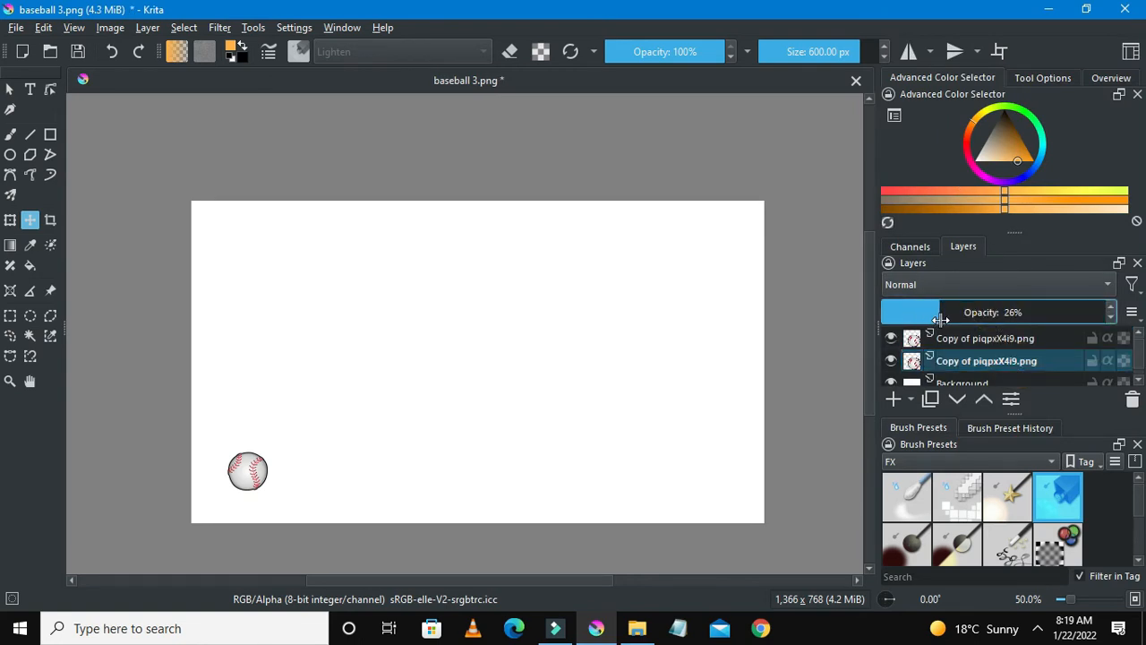
left_click(985, 337)
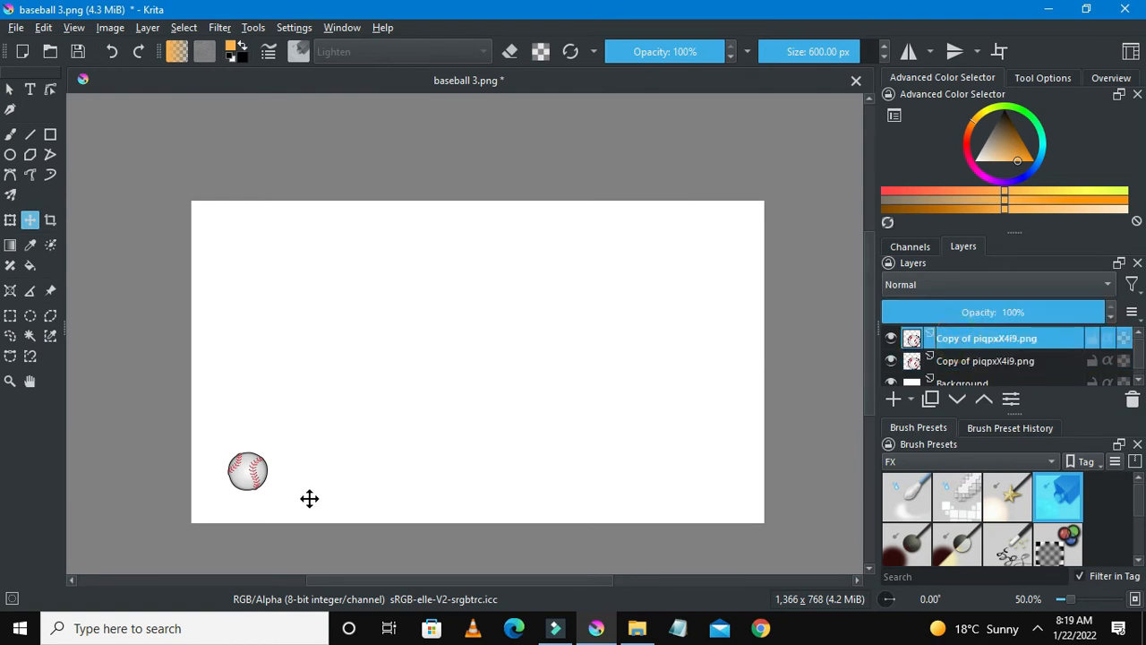
left_click_drag(247, 473, 272, 457)
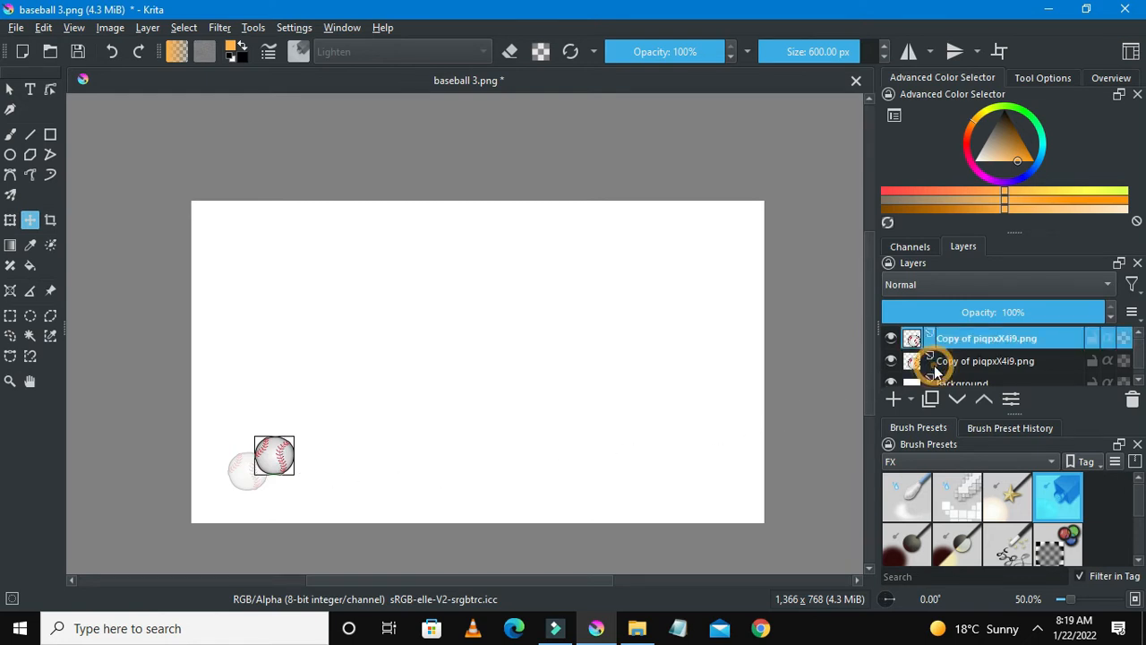
left_click(985, 360)
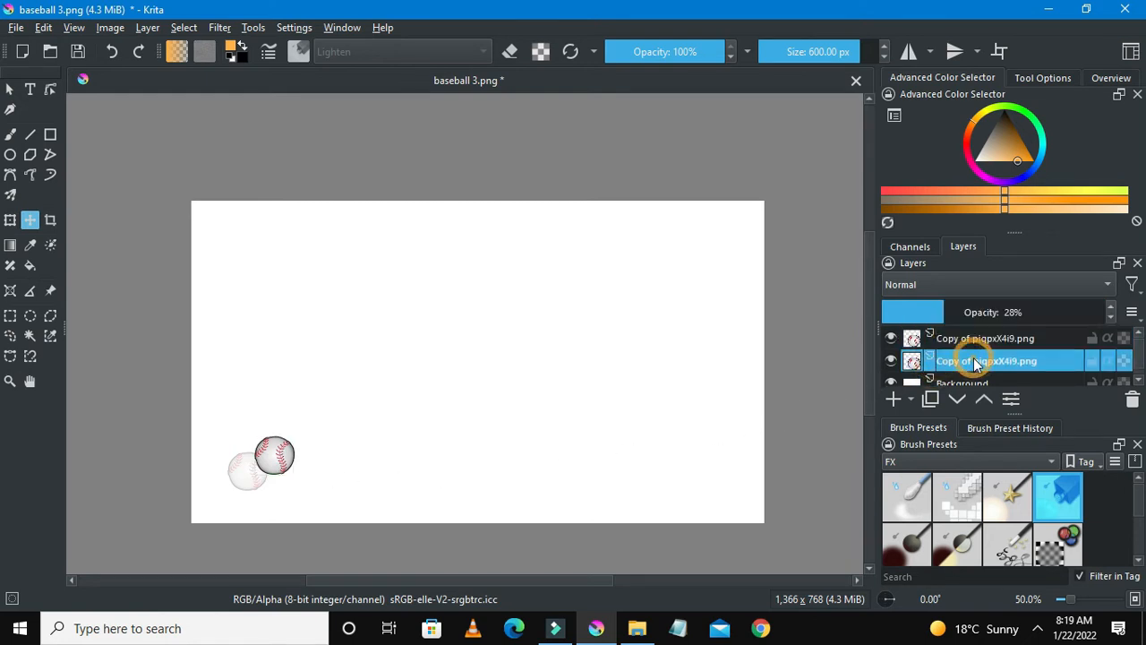
left_click(1131, 398)
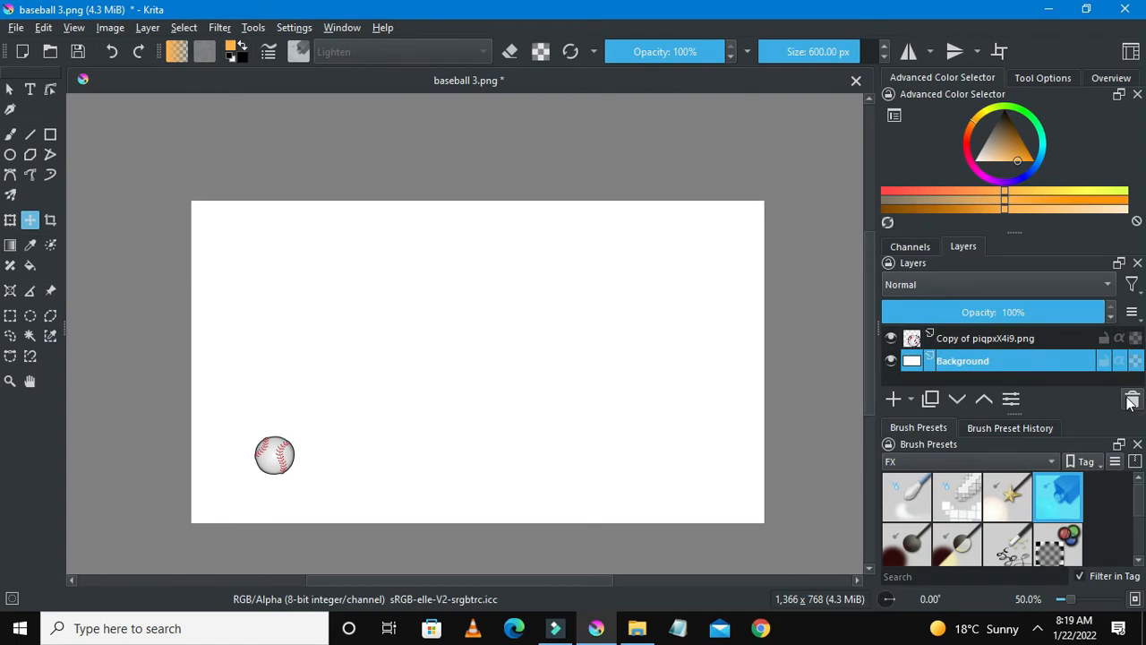
- Save the frame as 'baseball 4.png' with the default PNG options
left_click(15, 27)
type("baseball")
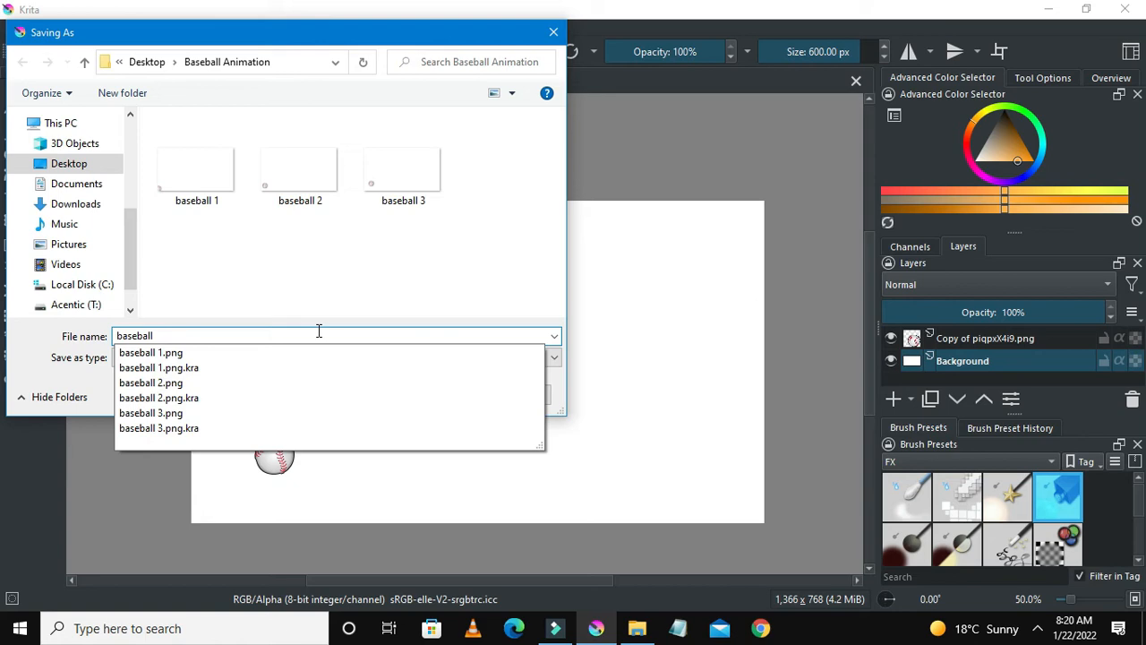
left_click(150, 412)
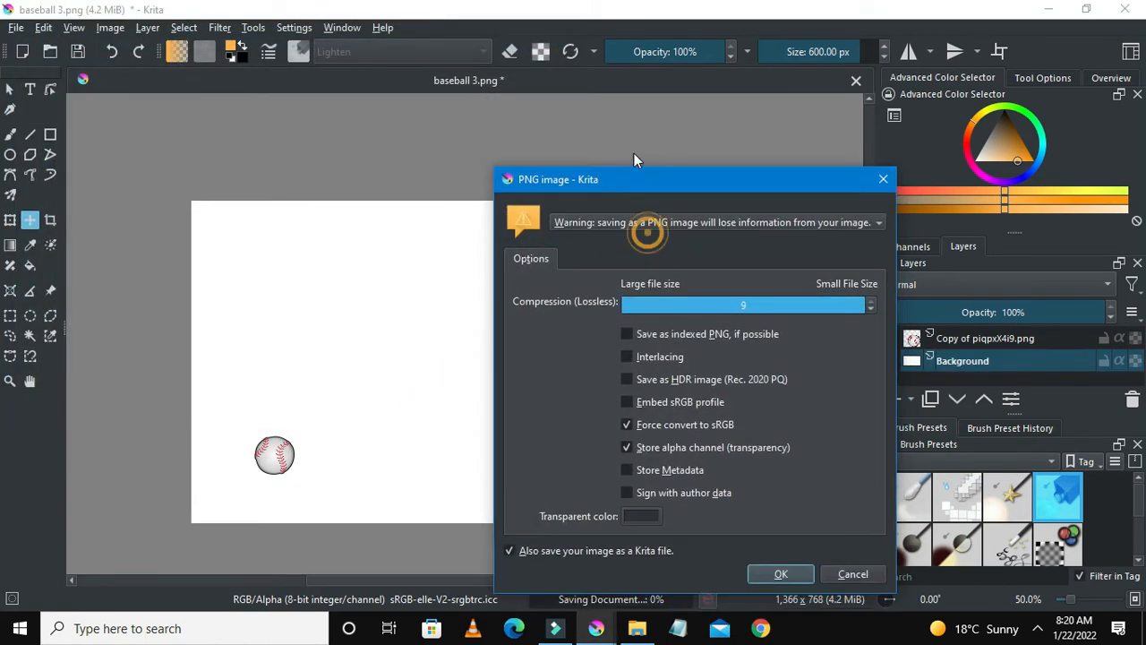
left_click(781, 574)
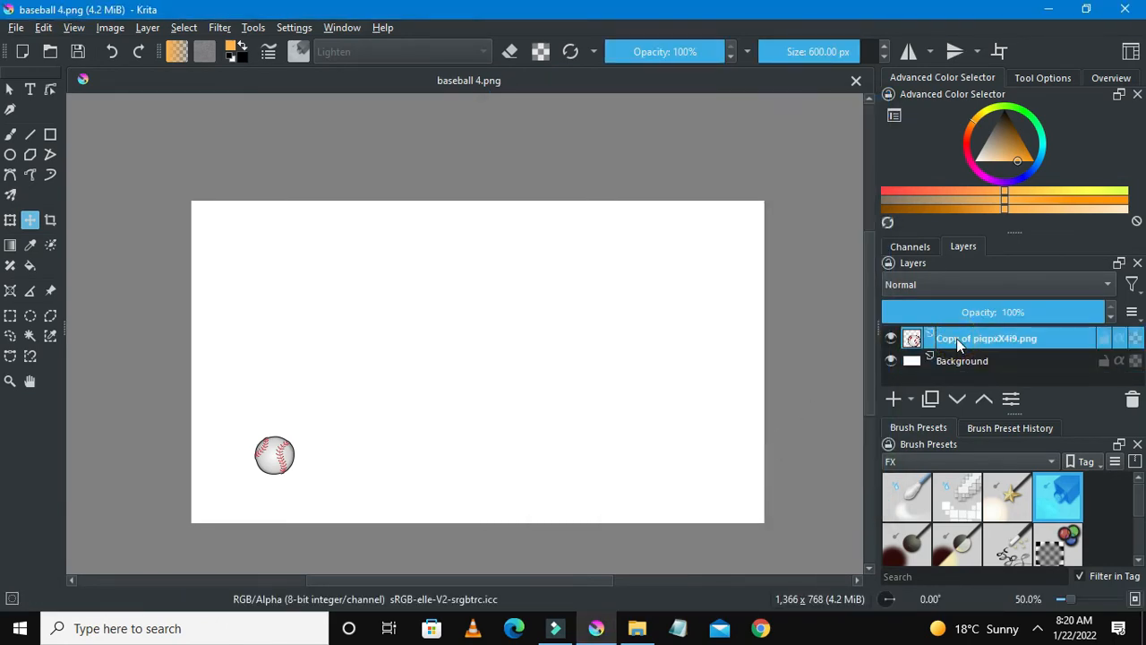
- Fade the guide copy, nudge the ball another step up-right, then delete the faded layer
left_click(930, 398)
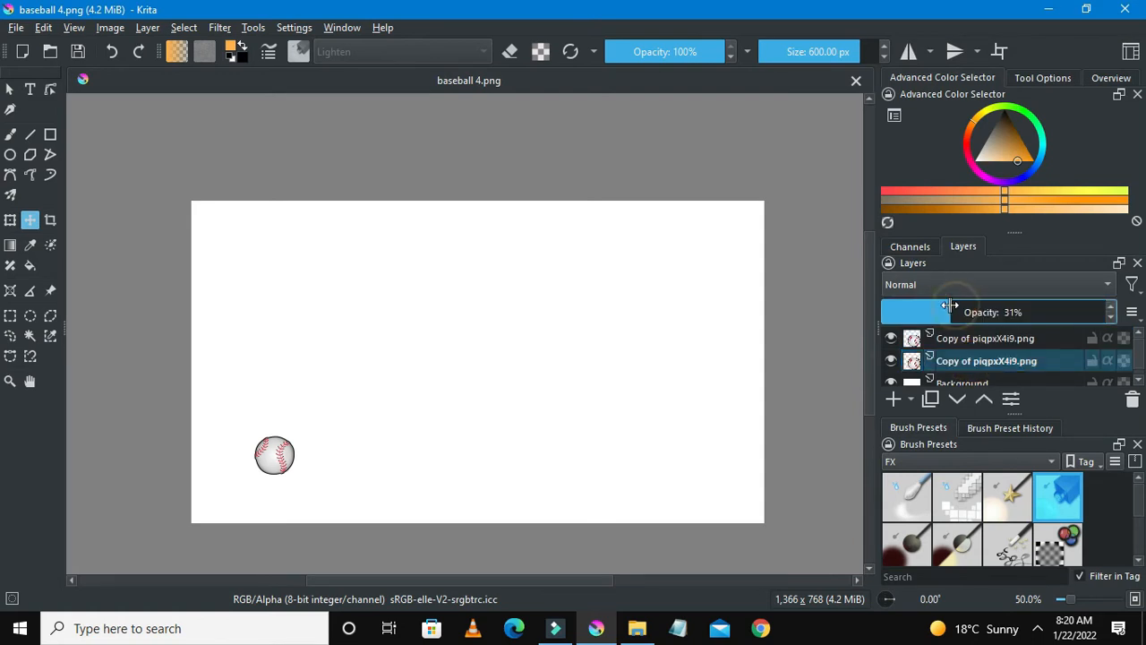
left_click(985, 337)
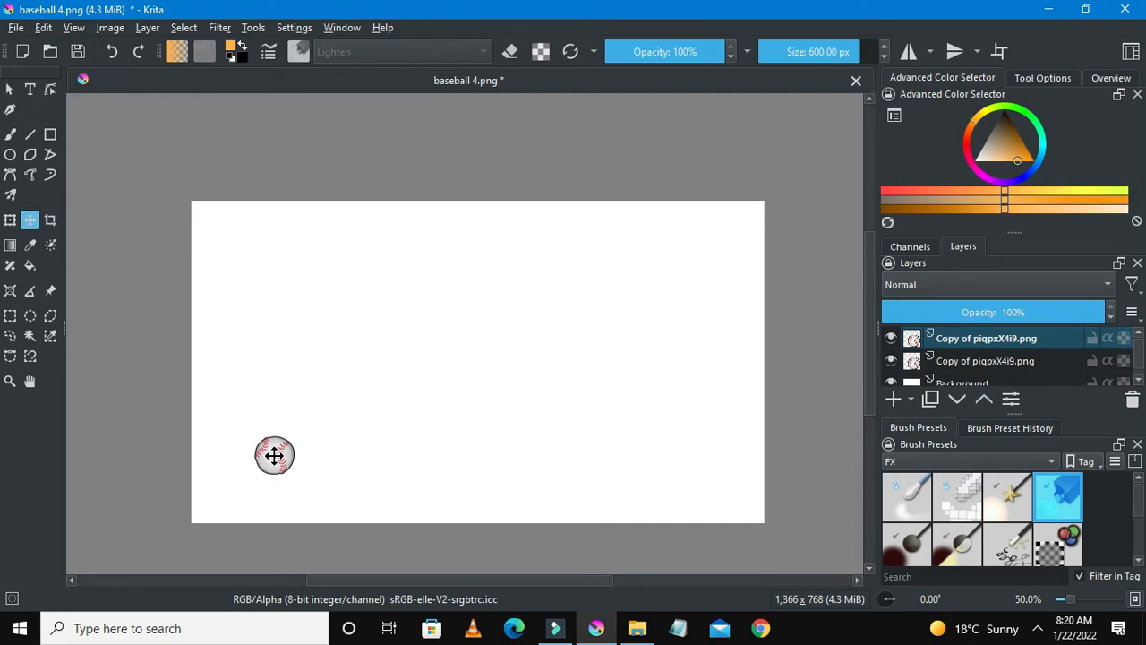
left_click_drag(276, 456, 298, 441)
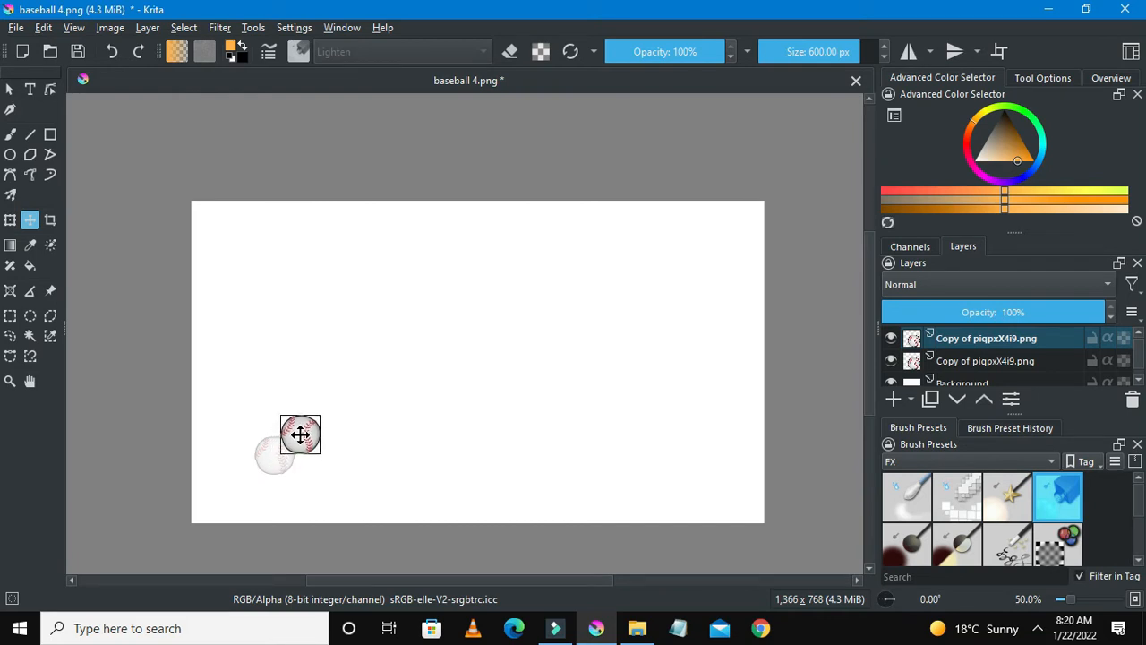
left_click_drag(301, 435, 304, 426)
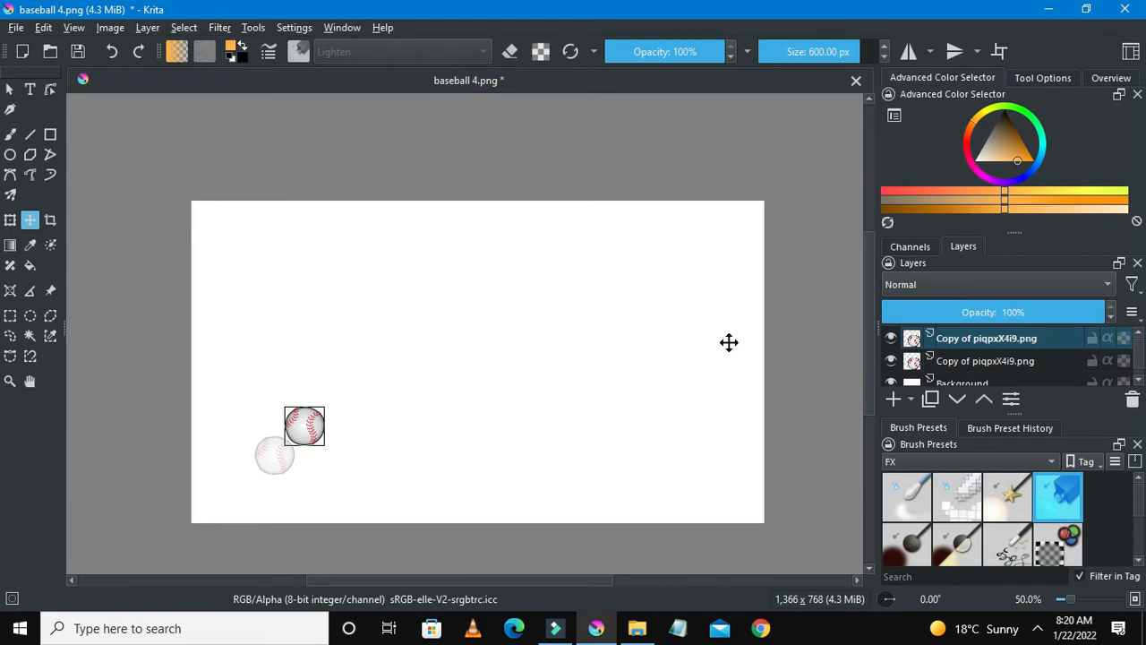
left_click(985, 362)
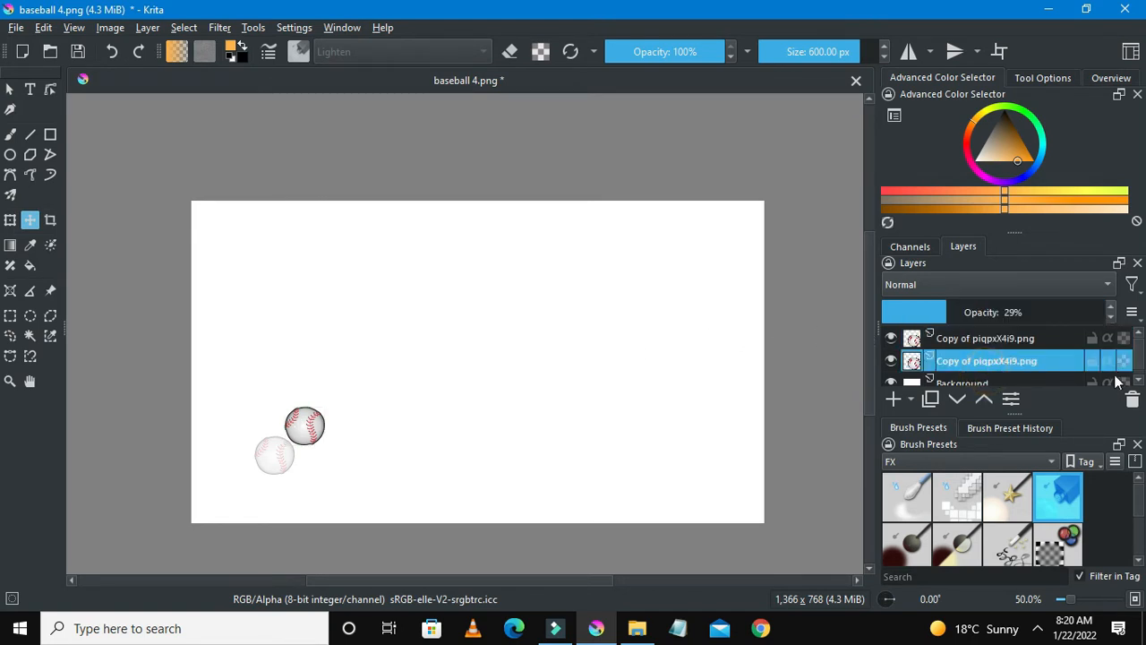
mouse_move(1132, 401)
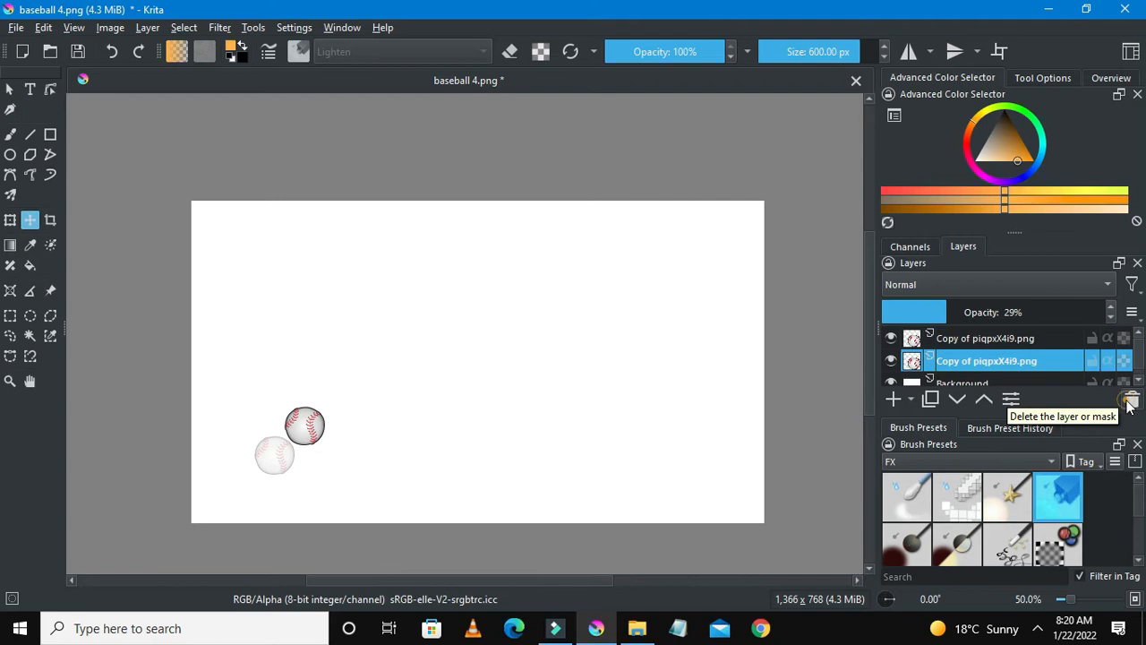
left_click(1132, 398)
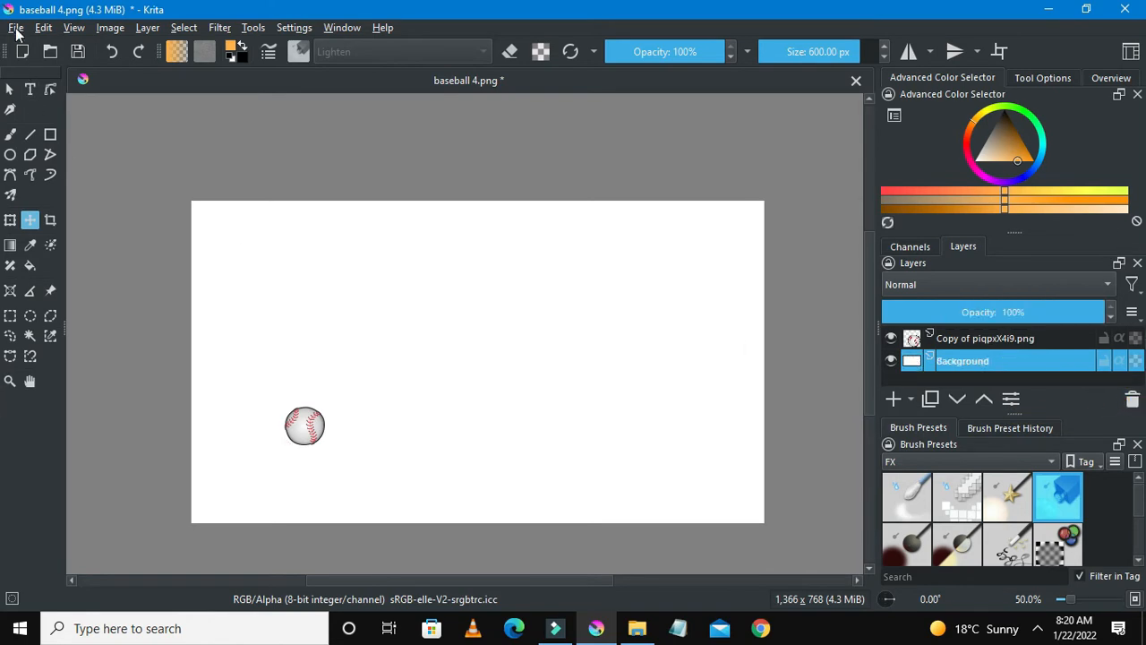
mouse_move(188, 292)
type("baseball 5")
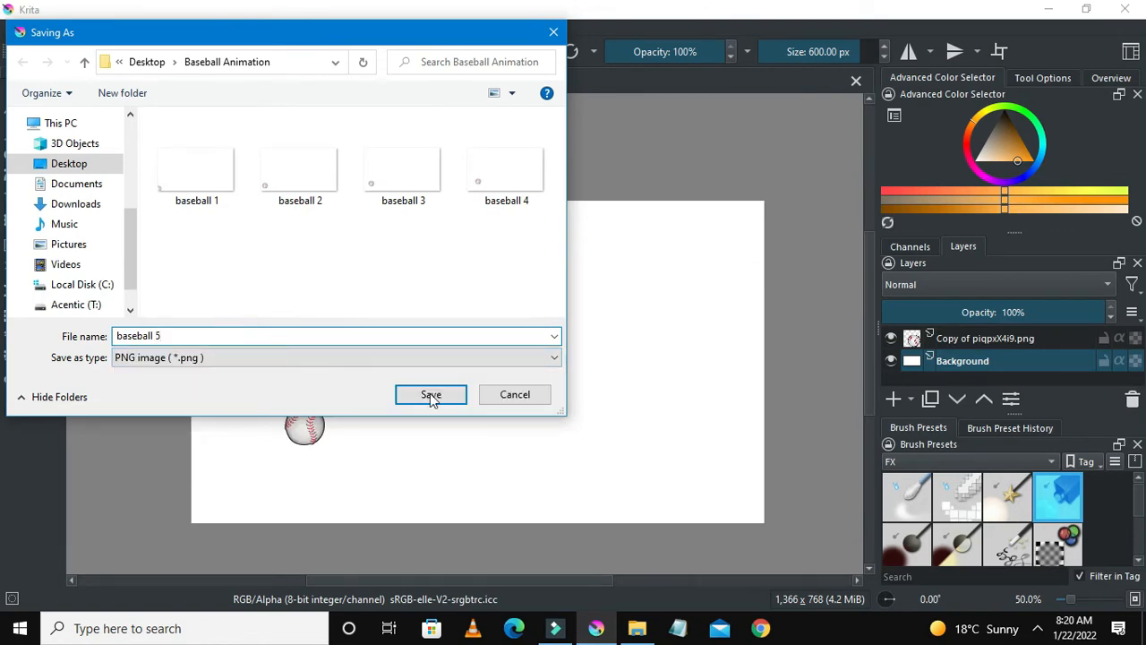
- Save the frame as 'baseball 5.png' with the default PNG options
left_click(430, 395)
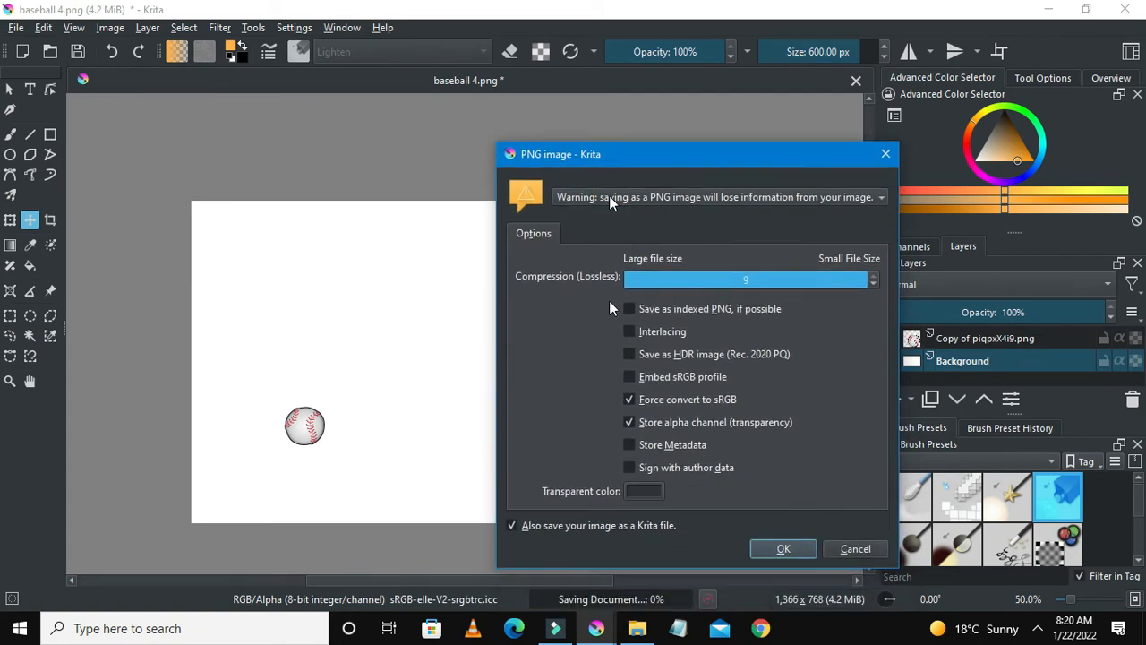
left_click(783, 548)
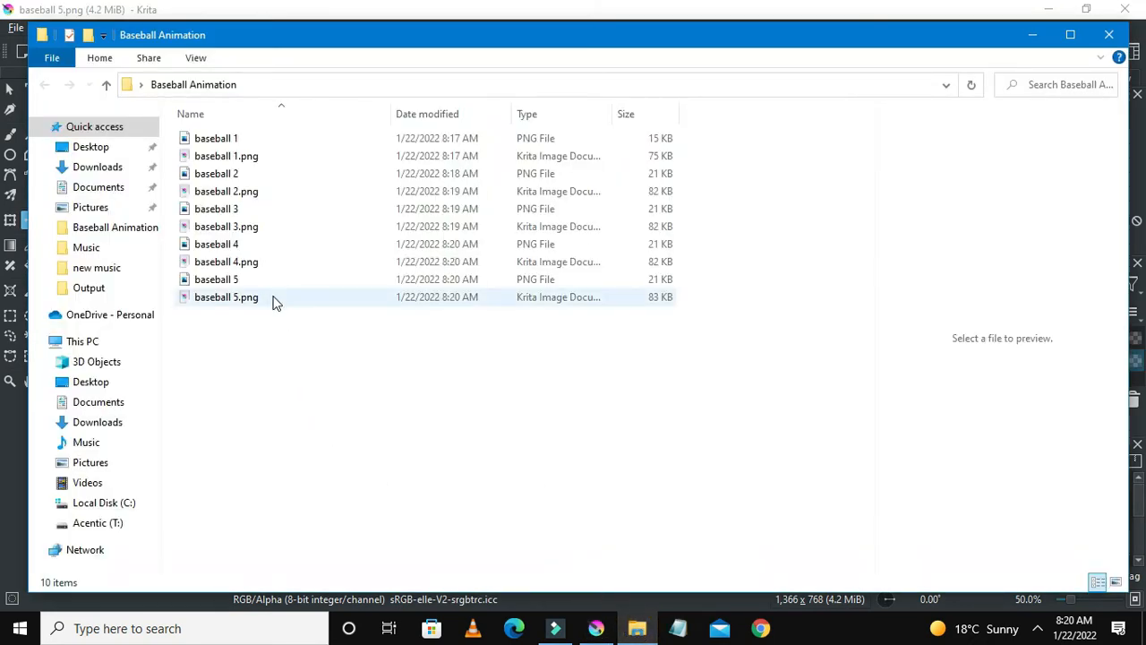
- Open 'baseball 1' from the Baseball Animation folder in Photos
left_click(225, 154)
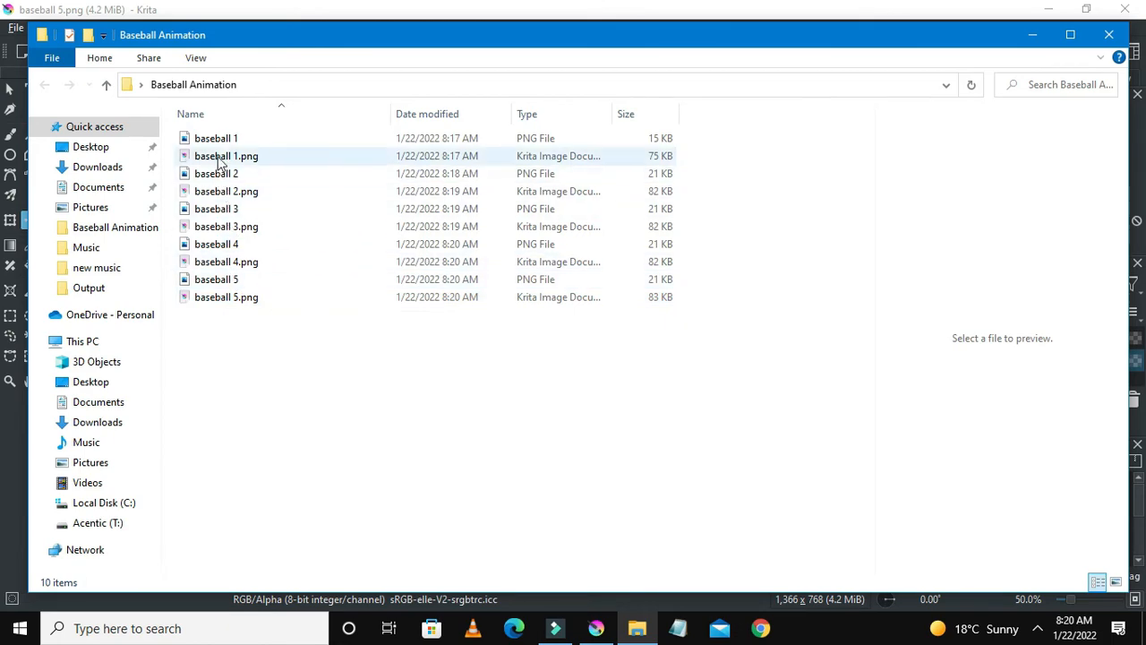
left_click(214, 138)
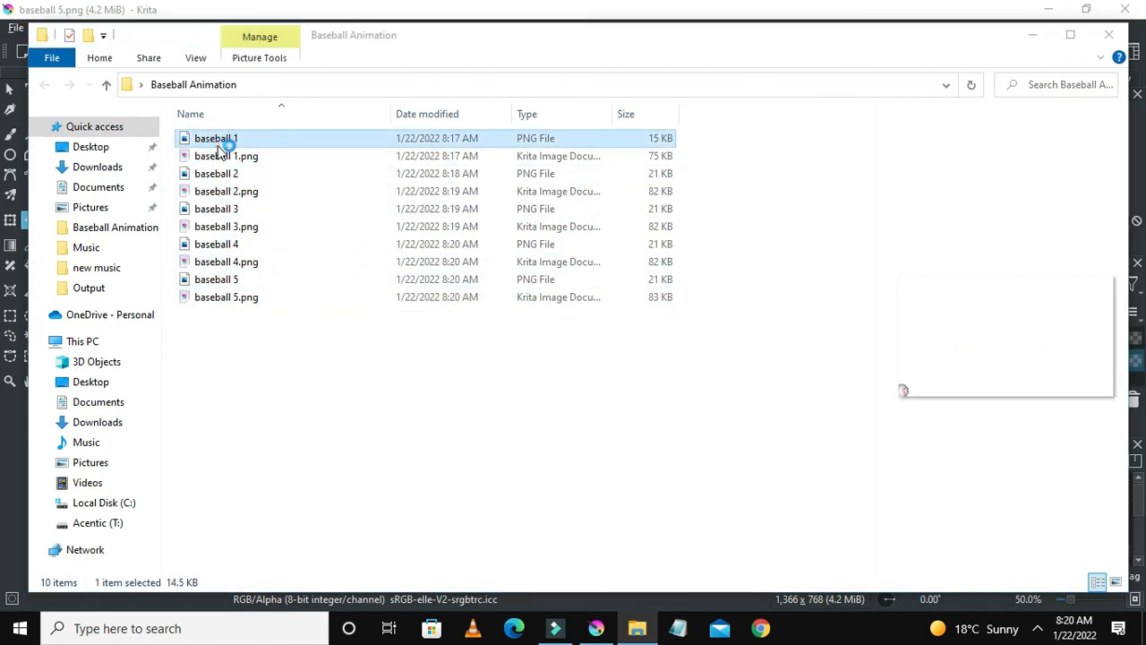
double_click(215, 138)
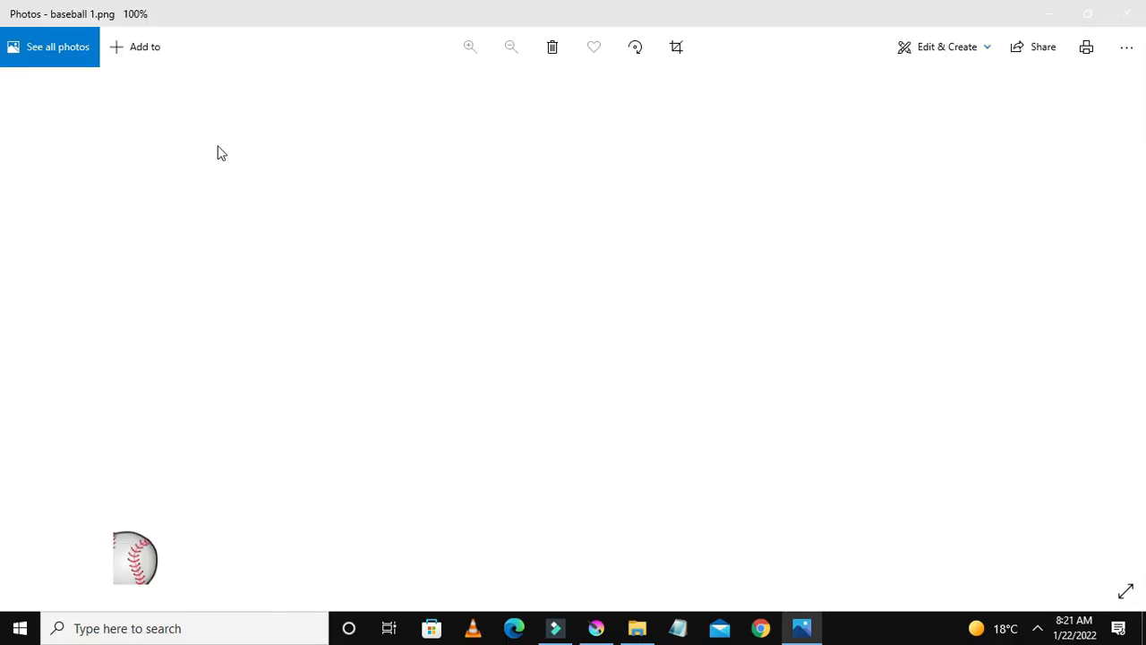
- Step forward and back through baseball 1–5 to check the ball rising across frames
key("Right")
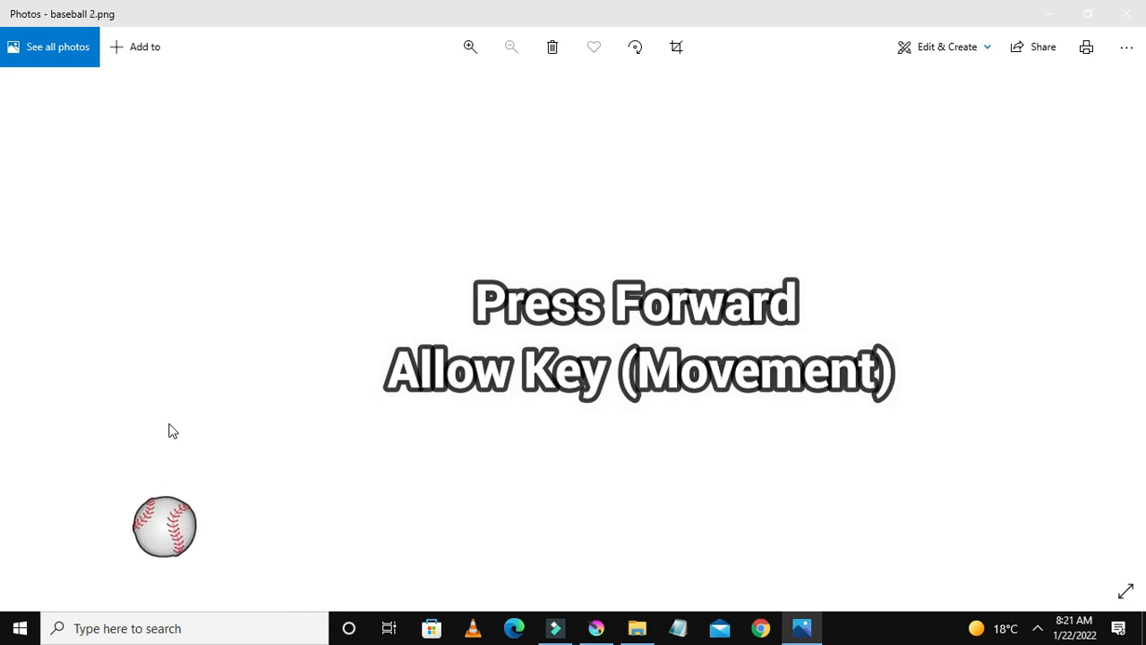
key("right")
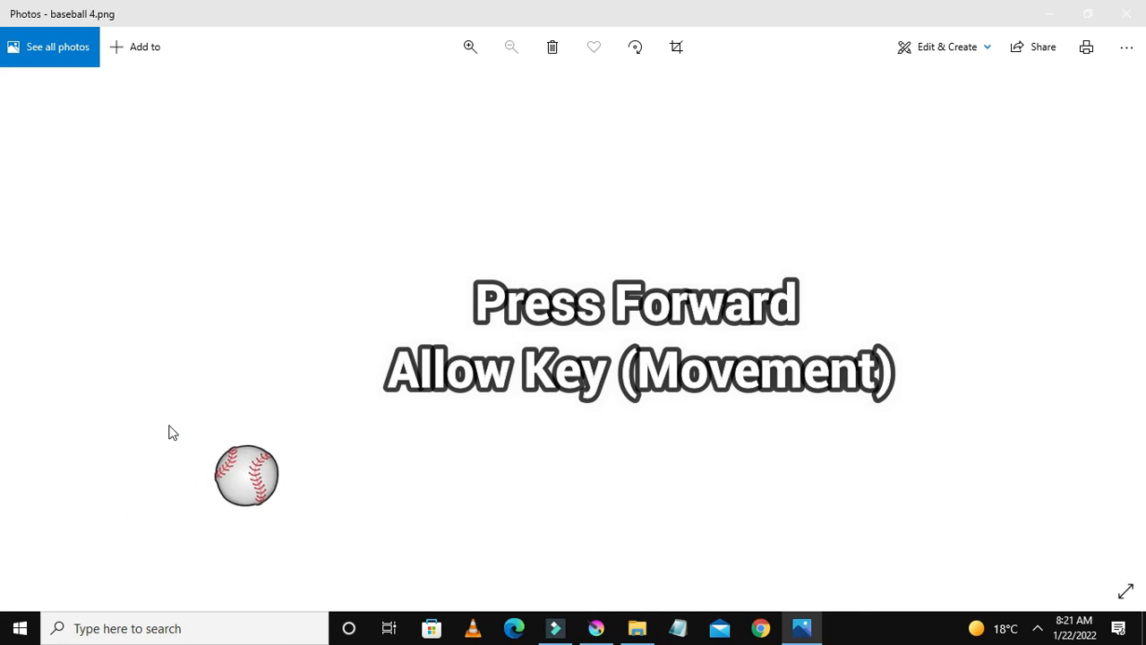
key("Right")
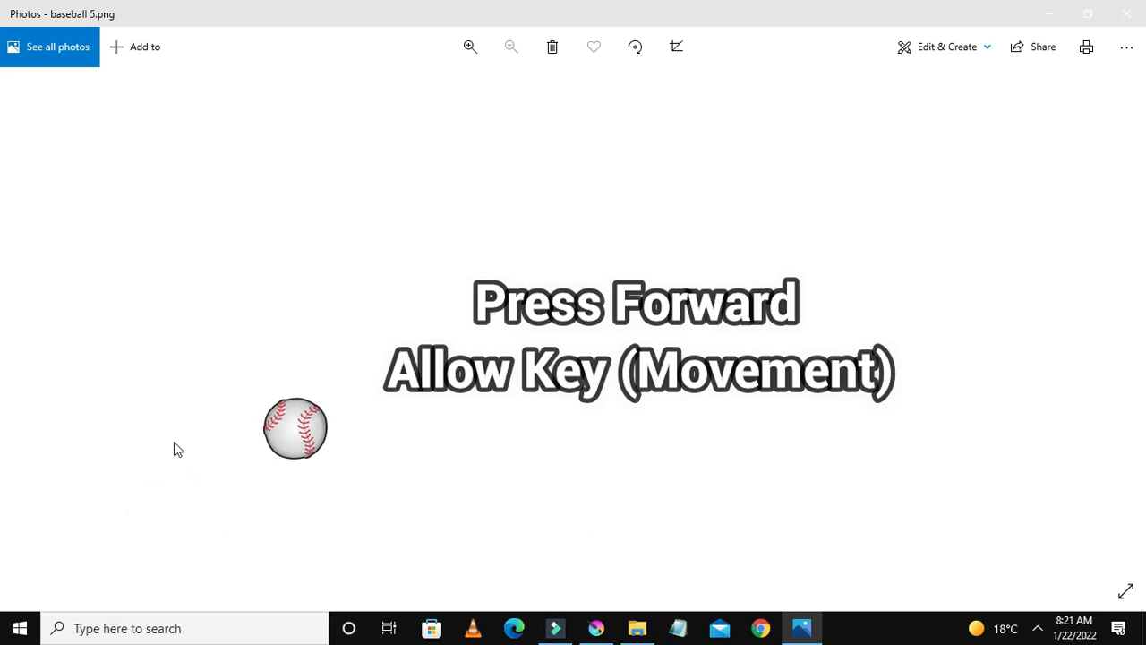
key("Left")
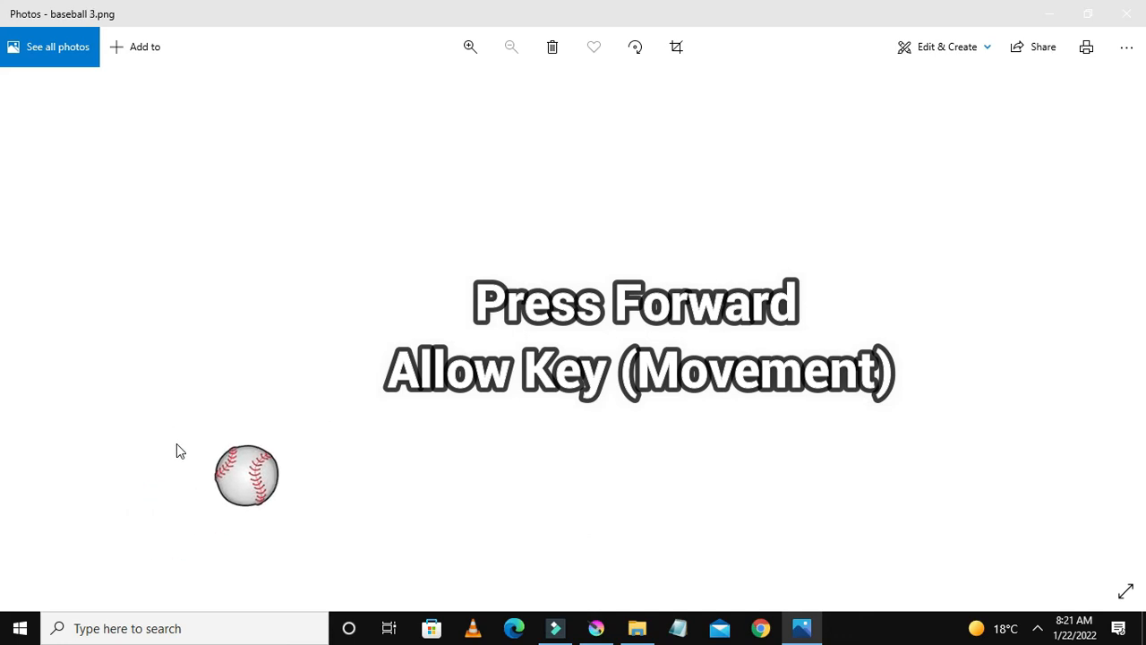
key("right")
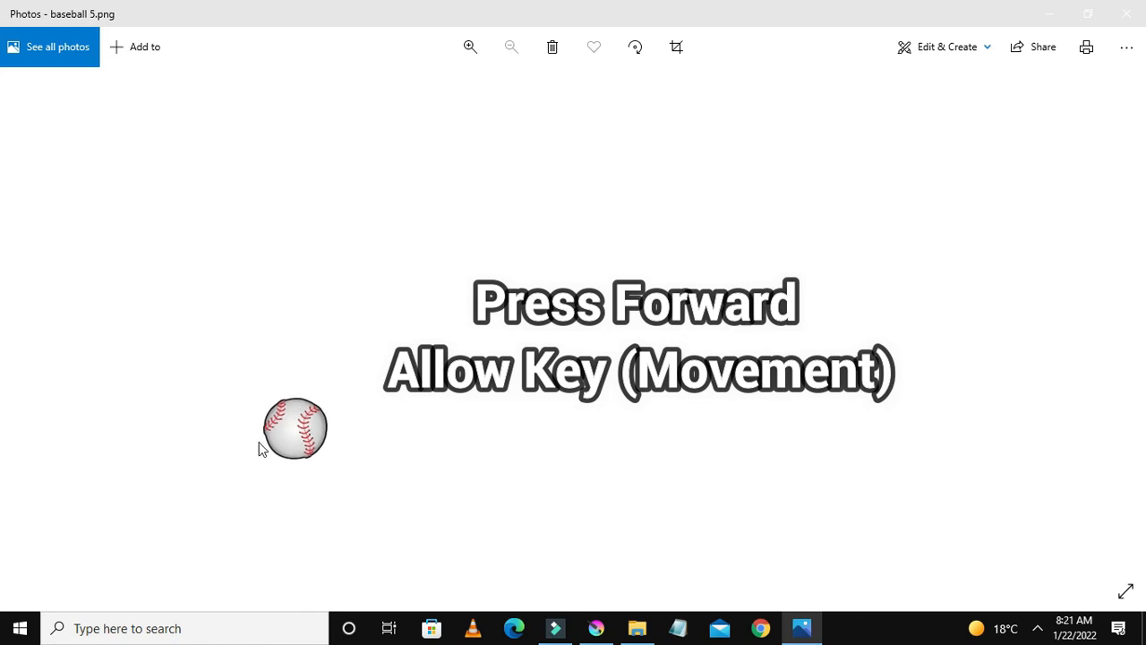
mouse_move(290, 409)
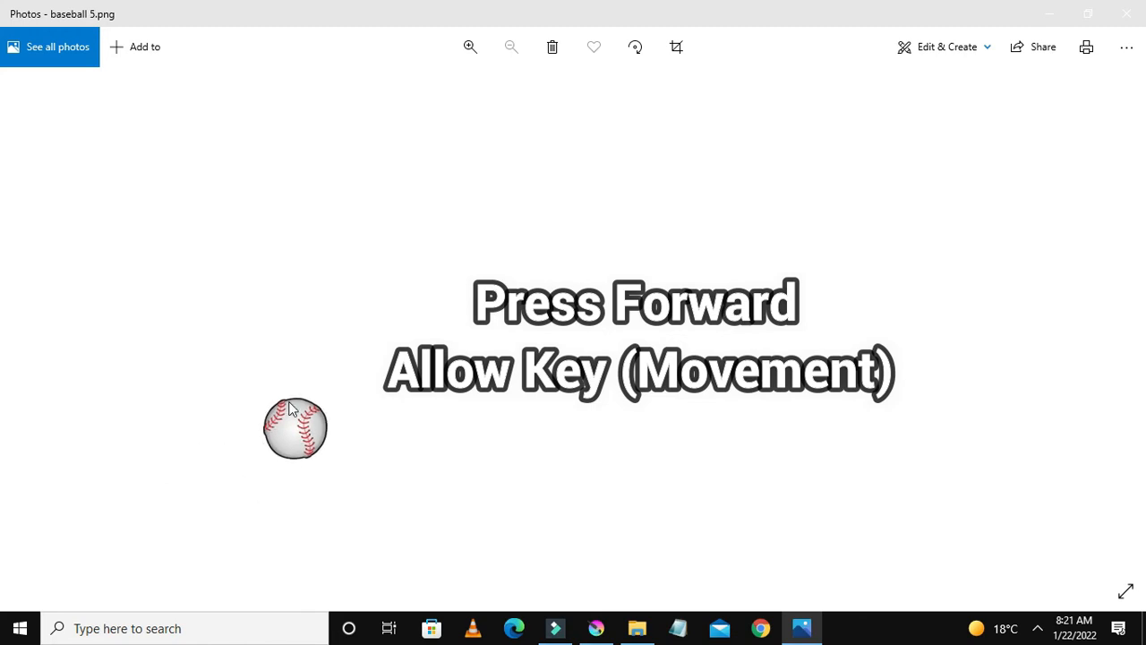
mouse_move(955, 195)
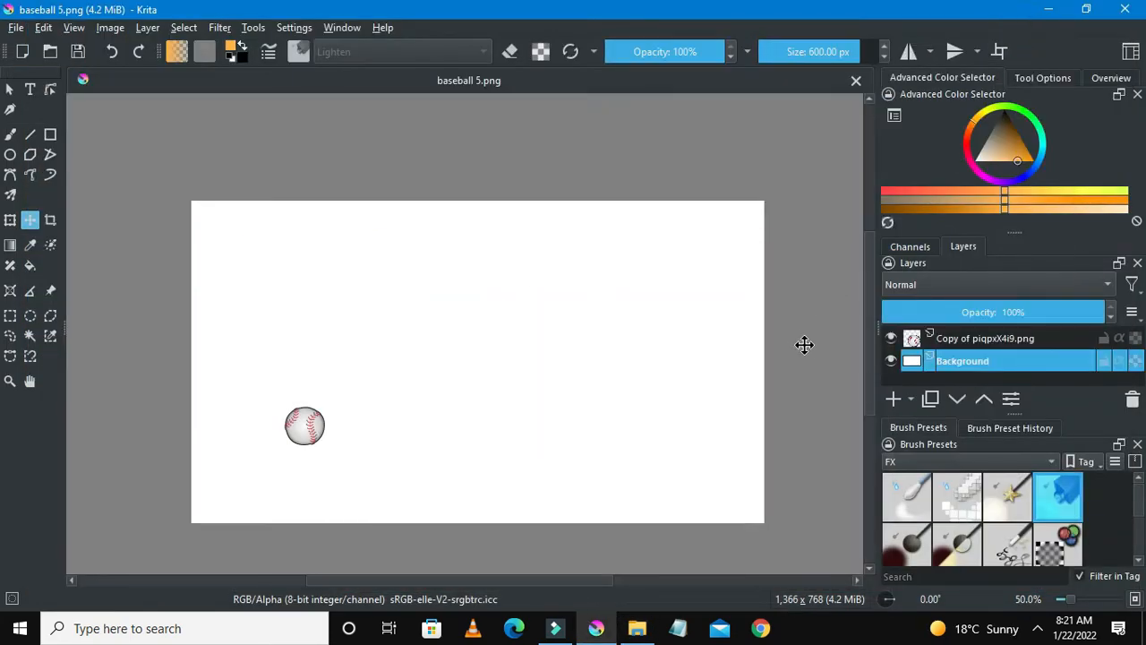
- Finish the remaining ball frames through baseball 17 and bring up the Baseball Animation folder
left_click(964, 360)
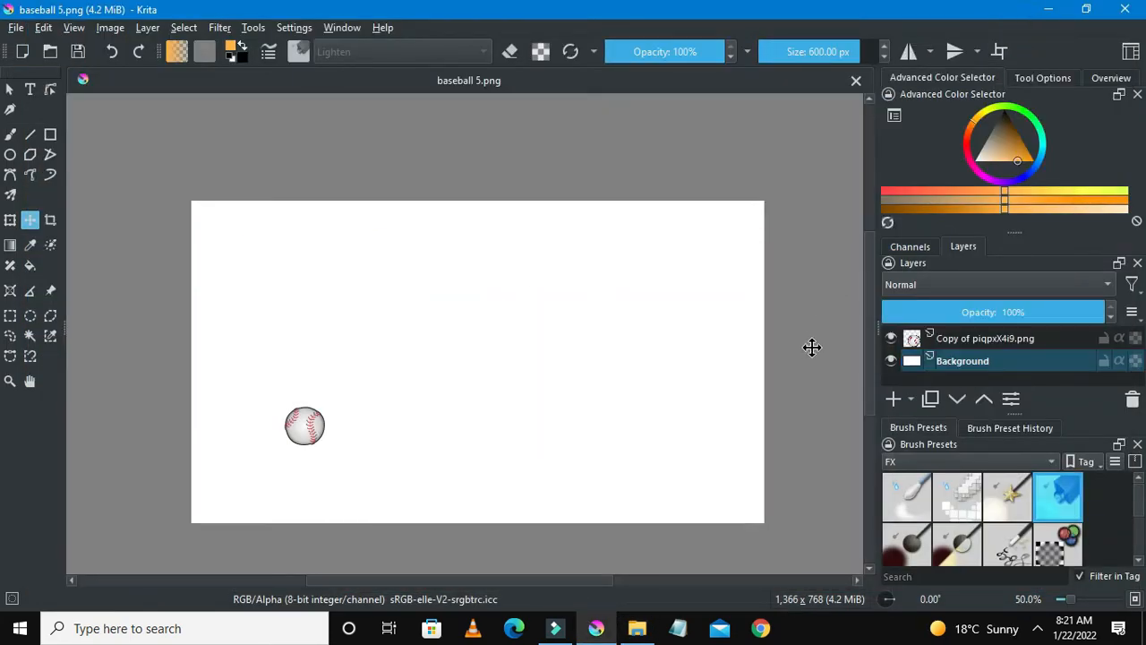
mouse_move(344, 415)
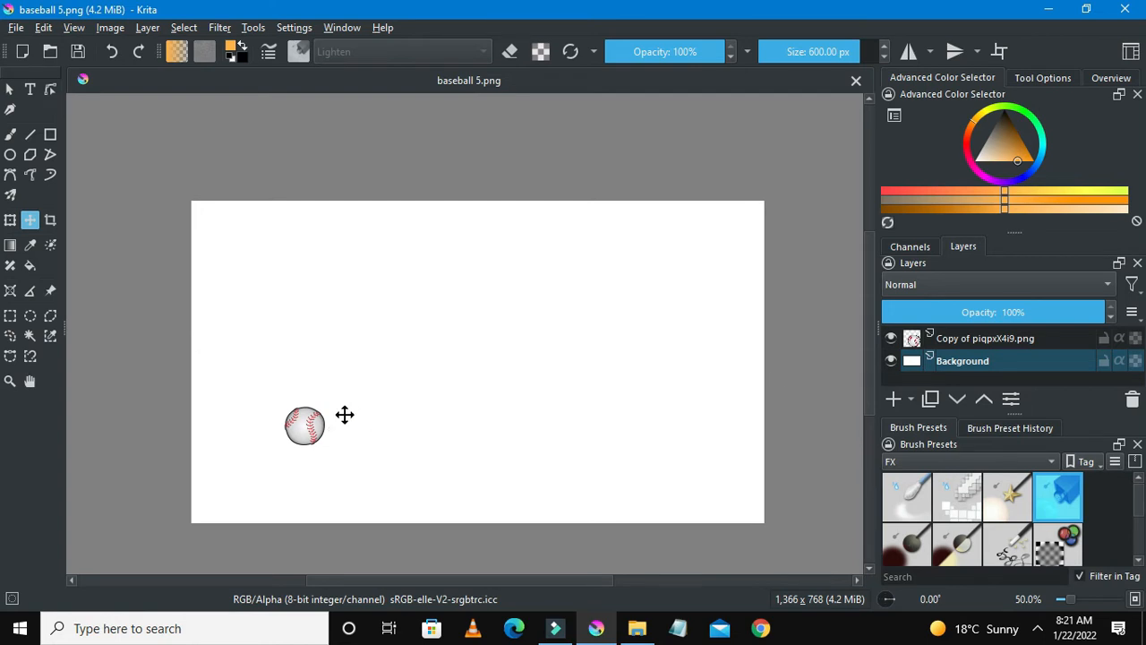
mouse_move(341, 430)
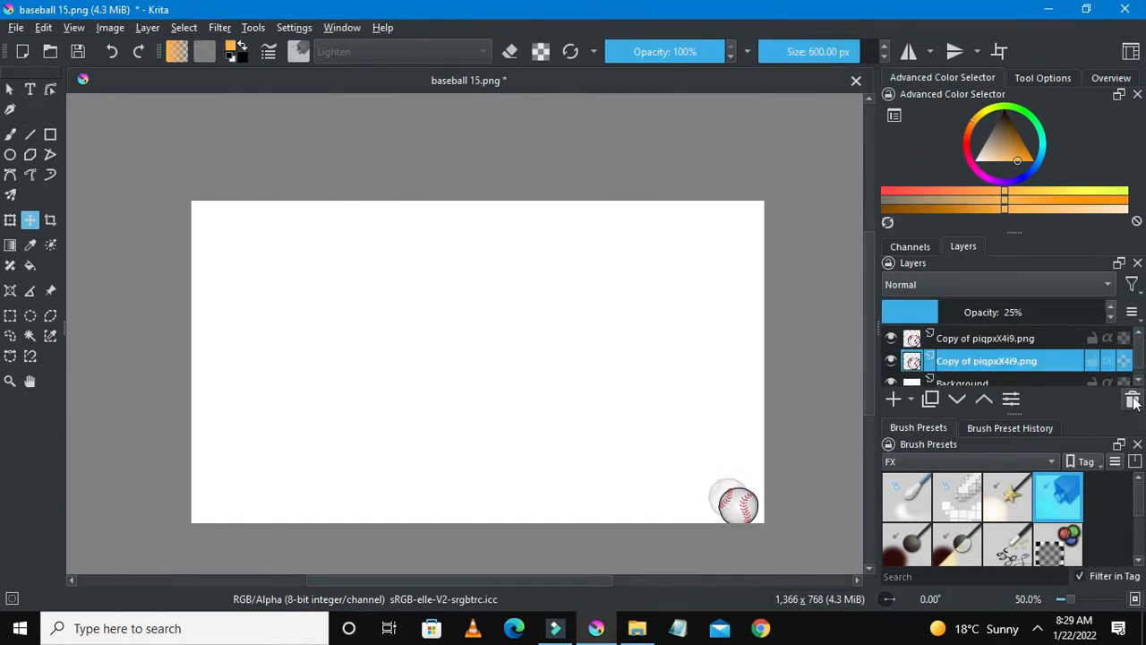
left_click(1132, 400)
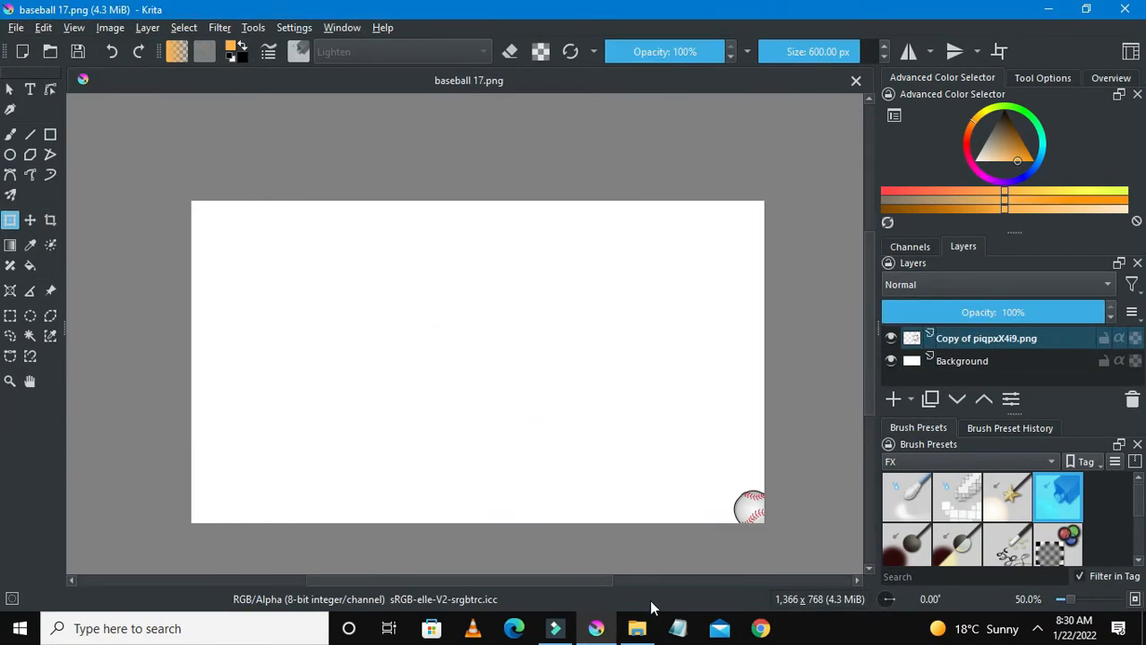
left_click(637, 627)
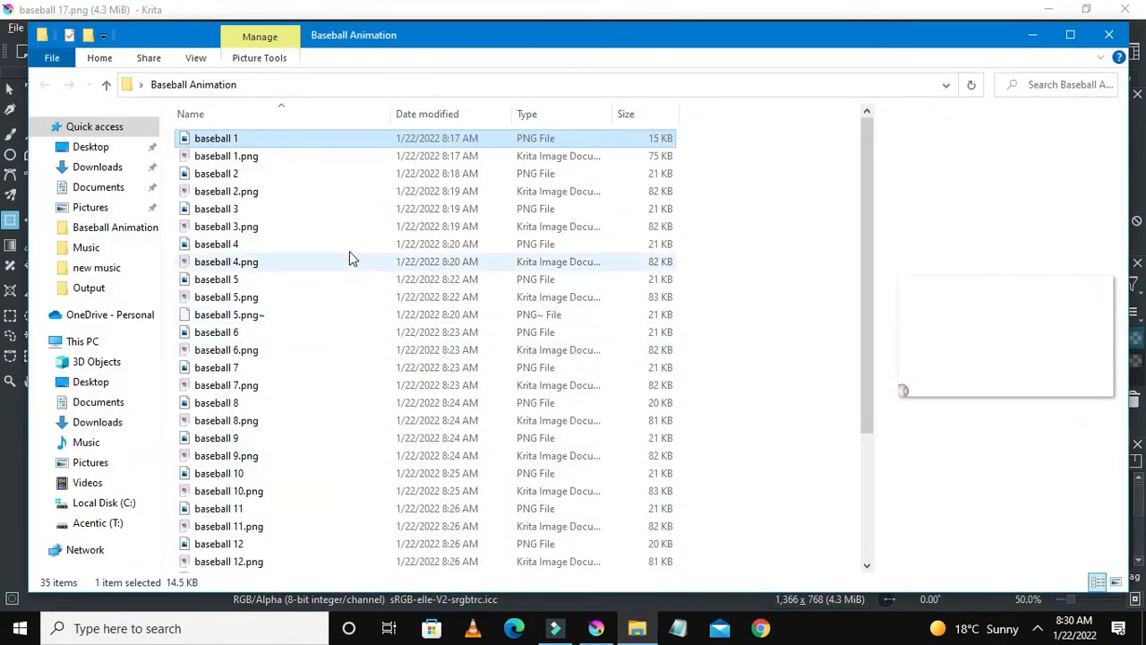
- Open 'baseball 1' from the folder in Photos
left_click(215, 138)
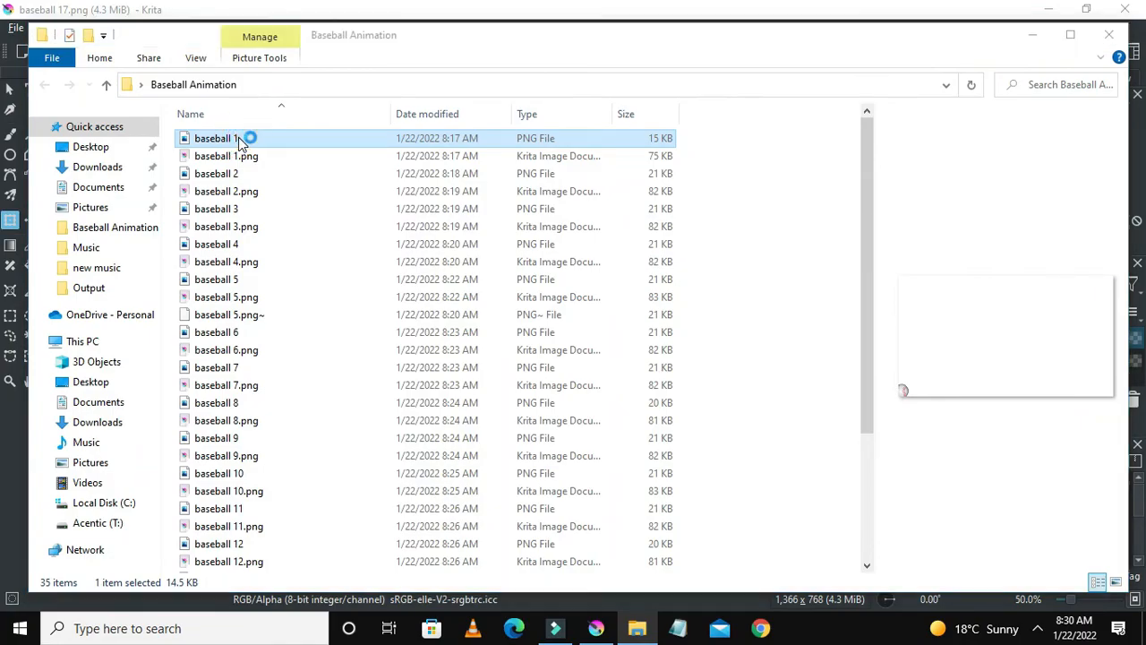
double_click(226, 156)
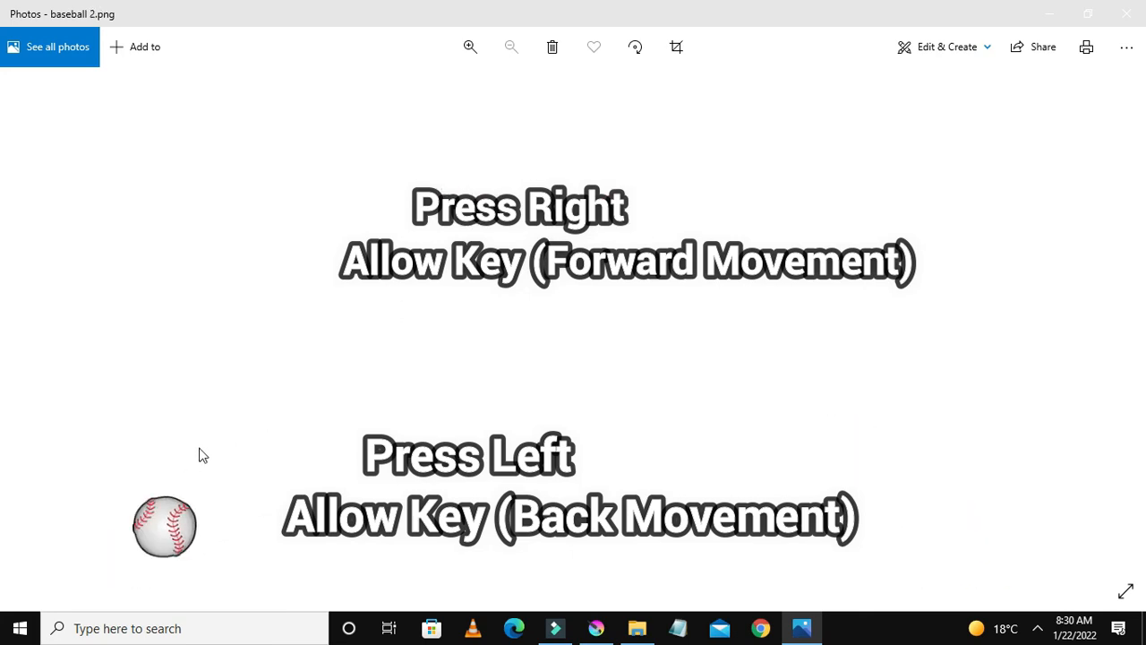
- Page through the frames up to baseball 16, then close Photos
key("Right")
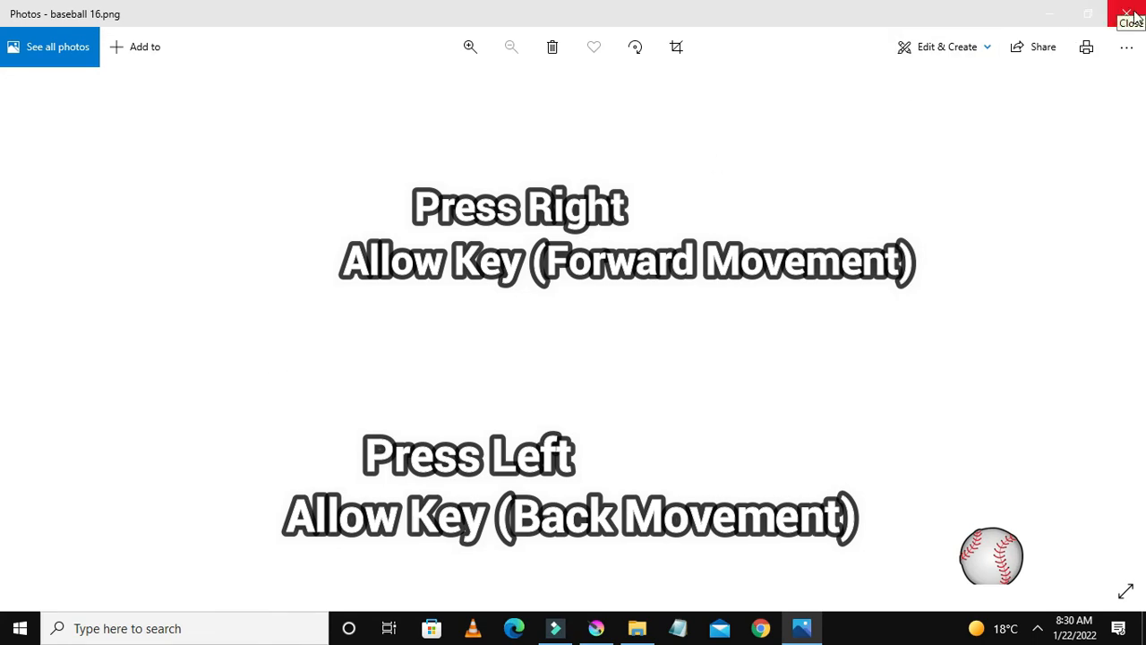
left_click(1132, 15)
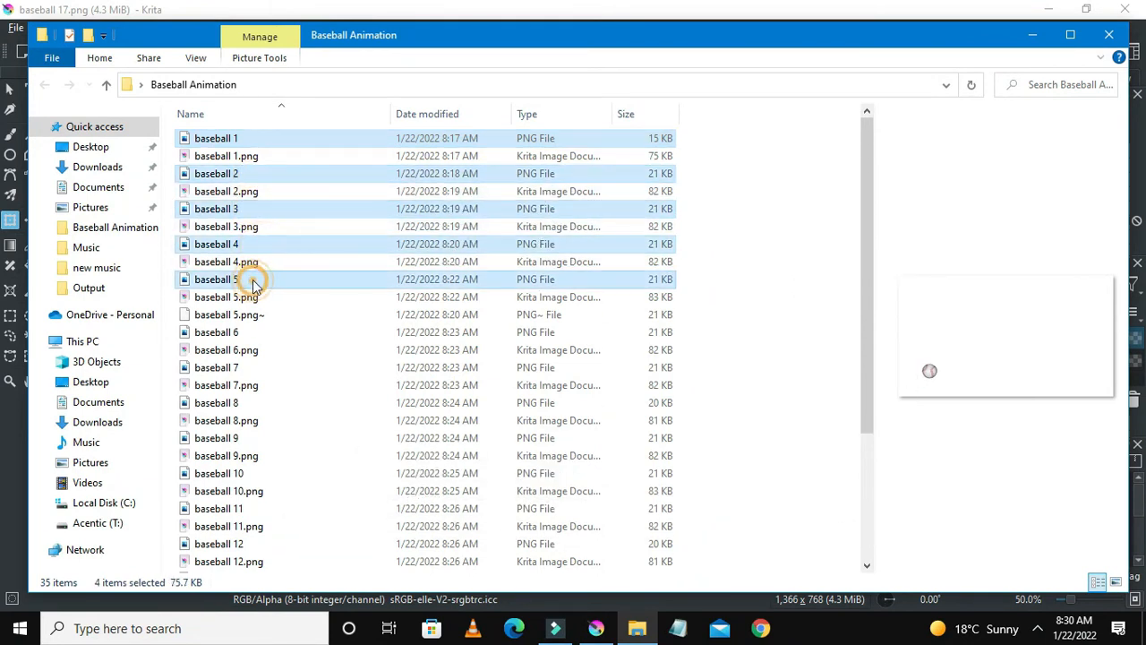
- Ctrl-select the remaining PNG frames from baseball 5 through baseball 17, skipping the Krita documents
left_click(215, 279)
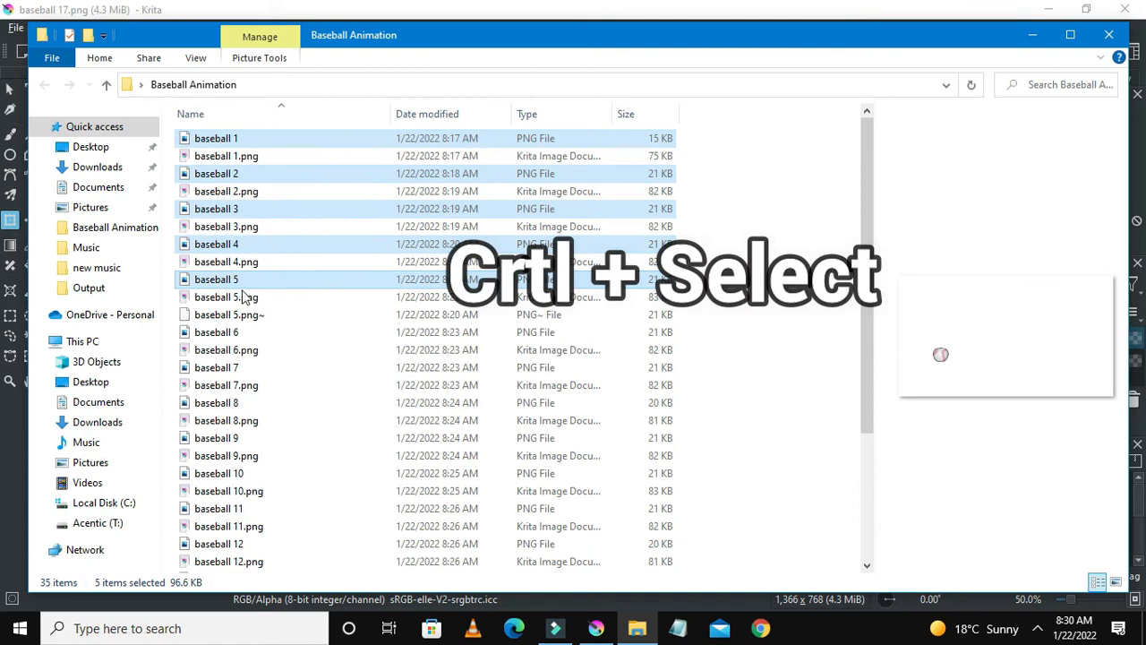
left_click(217, 368)
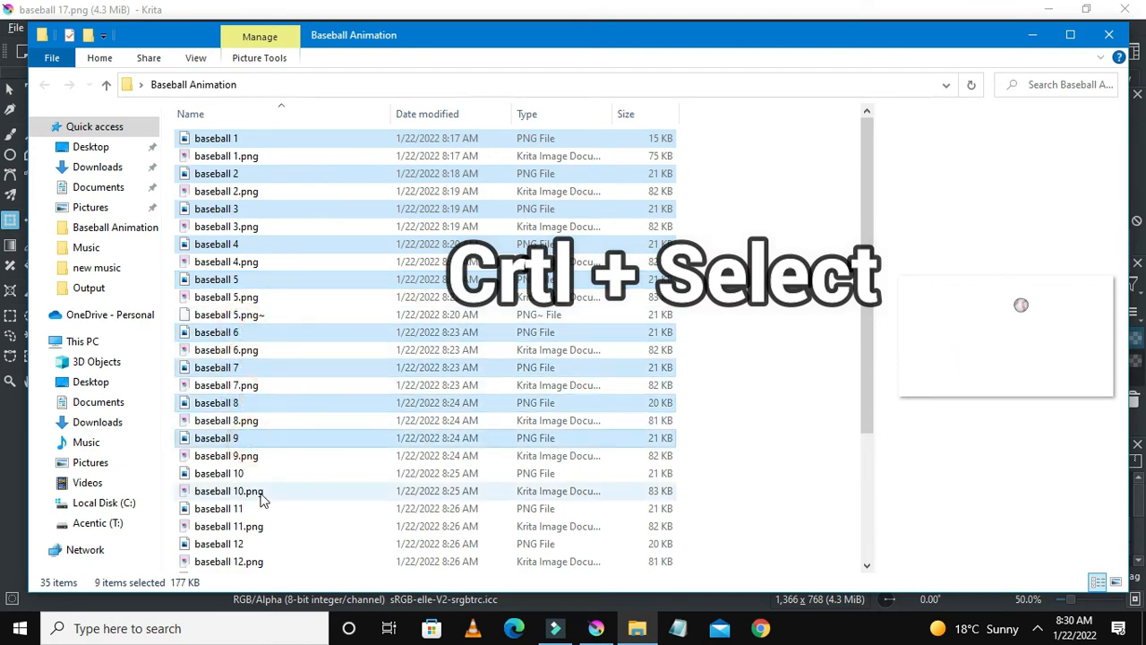
left_click(218, 508)
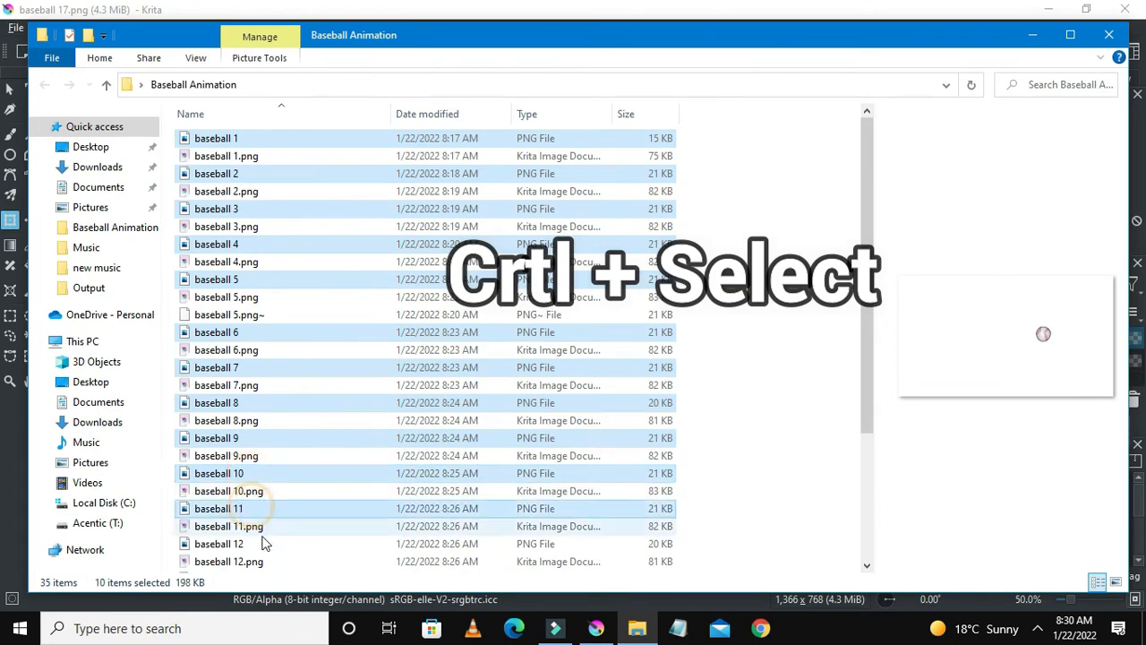
left_click(218, 544)
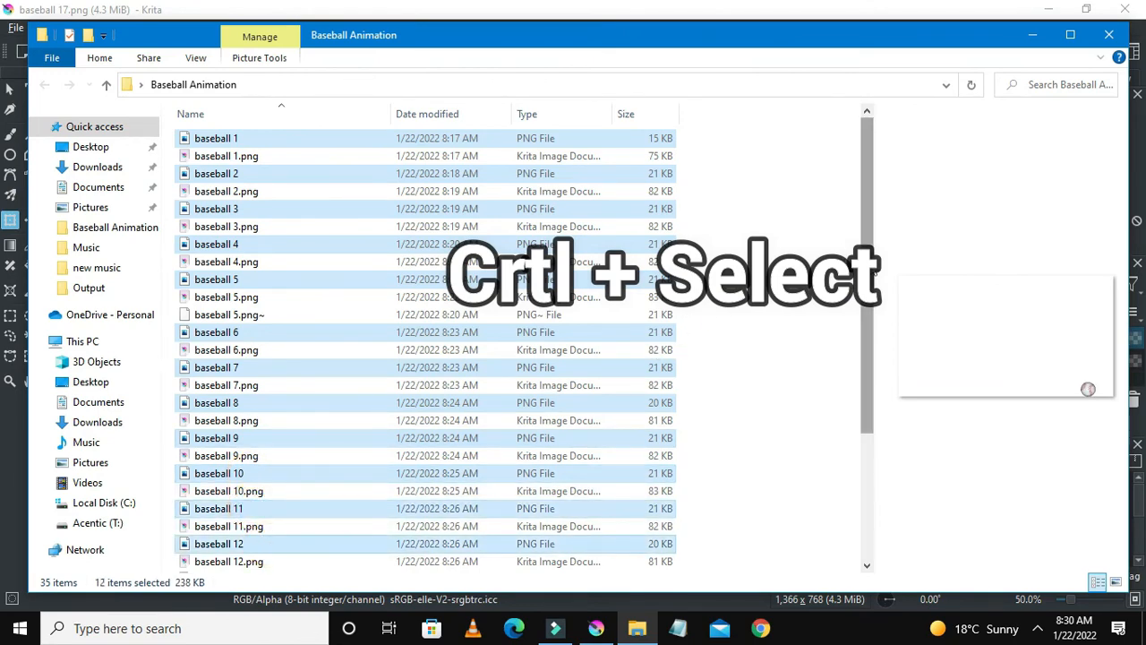
scroll("down", 3)
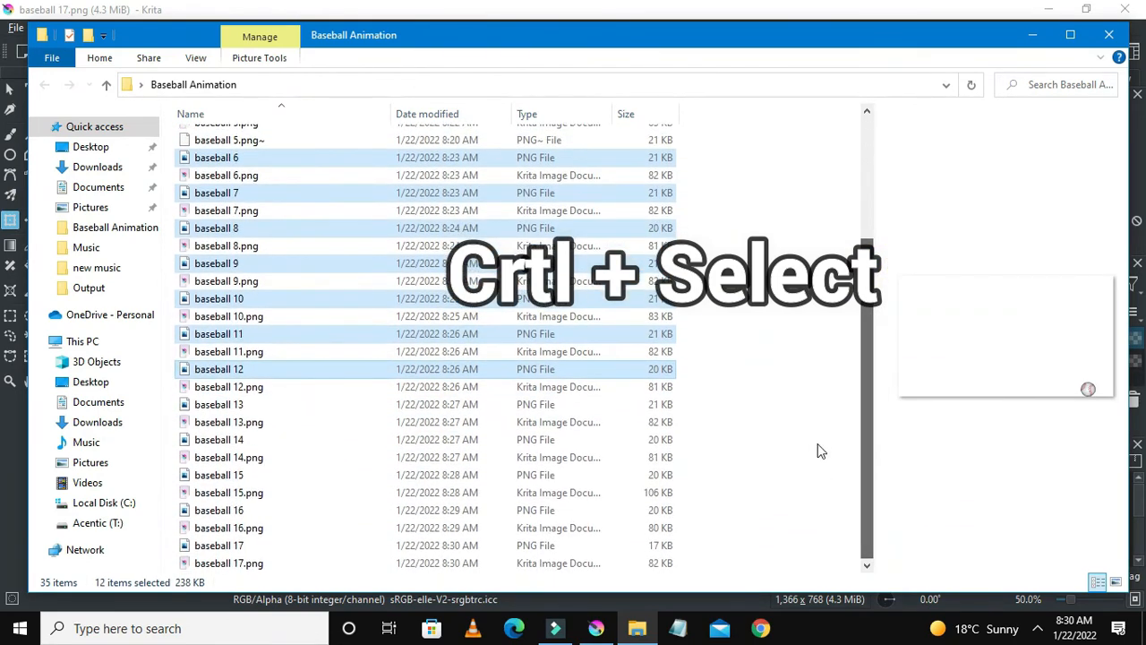
left_click(218, 405)
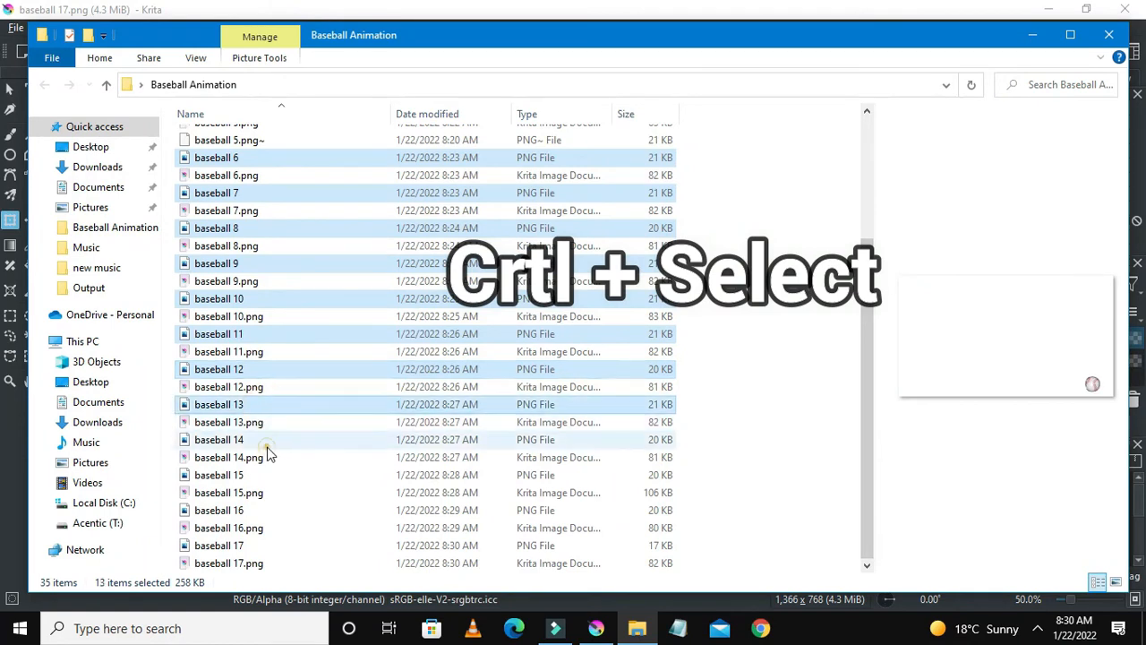
left_click(219, 527)
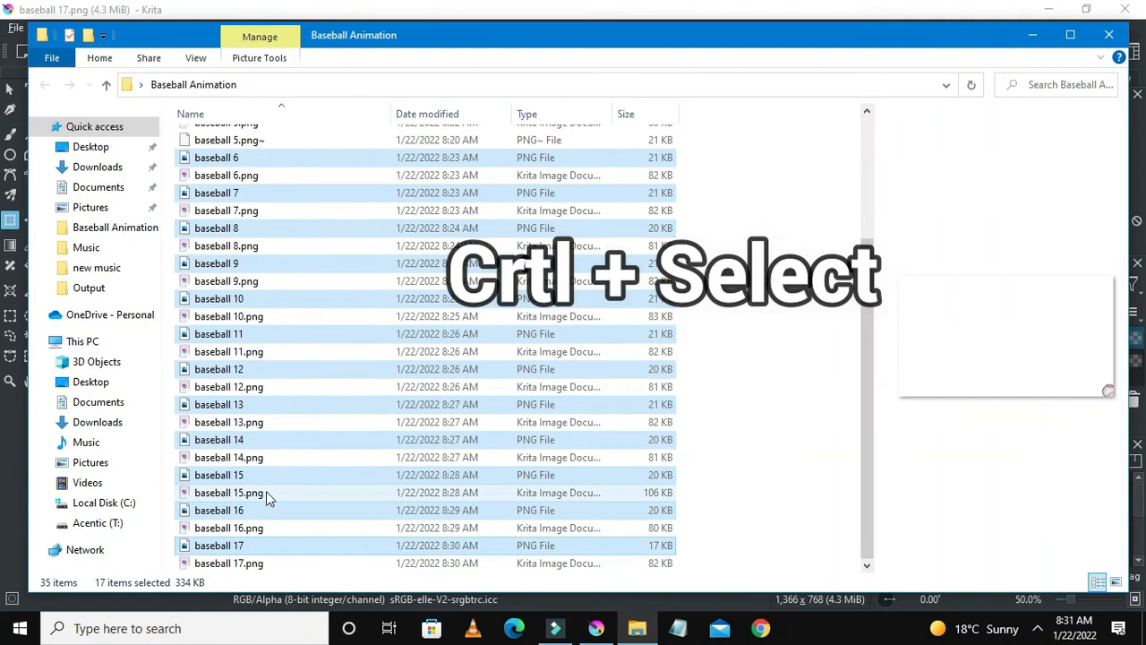
mouse_move(355, 371)
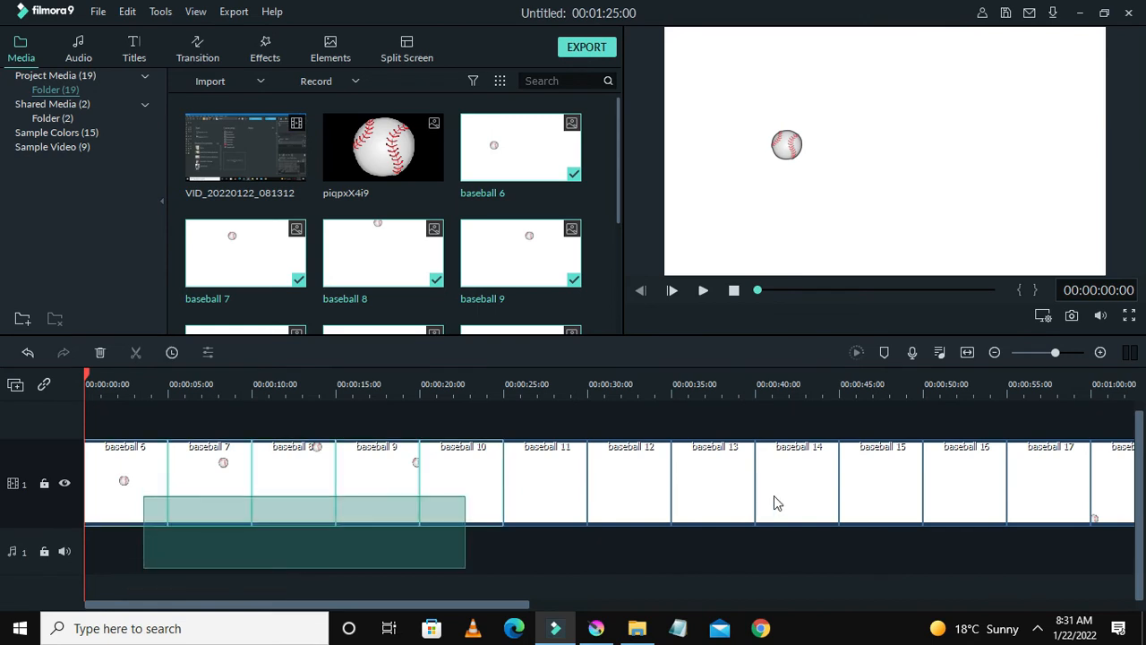
- Confirm the shorter clip duration for the frames and preview the roughly 16-second animation
scroll("right", 3)
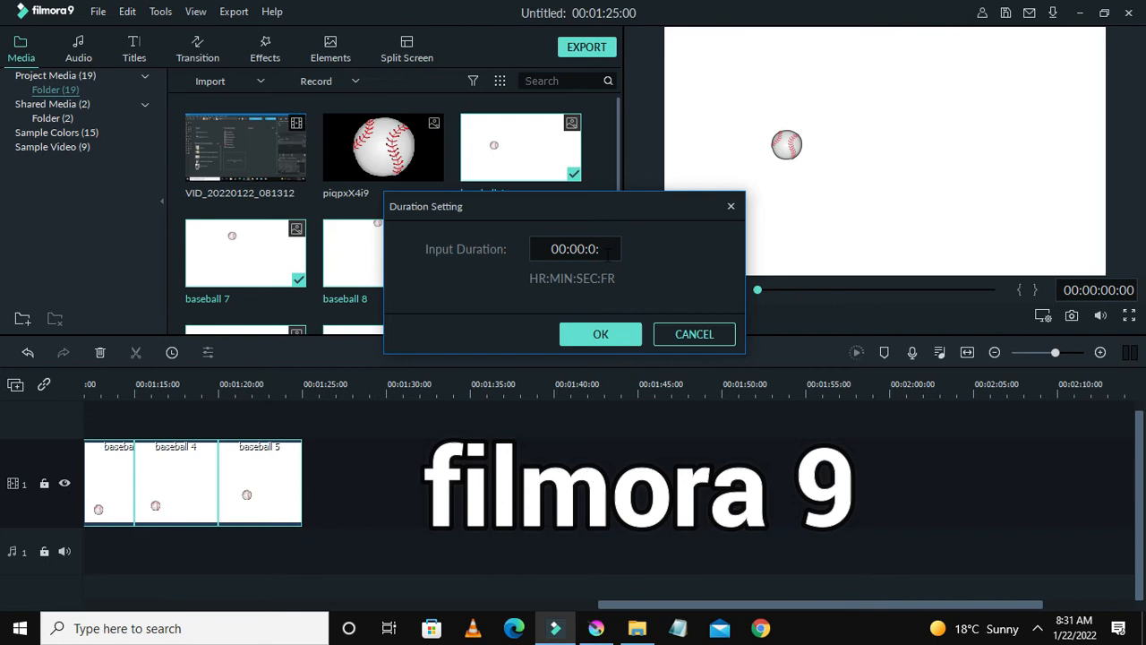
left_click(600, 335)
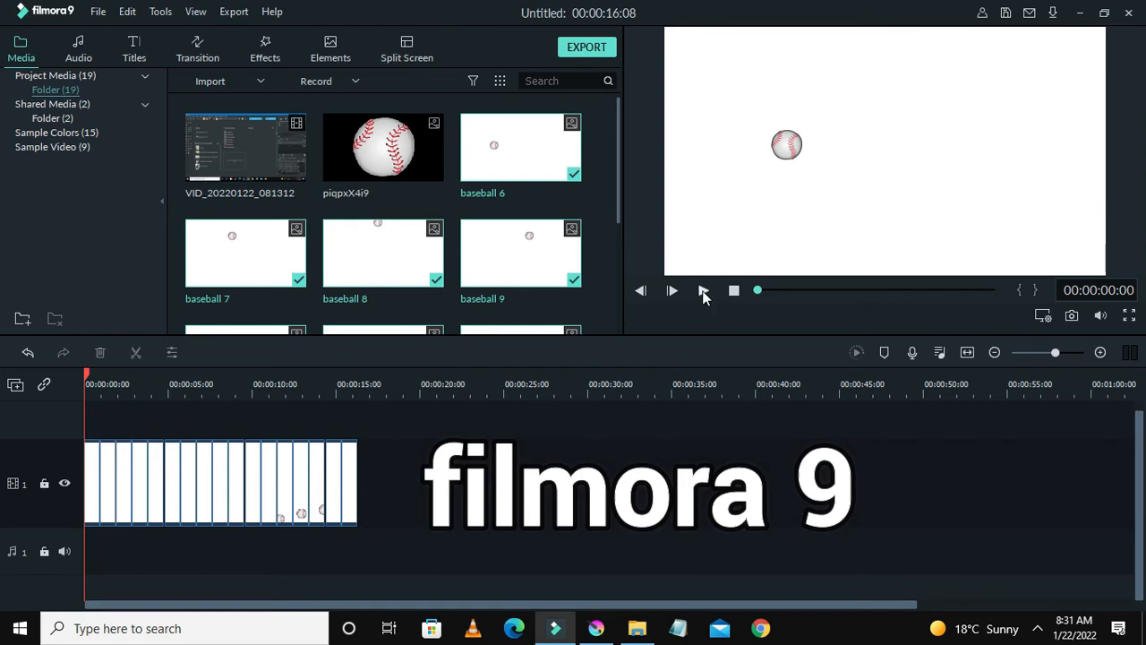
left_click(672, 290)
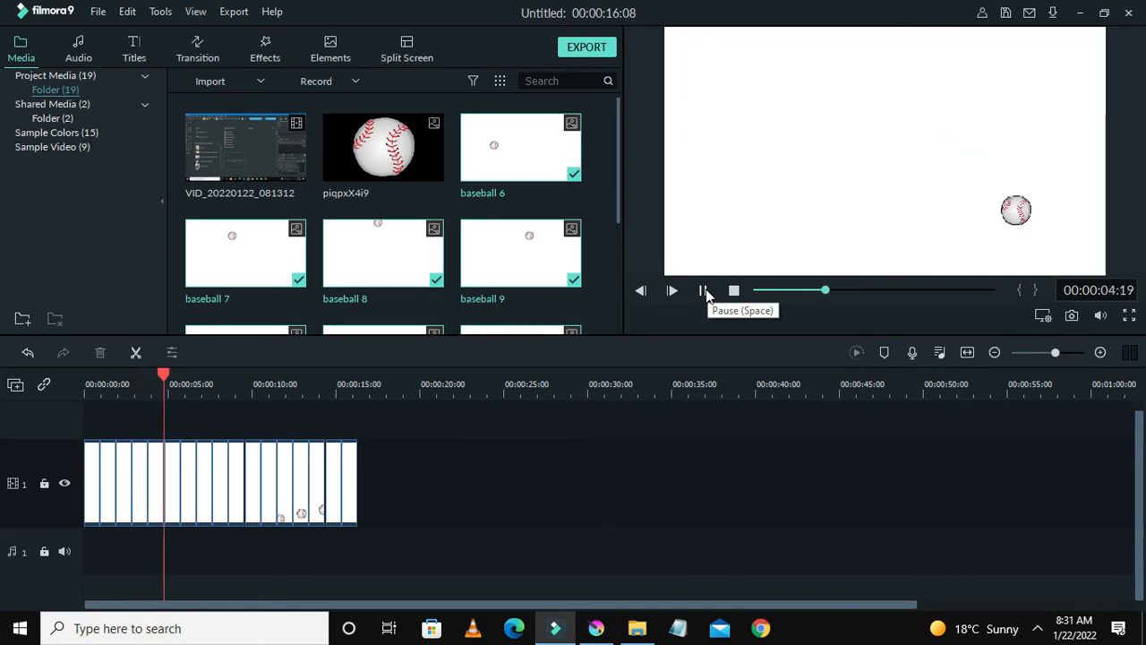
left_click(702, 291)
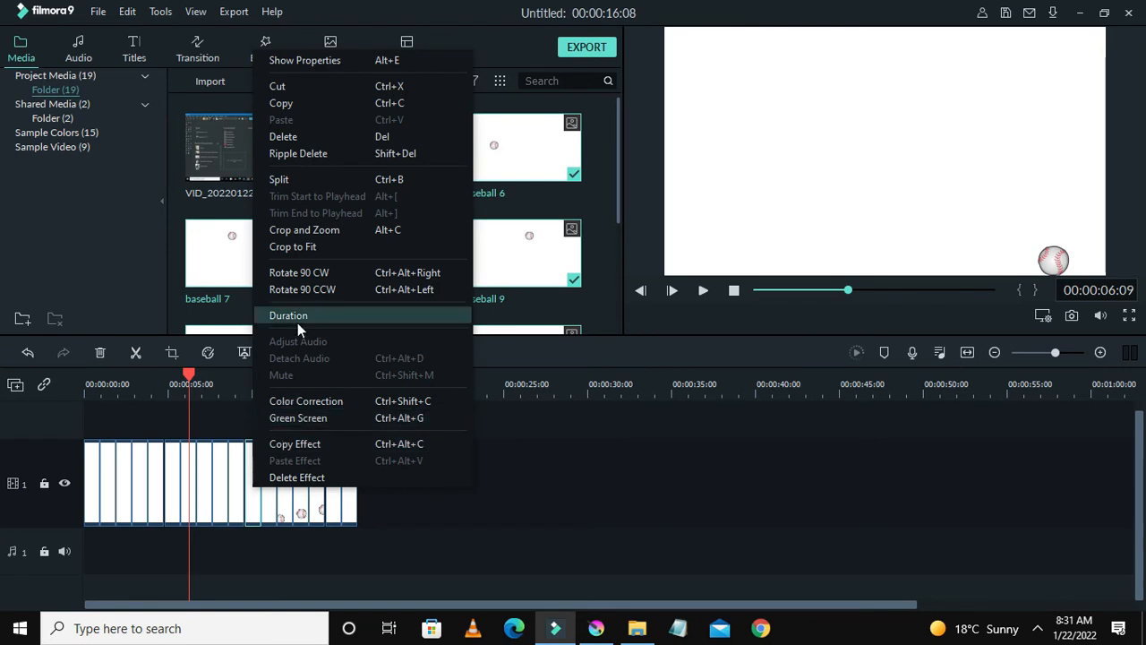
mouse_move(314, 315)
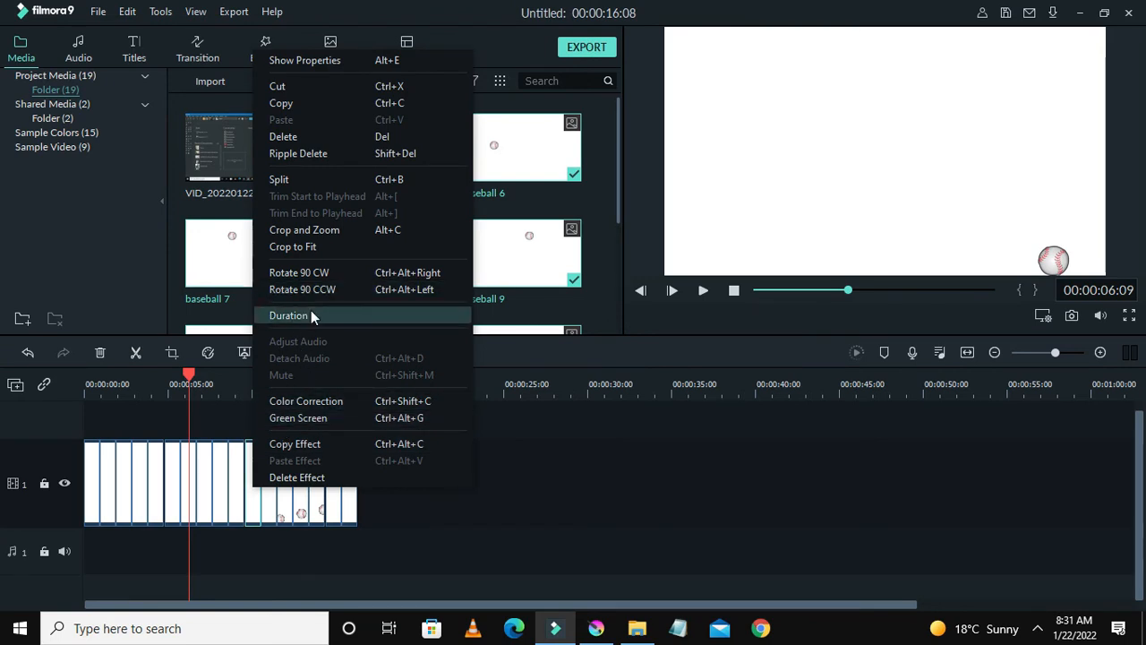
- Set every baseball clip's duration to 00:00:00:08 so the animation runs about five seconds
left_click(288, 315)
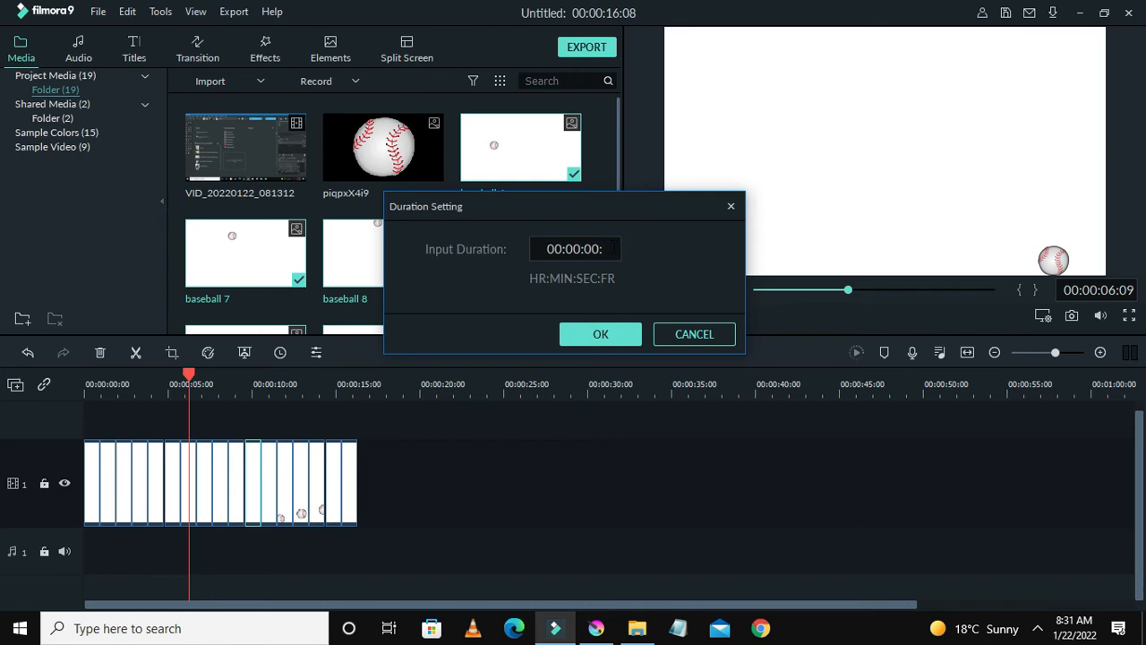
left_click(600, 334)
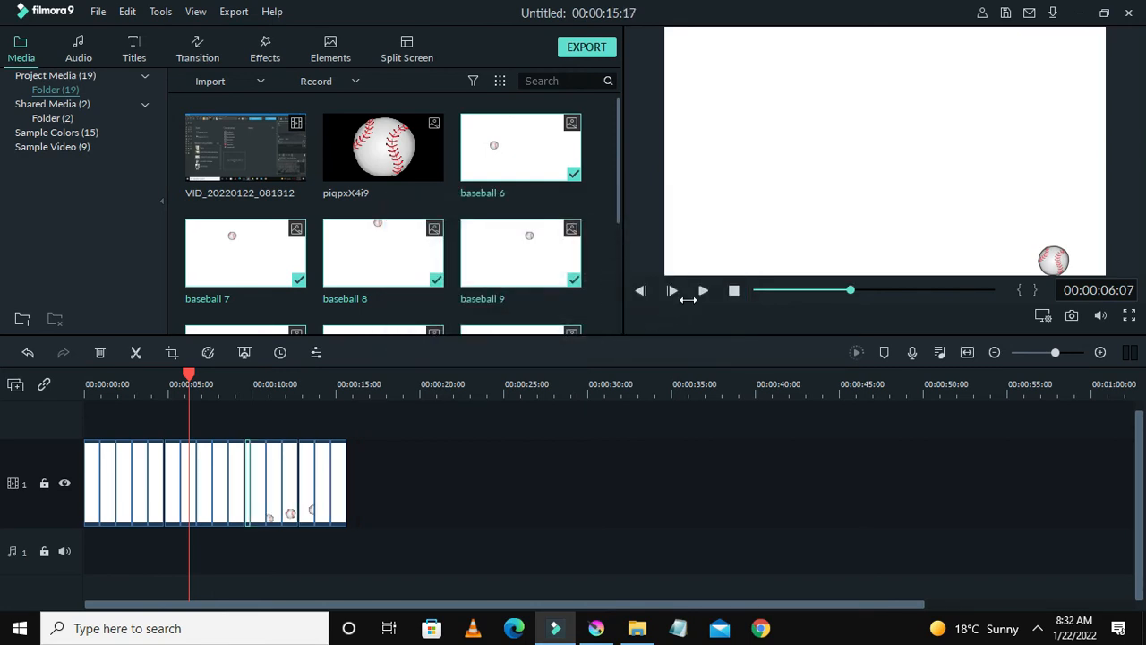
left_click(129, 482)
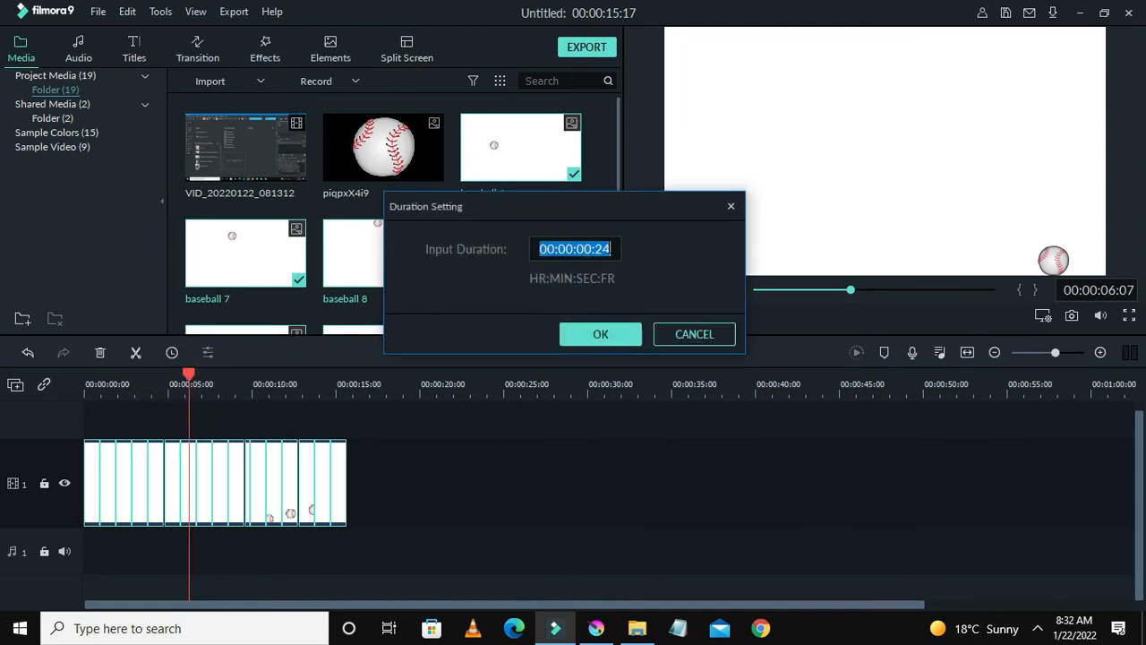
key("Backspace")
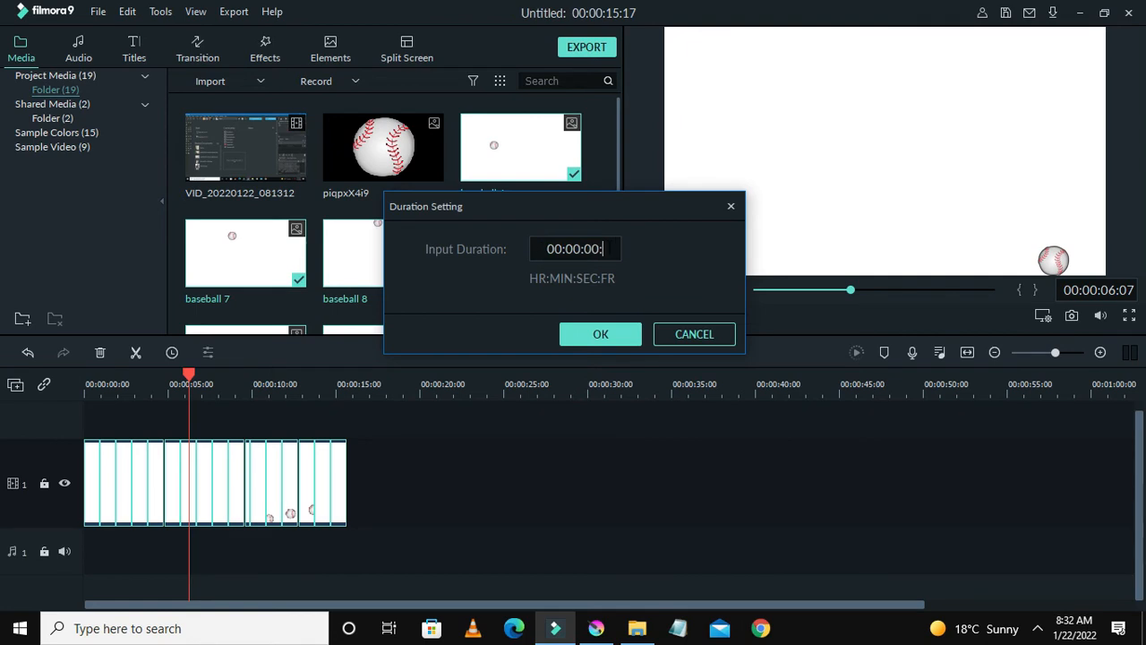
type("08")
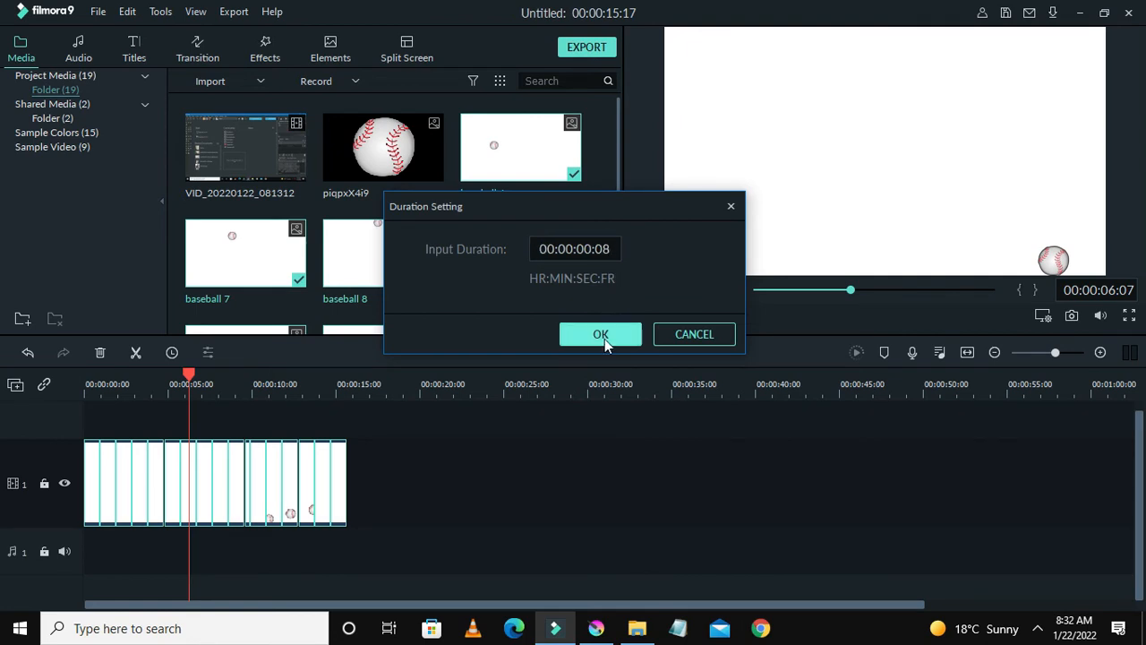
left_click(601, 335)
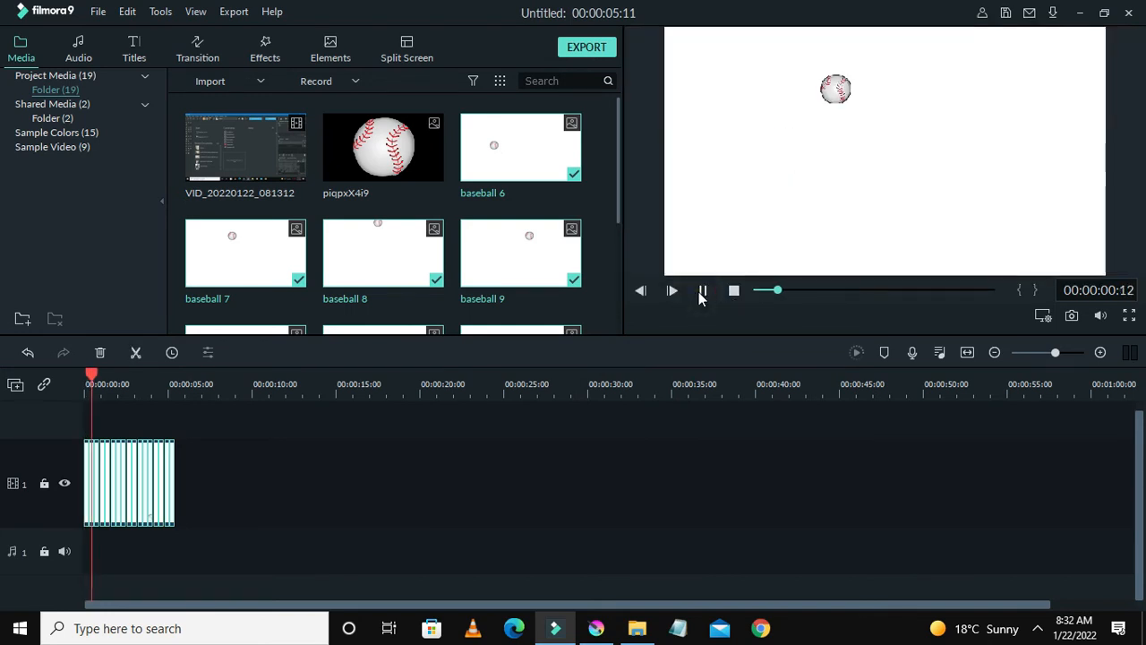
- Reduce each frame clip to 6 frames via the clips' Duration setting
left_click(672, 290)
type("17")
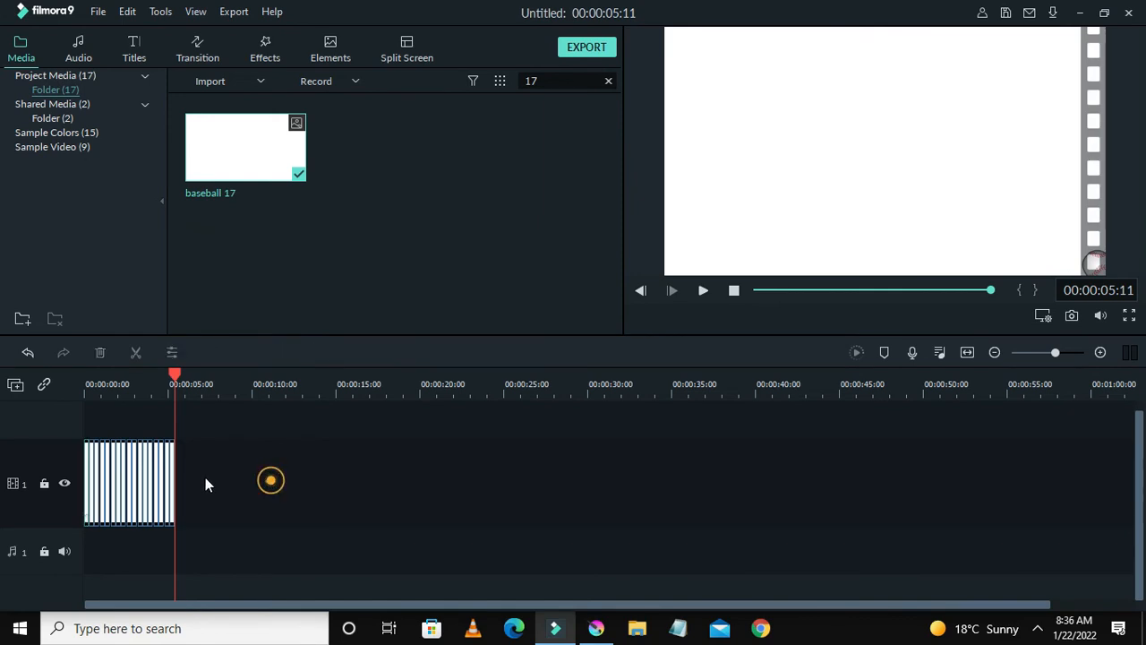
right_click(128, 481)
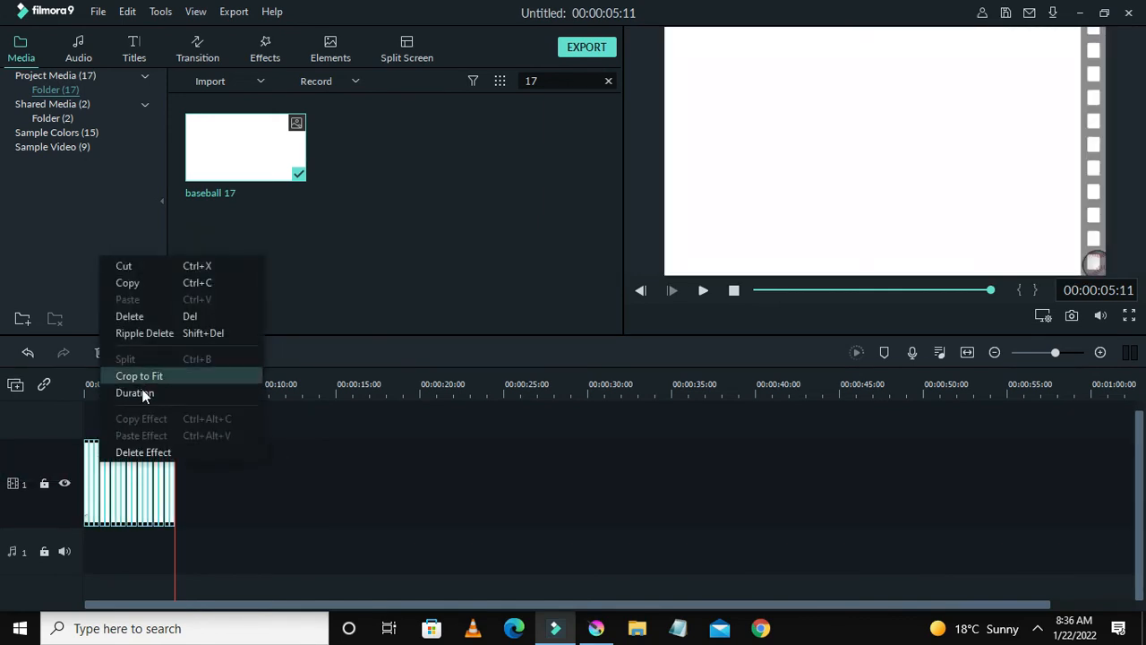
left_click(136, 394)
type("00:00:00:0")
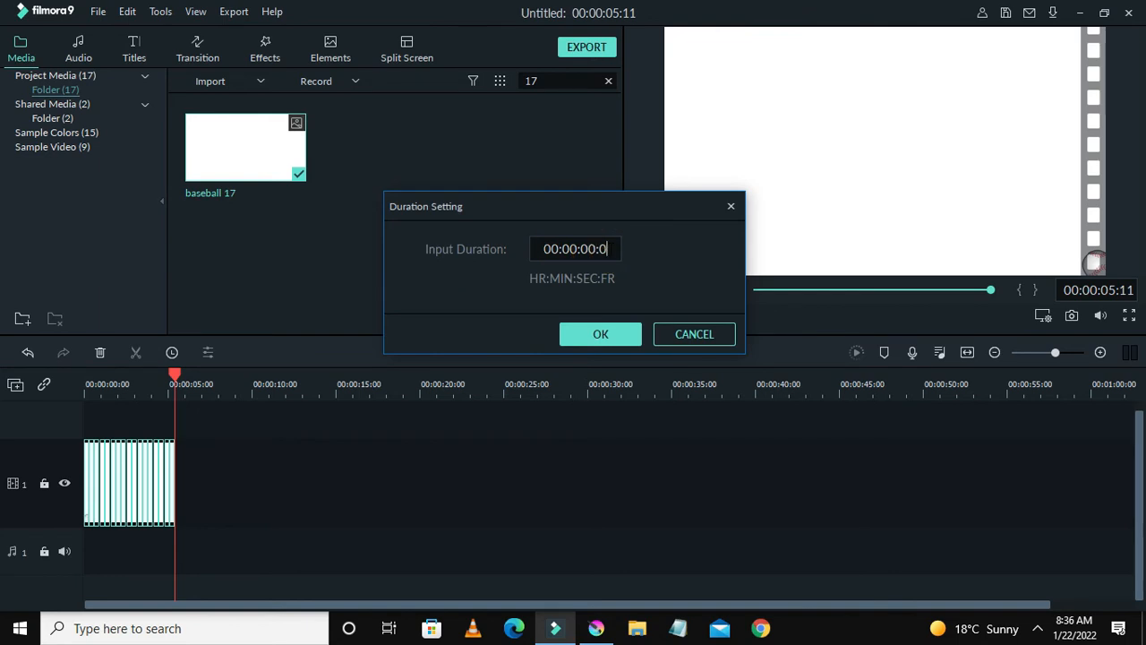
type("6")
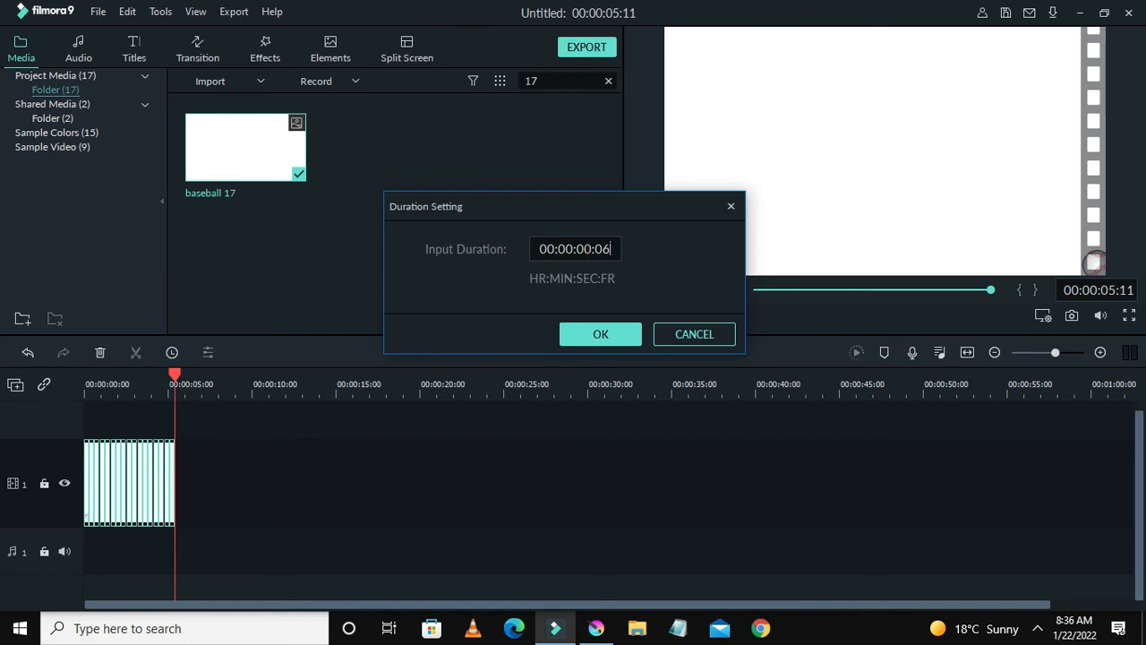
left_click(600, 335)
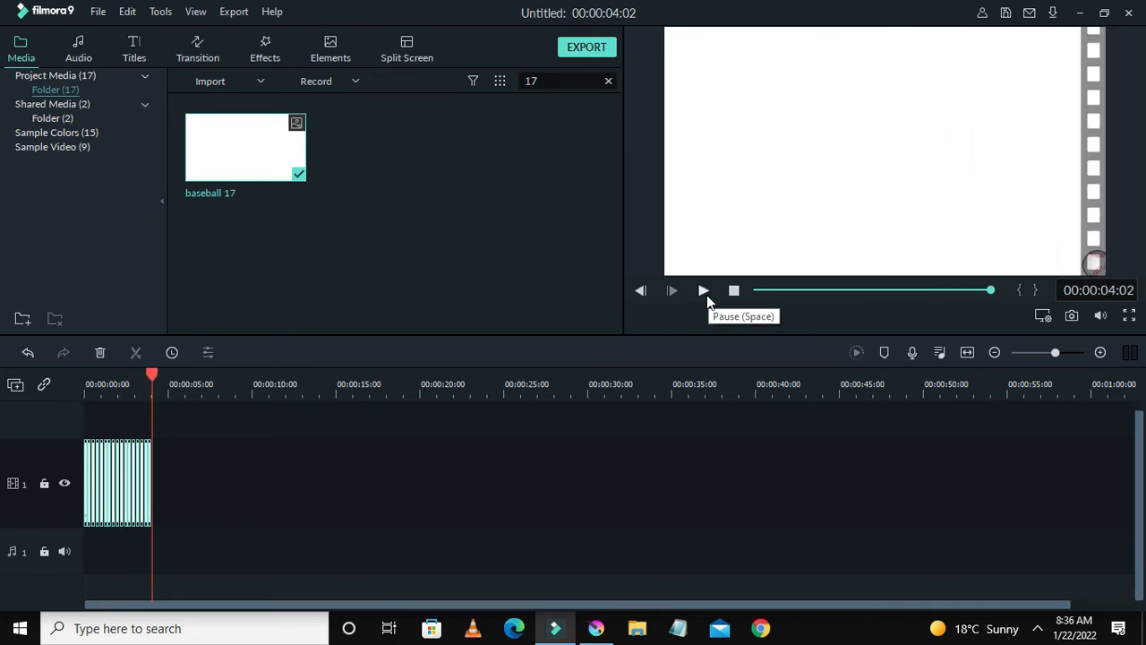
mouse_move(3, 444)
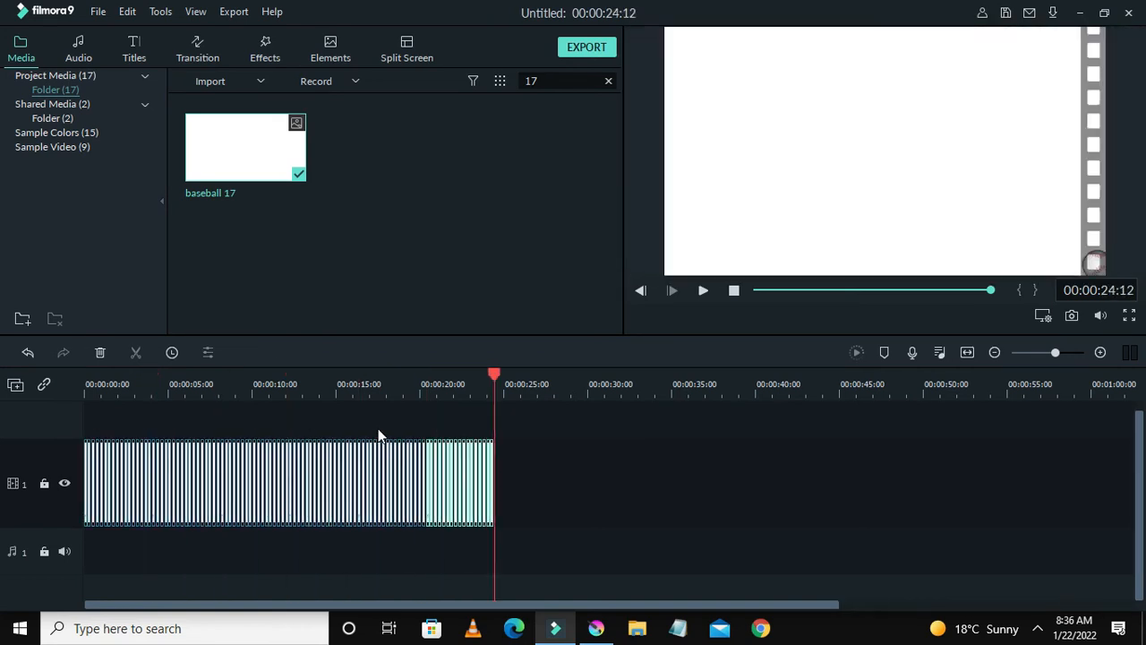
- Stop the preview, replay the 28-second looped animation from the start, then pause it
left_click(735, 290)
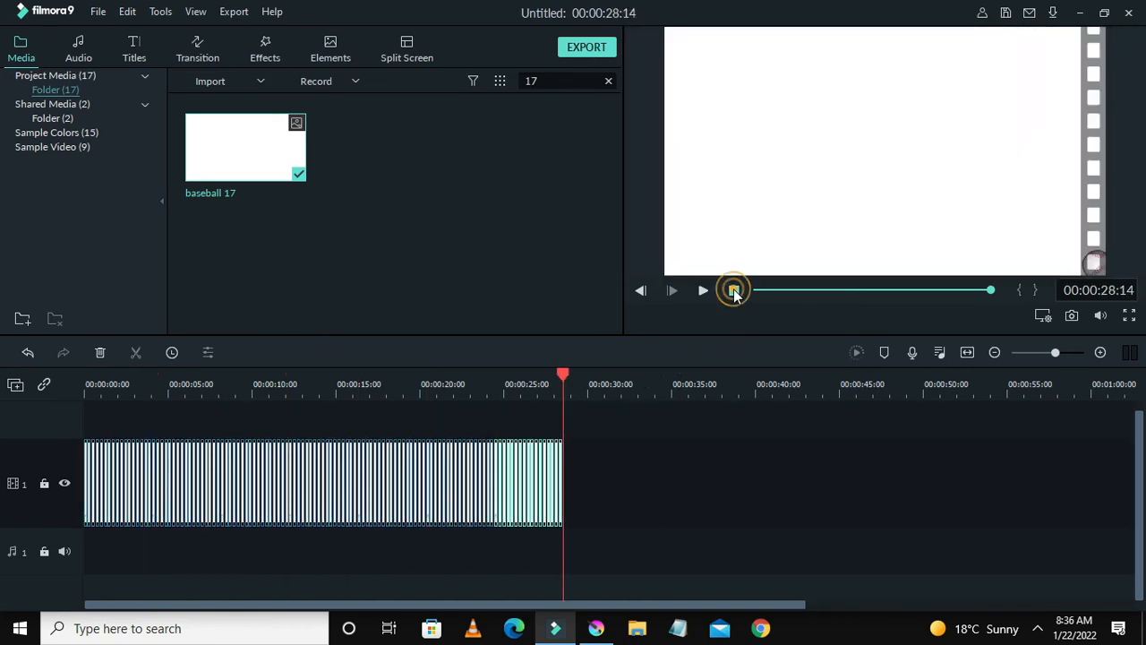
left_click(702, 290)
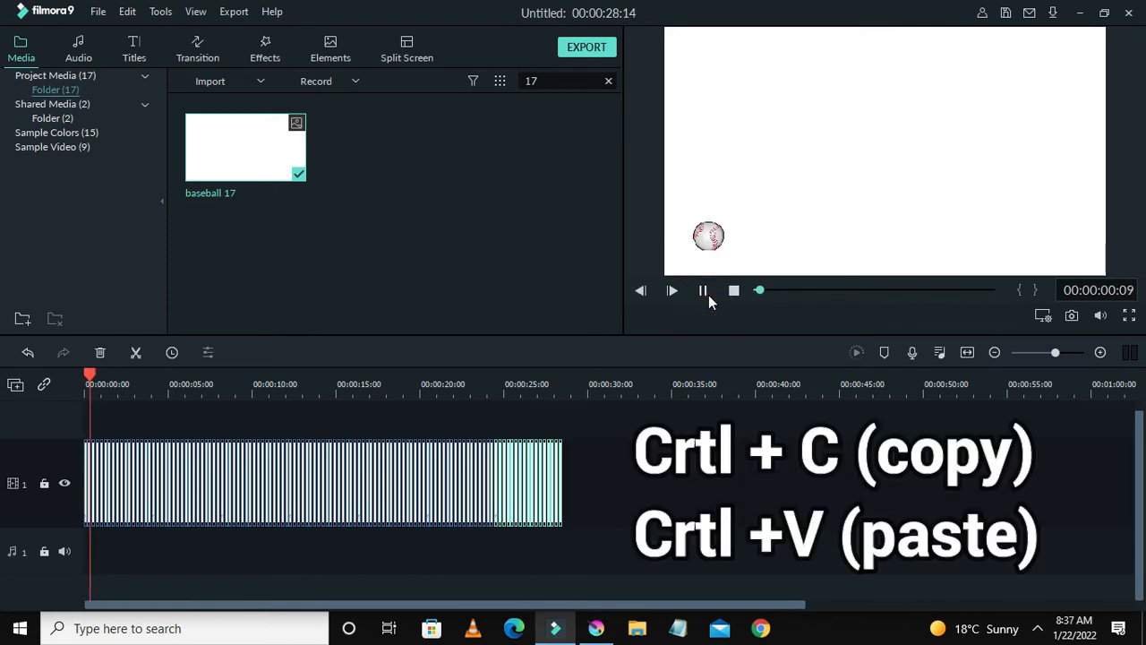
left_click(672, 290)
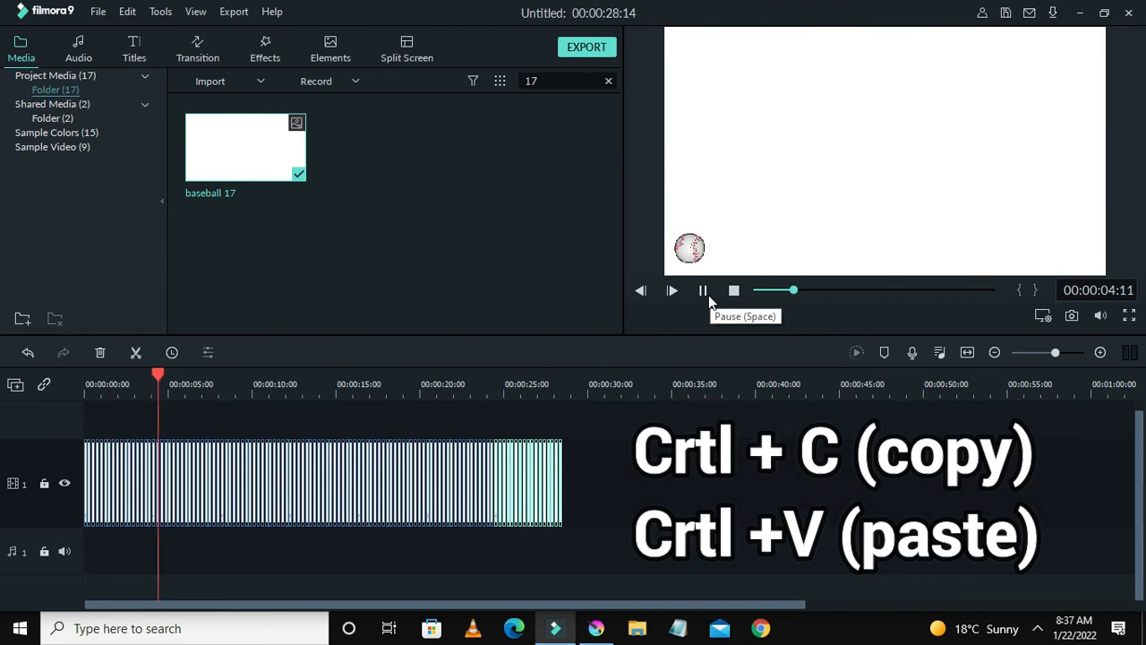
left_click(672, 290)
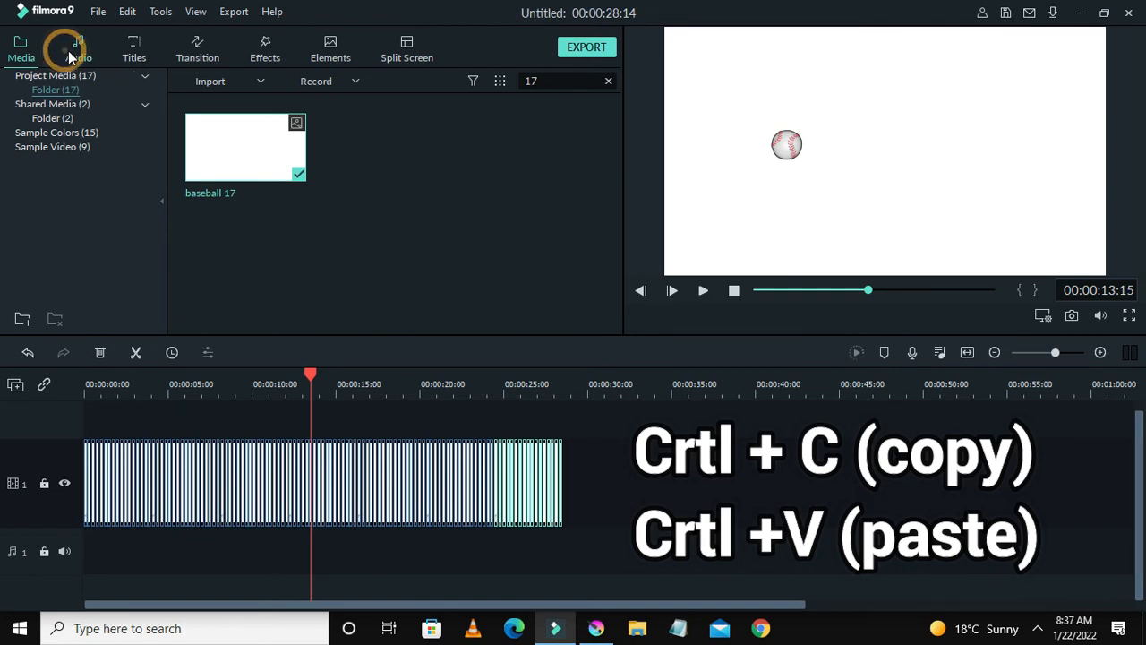
- Add the Always Dreaming track from the Audio library beneath the clips and position the playhead
left_click(79, 49)
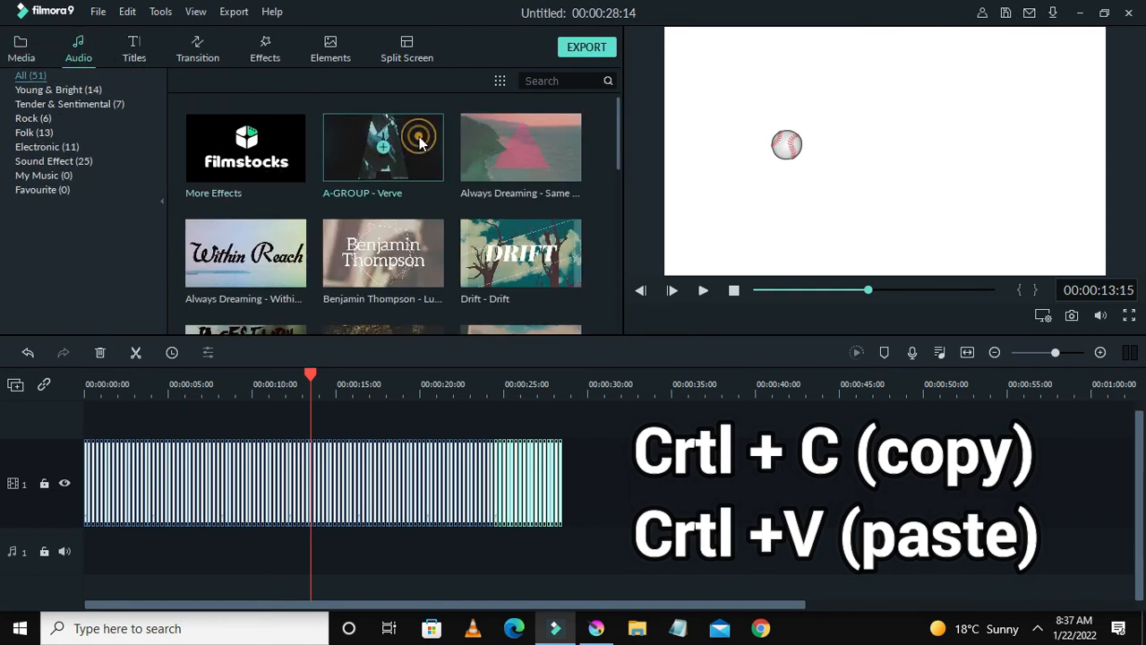
left_click(383, 147)
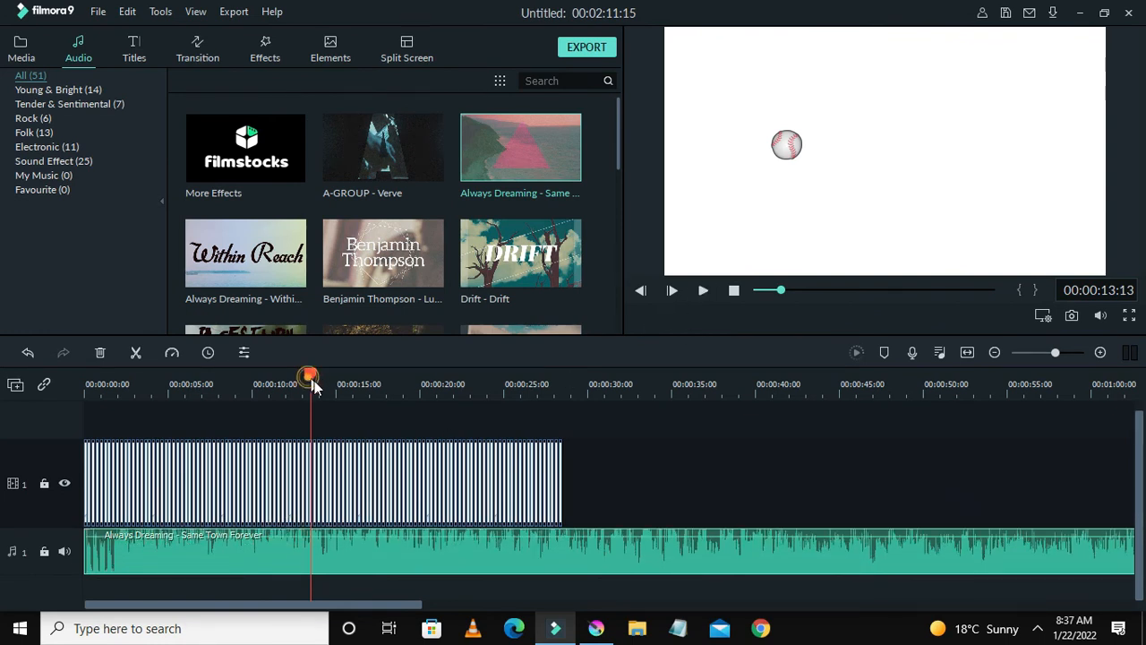
left_click_drag(308, 375, 562, 375)
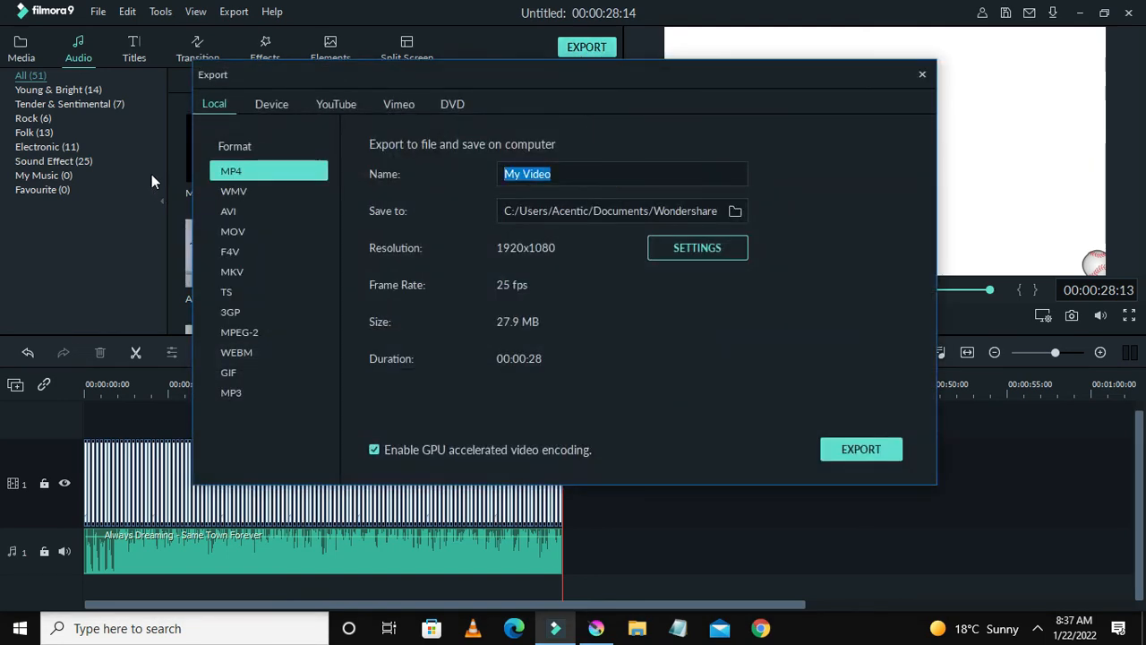
- Name the export 'Ball Base Video' and bring up its detailed encoding settings
type("Ball")
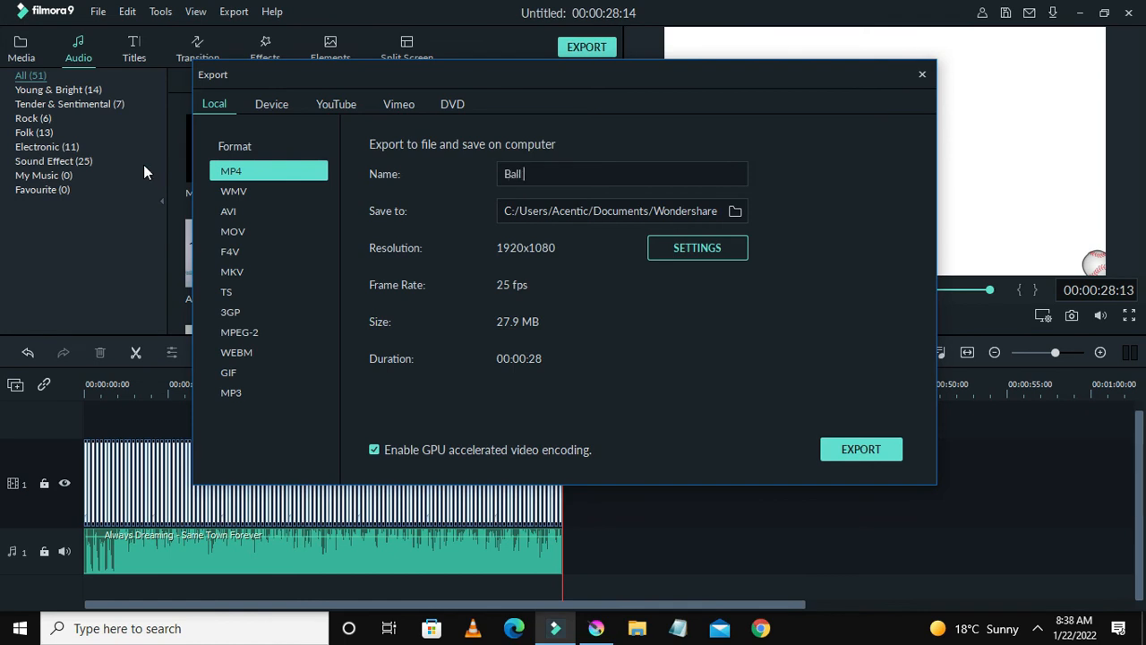
type("Bae")
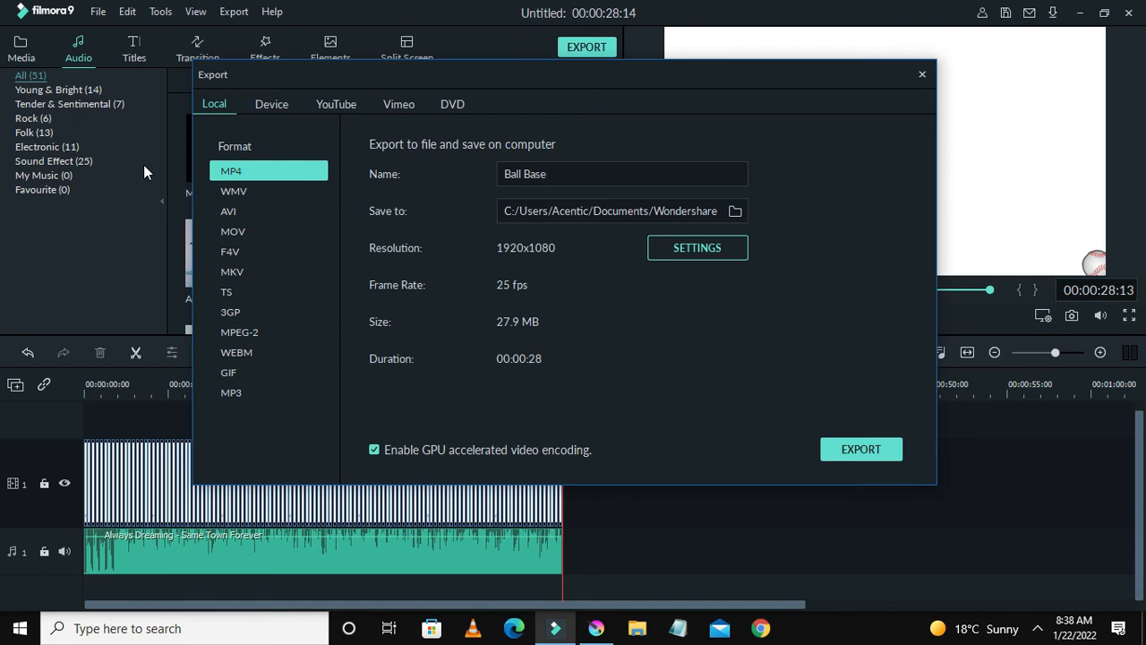
type("Video")
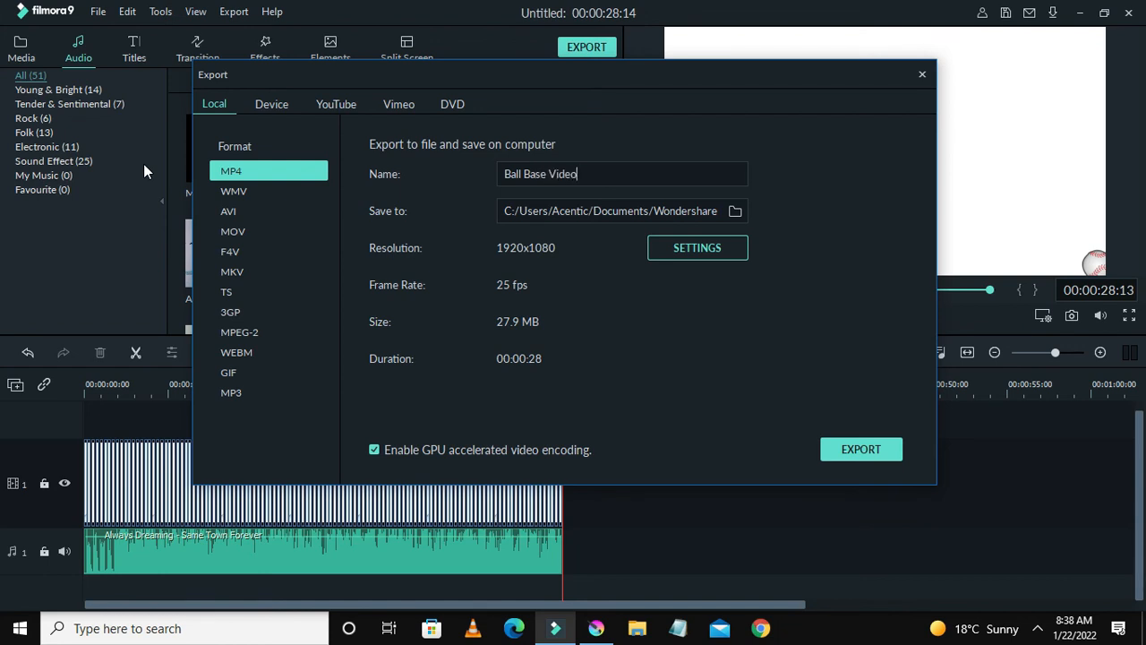
left_click(697, 248)
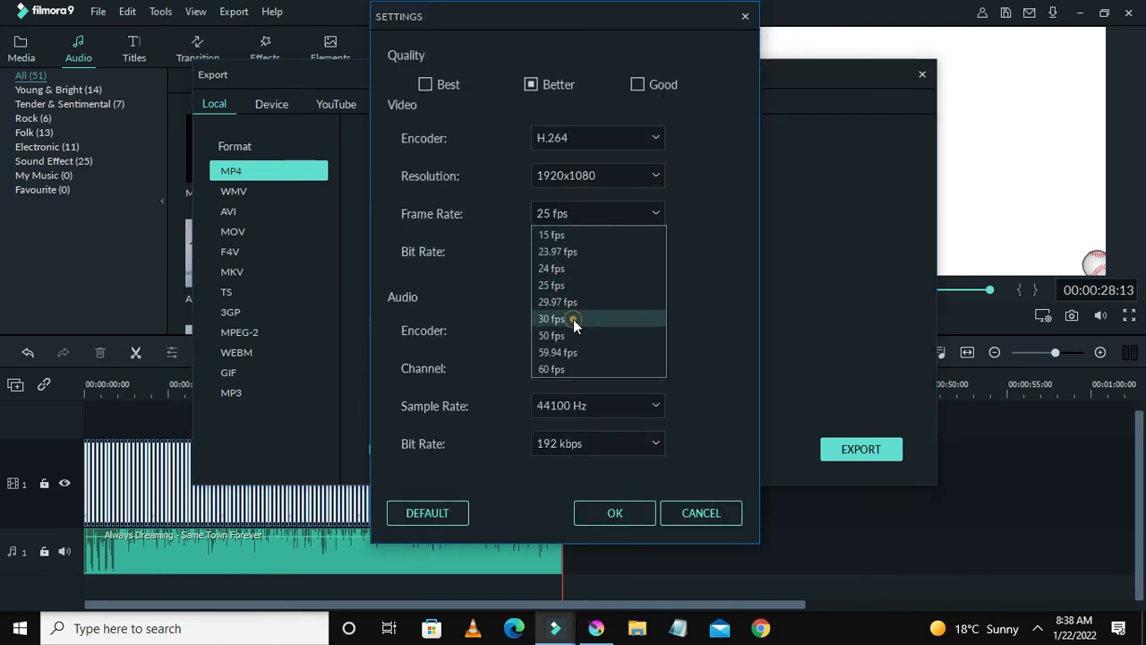
- Set export to 30 fps, Good quality, 1280x720 resolution and 1000 kbps bit rate, then confirm
left_click(552, 319)
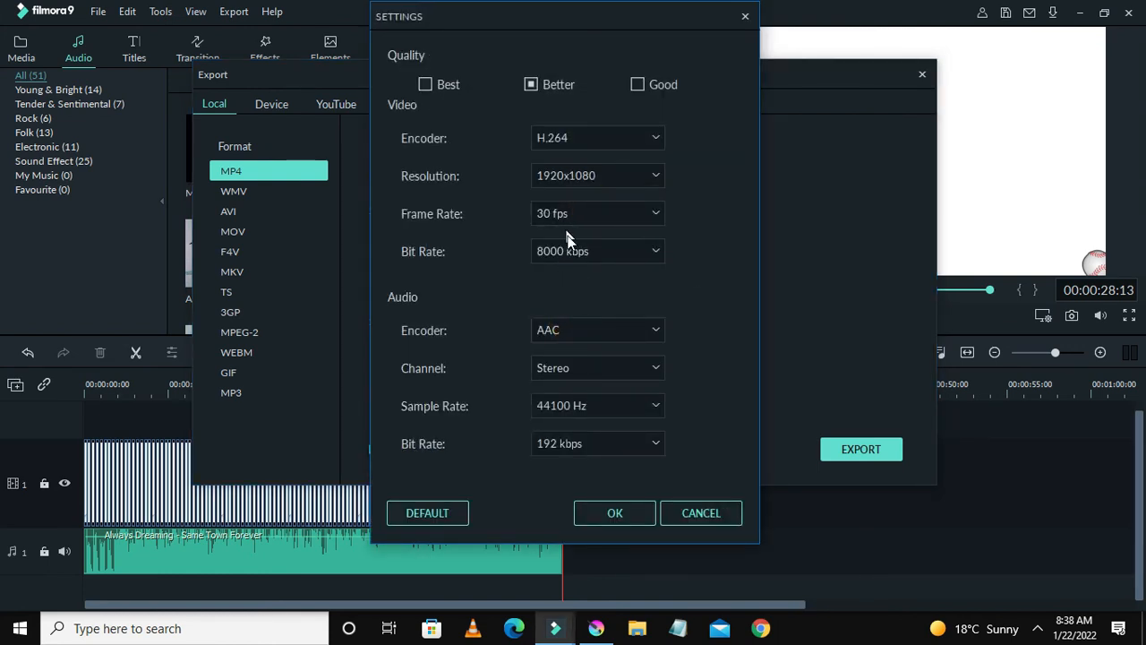
left_click(638, 84)
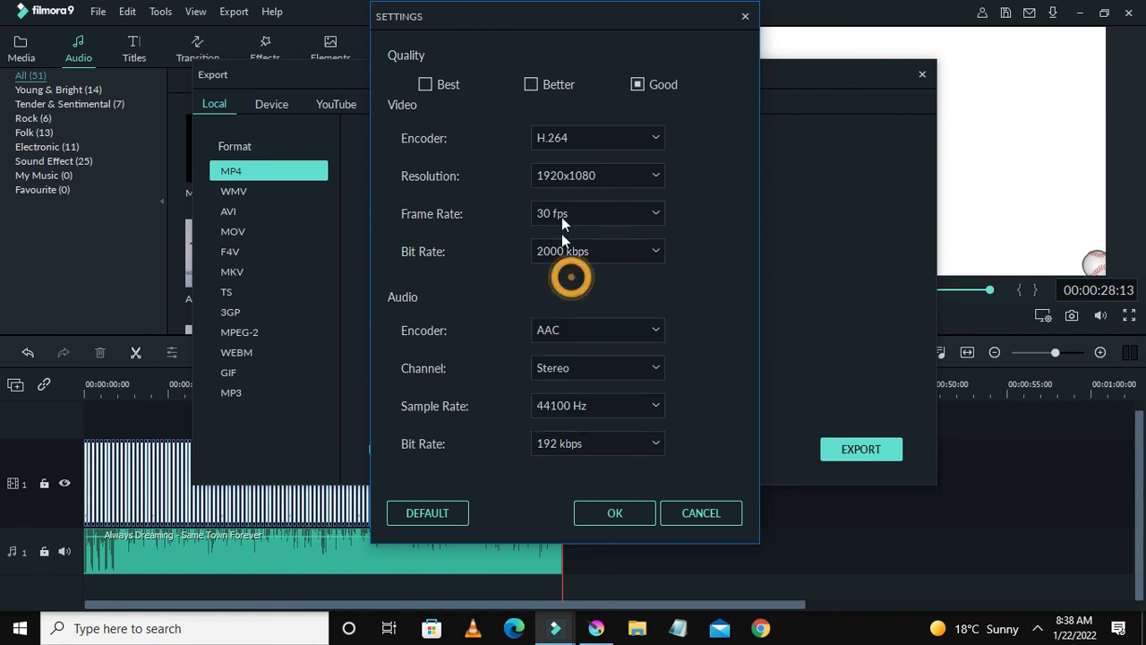
left_click(599, 176)
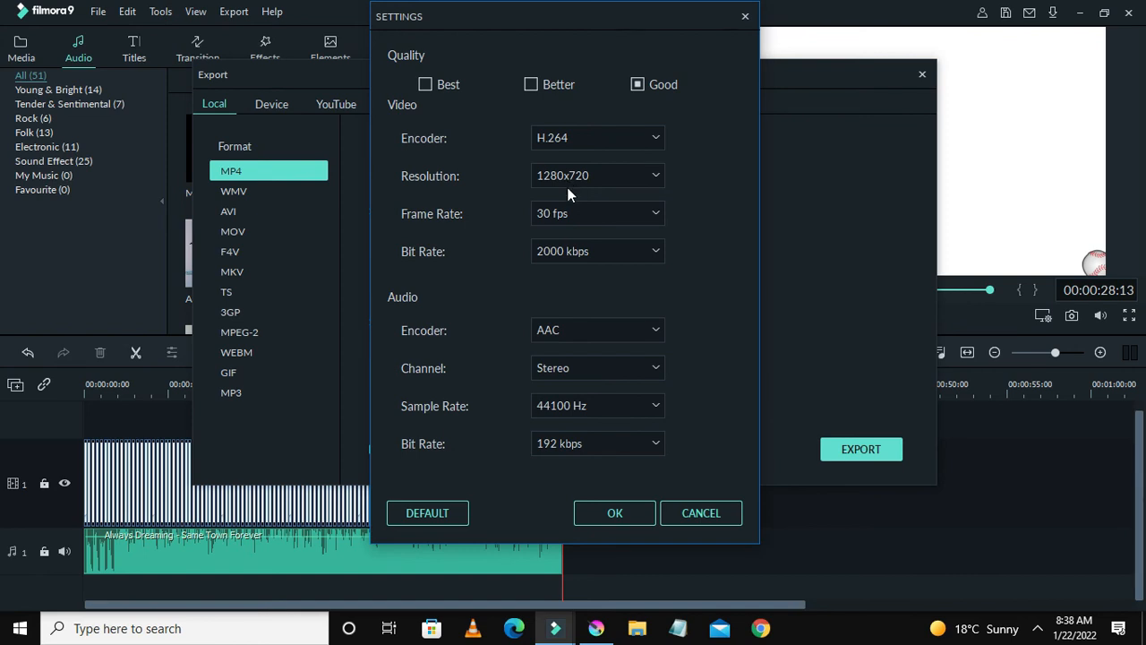
mouse_move(575, 222)
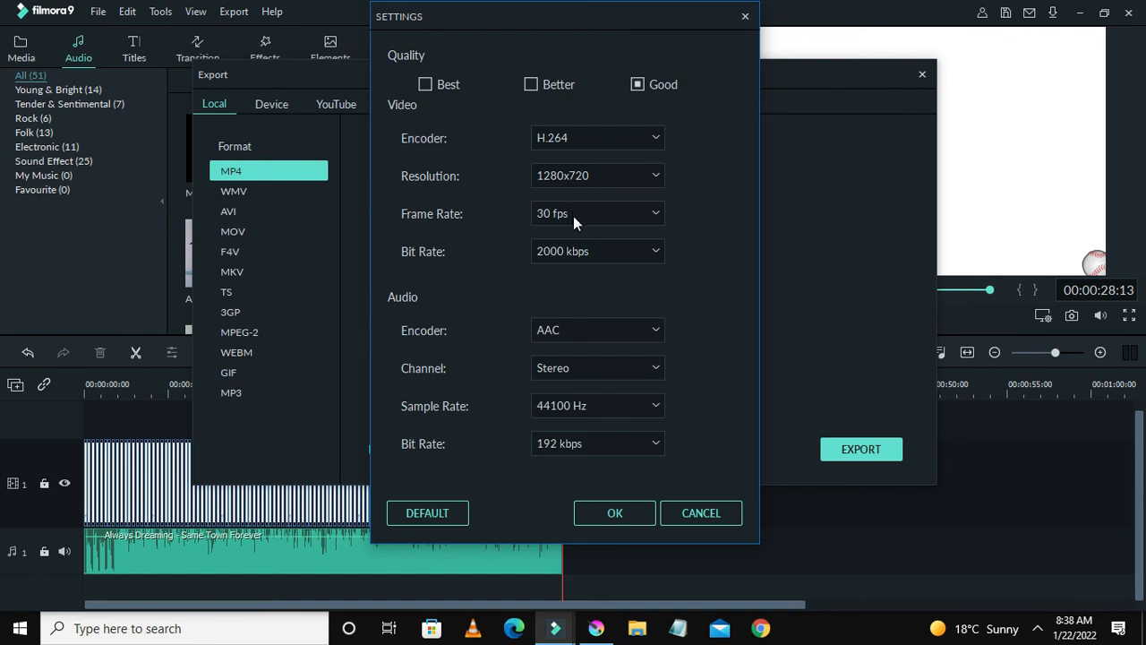
left_click(598, 251)
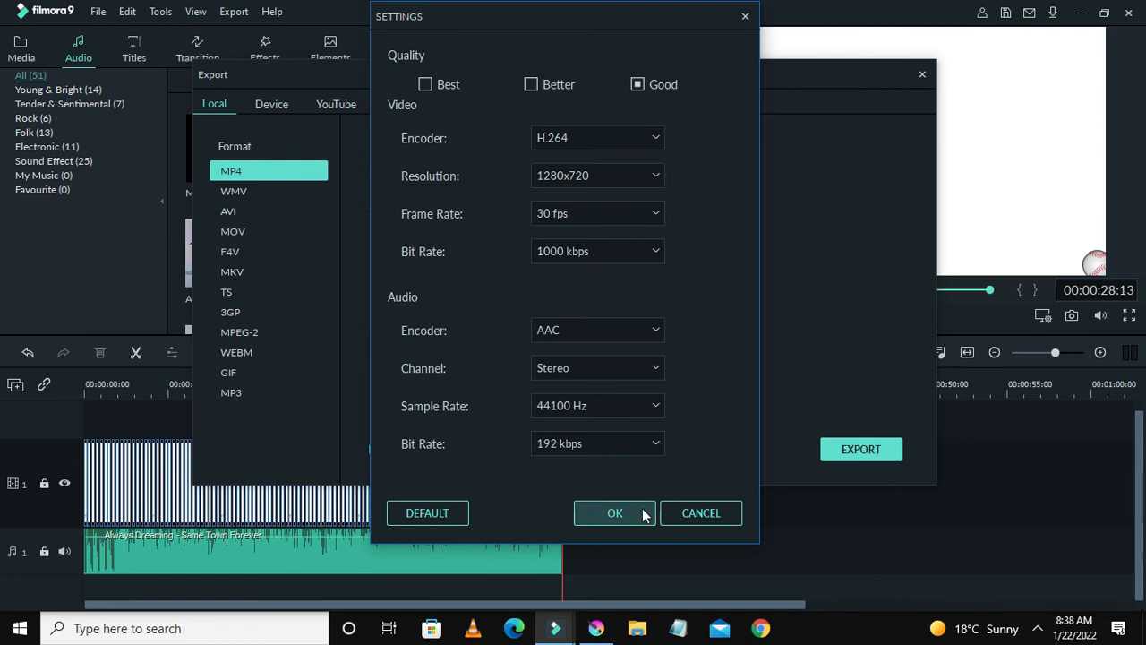
left_click(615, 512)
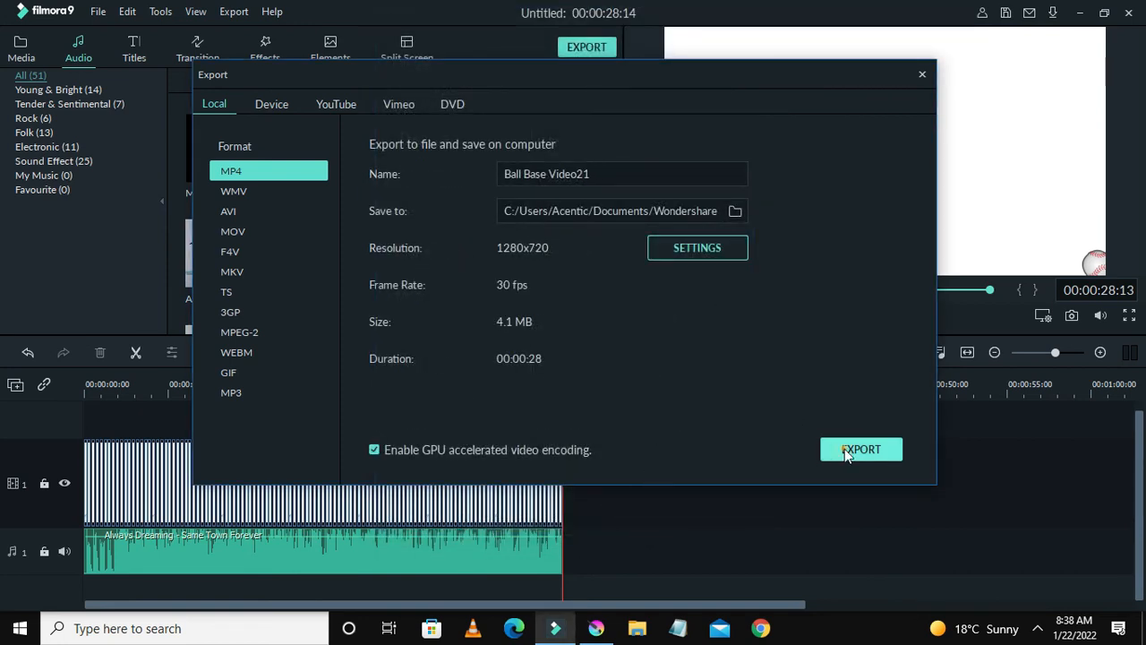
- Export the video, locate Ball Base Video21 in the target folder and launch it
left_click(860, 447)
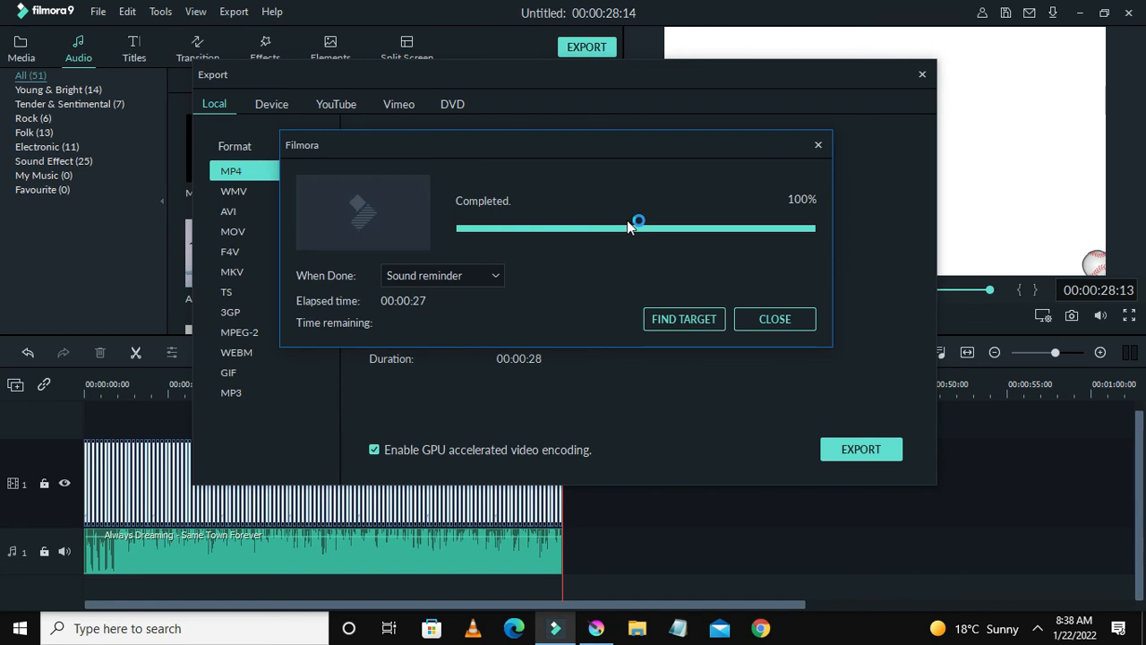
left_click(774, 319)
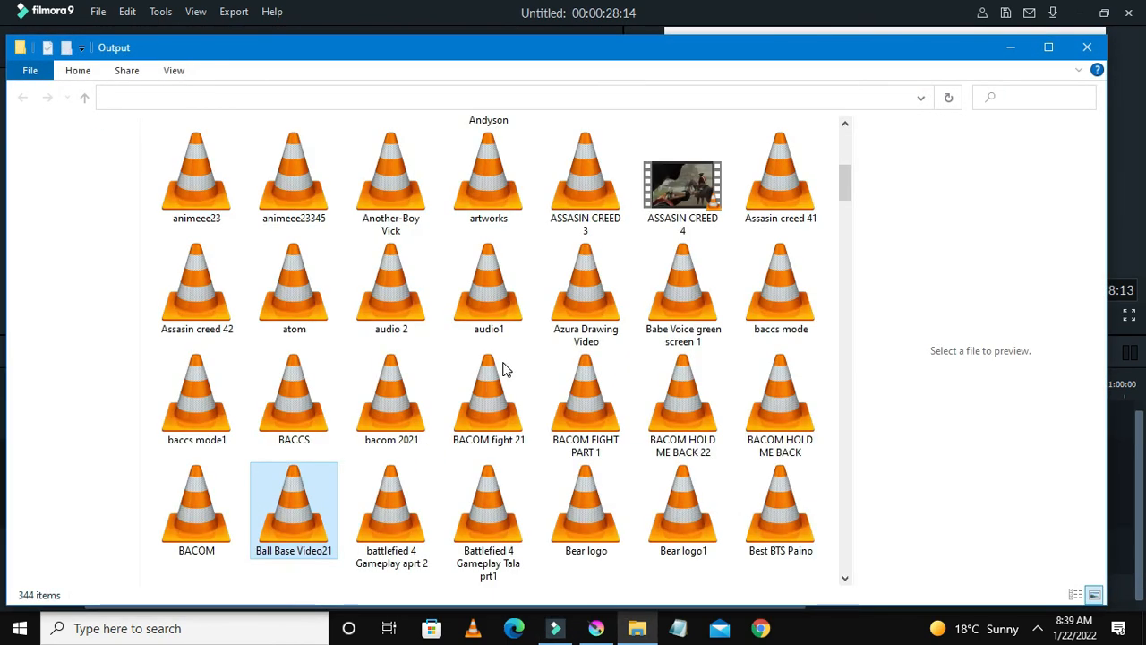
left_click(294, 502)
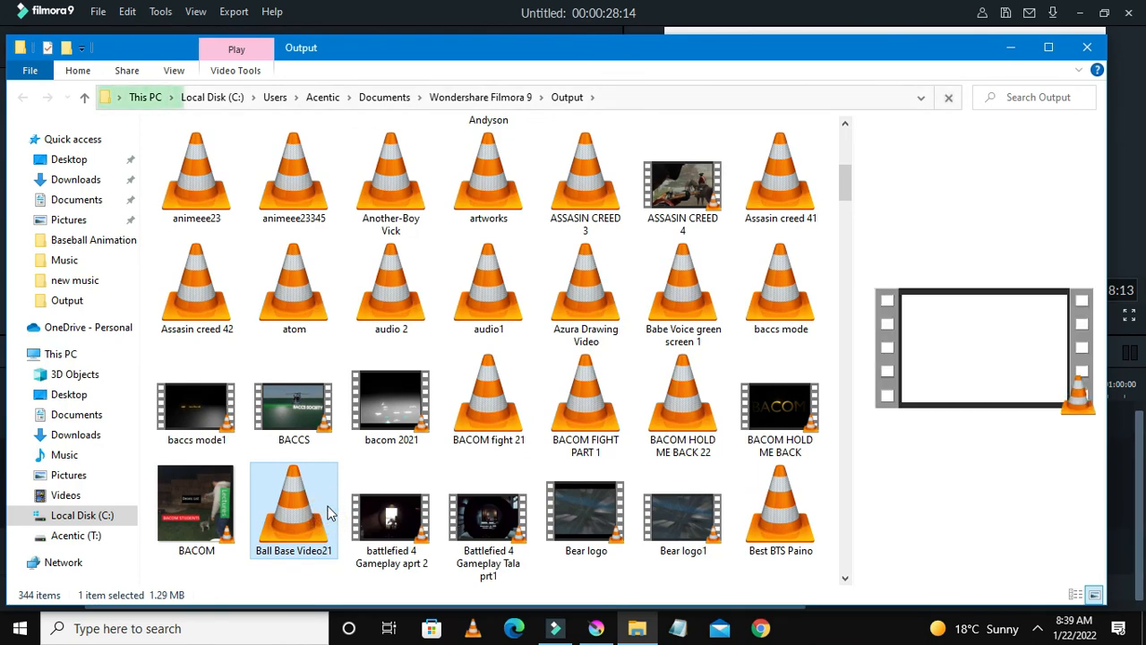
double_click(294, 511)
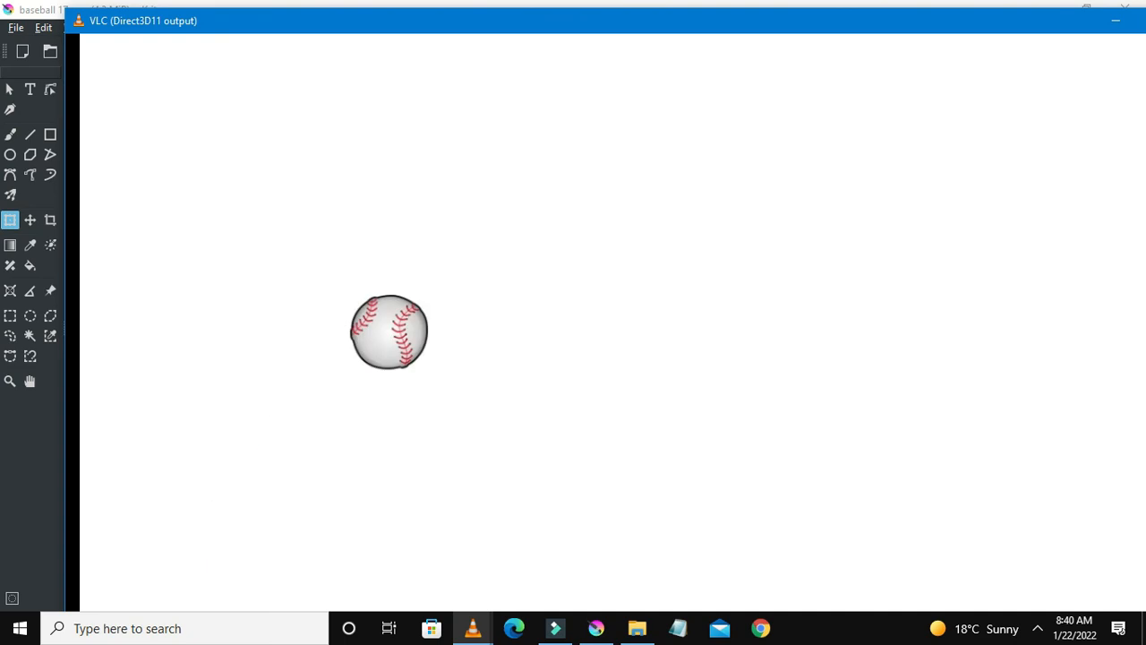
- Resize the VLC window while Ball Base Video21 plays the moving baseball
left_click_drag(388, 332, 1110, 600)
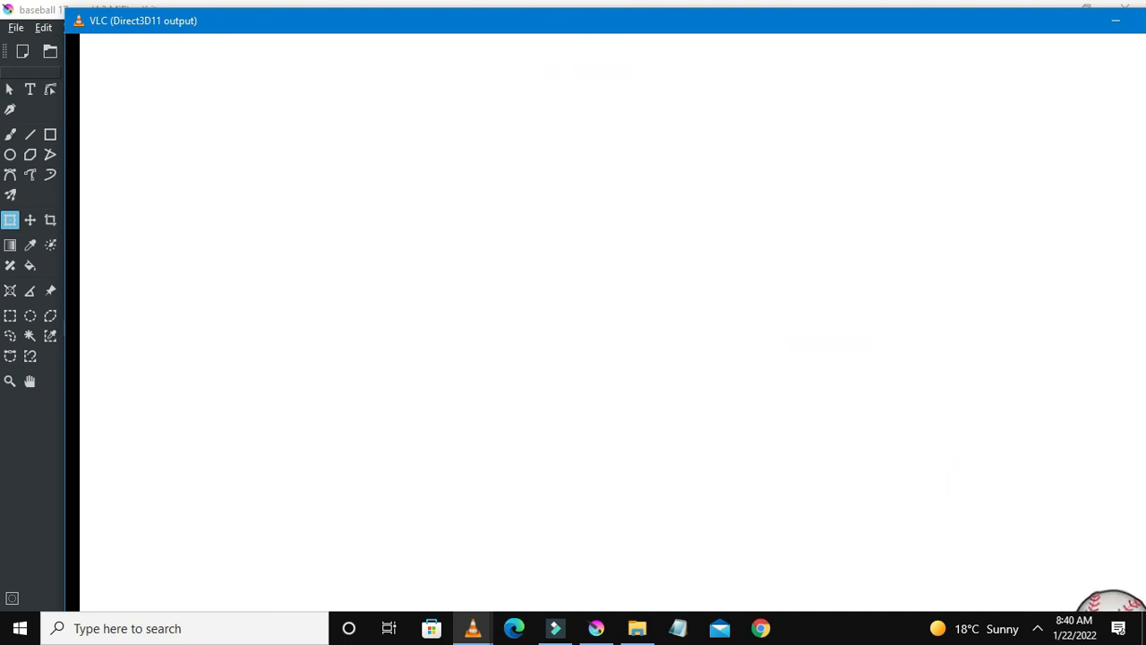